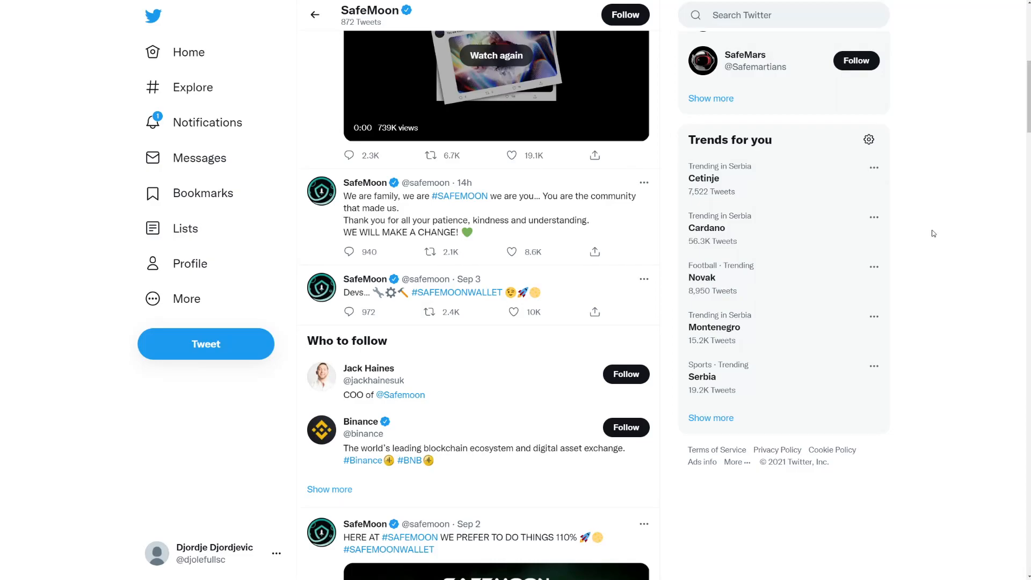
Step: Scroll through SafeMoon's recent tweets on its Twitter profile before returning to r/SafeMoon
scroll("up", 3)
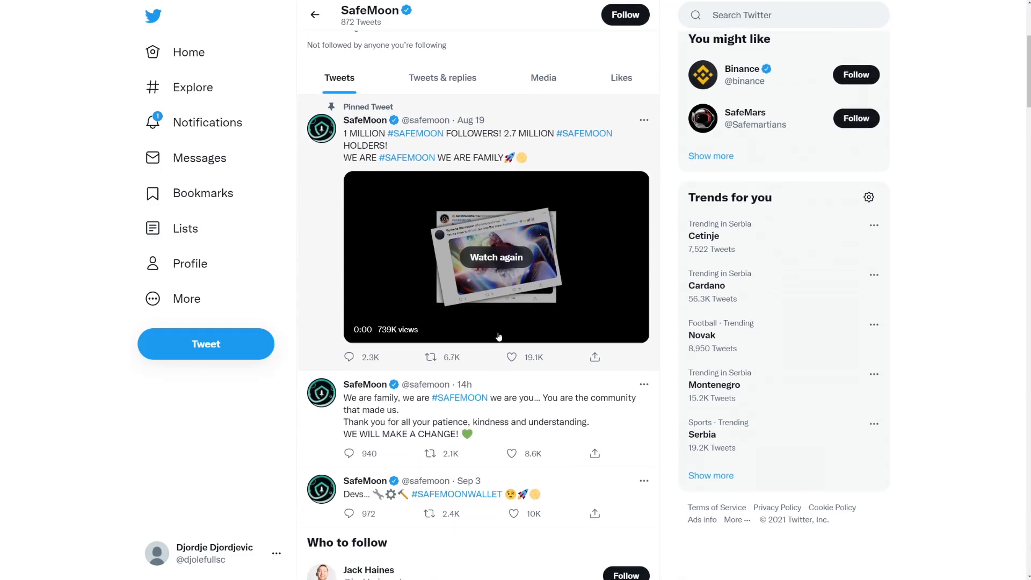
scroll("down", 3)
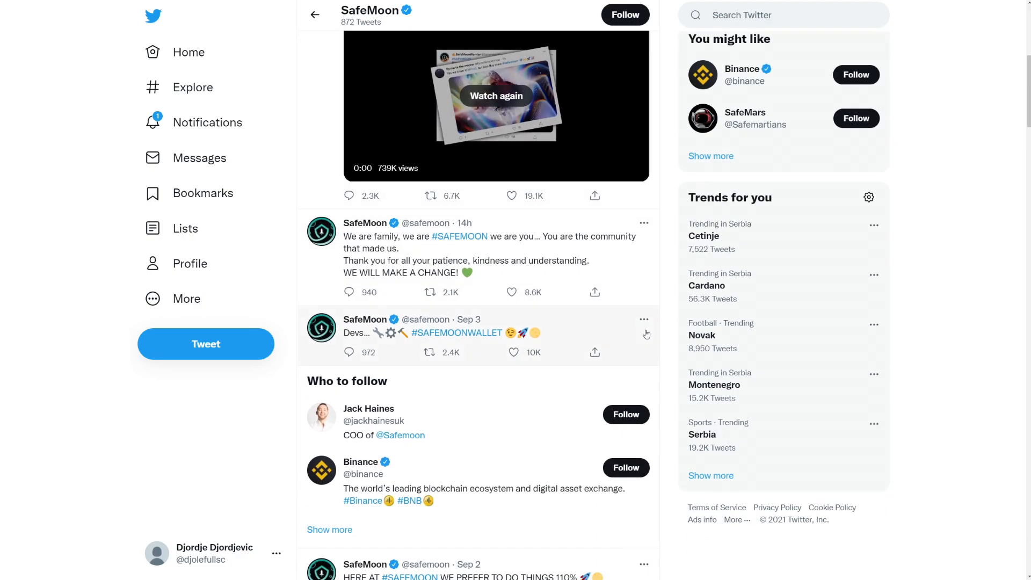
mouse_move(354, 336)
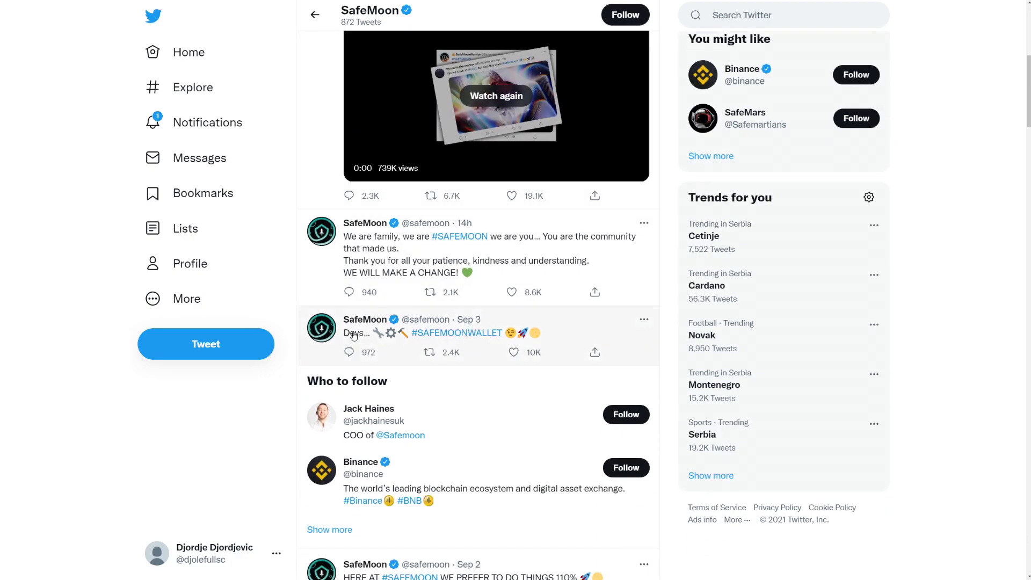
mouse_move(458, 333)
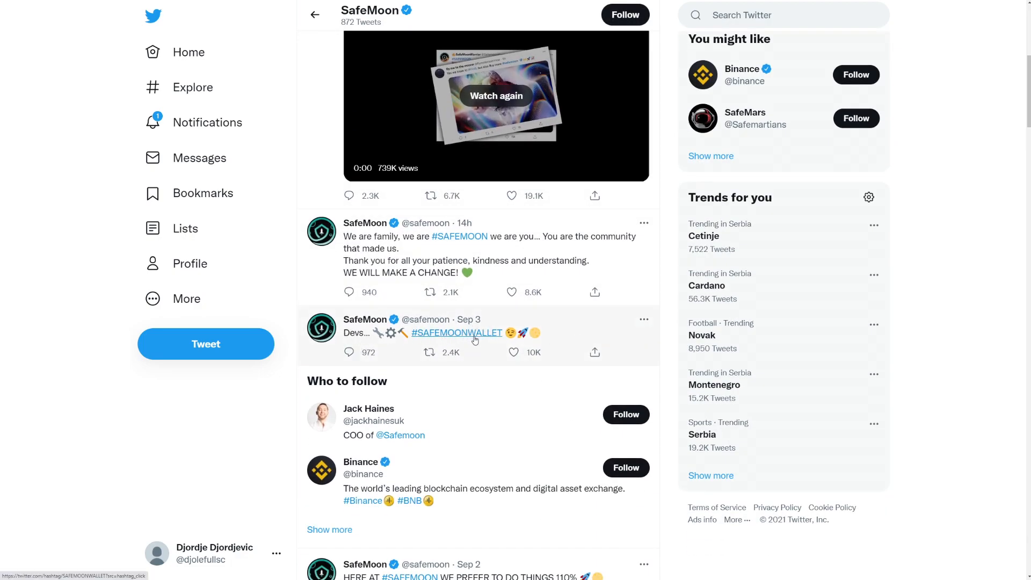
mouse_move(374, 341)
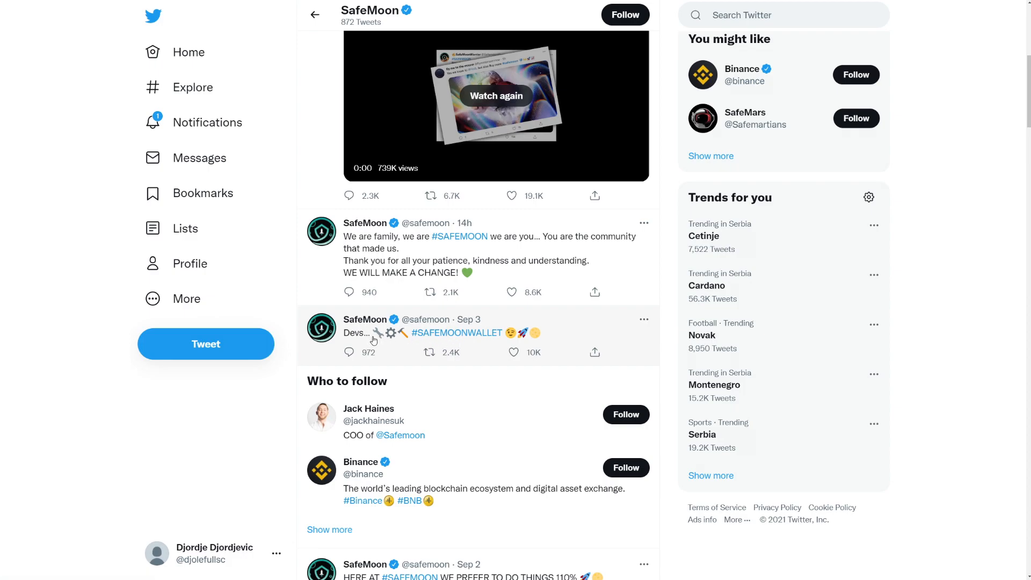
mouse_move(393, 258)
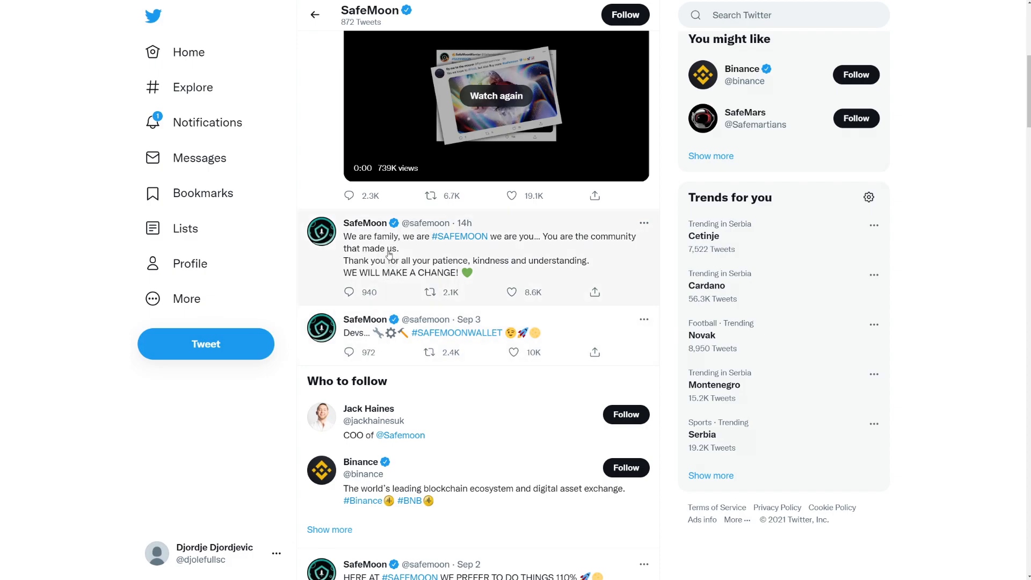
mouse_move(387, 270)
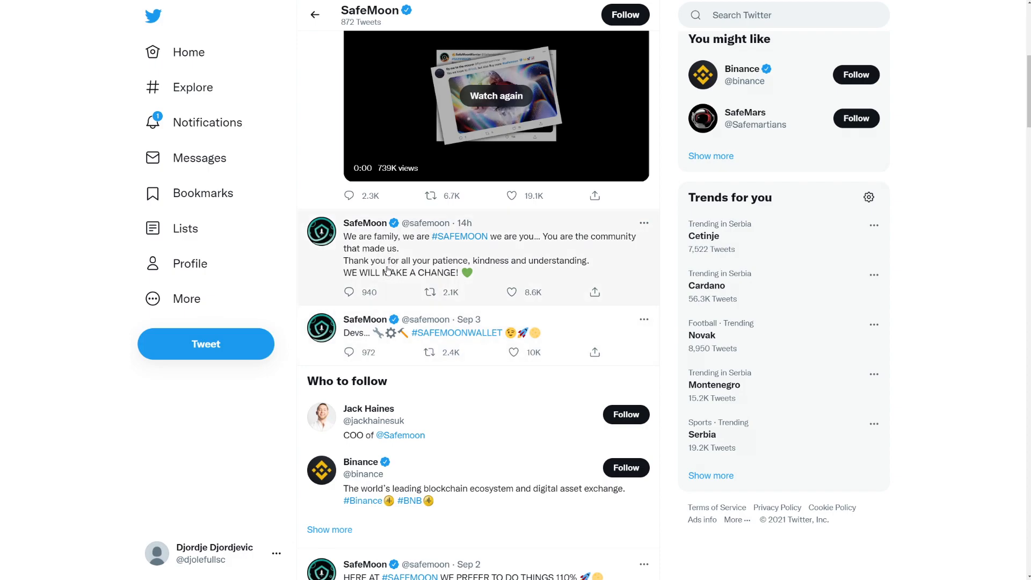
mouse_move(376, 288)
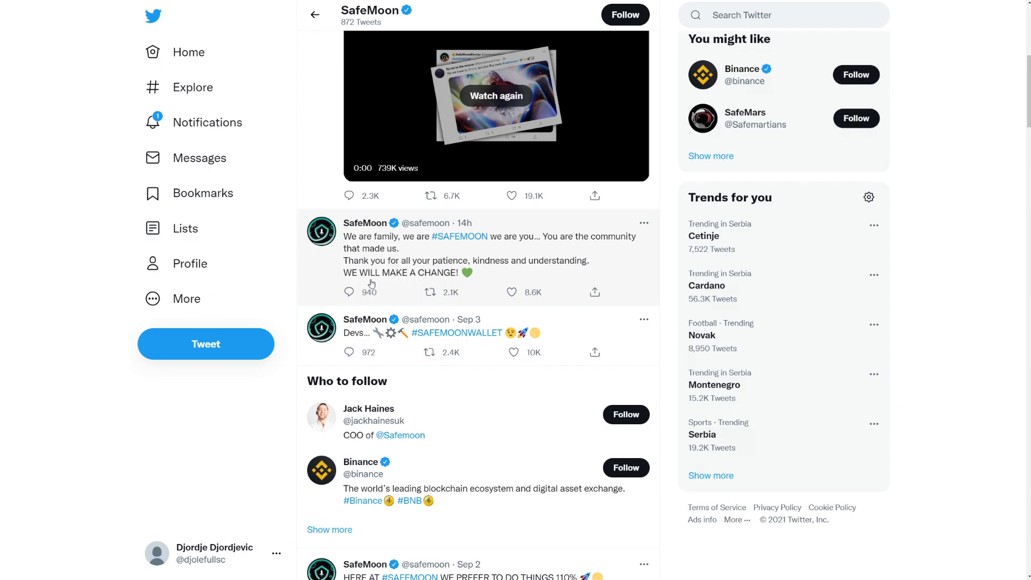
mouse_move(320, 298)
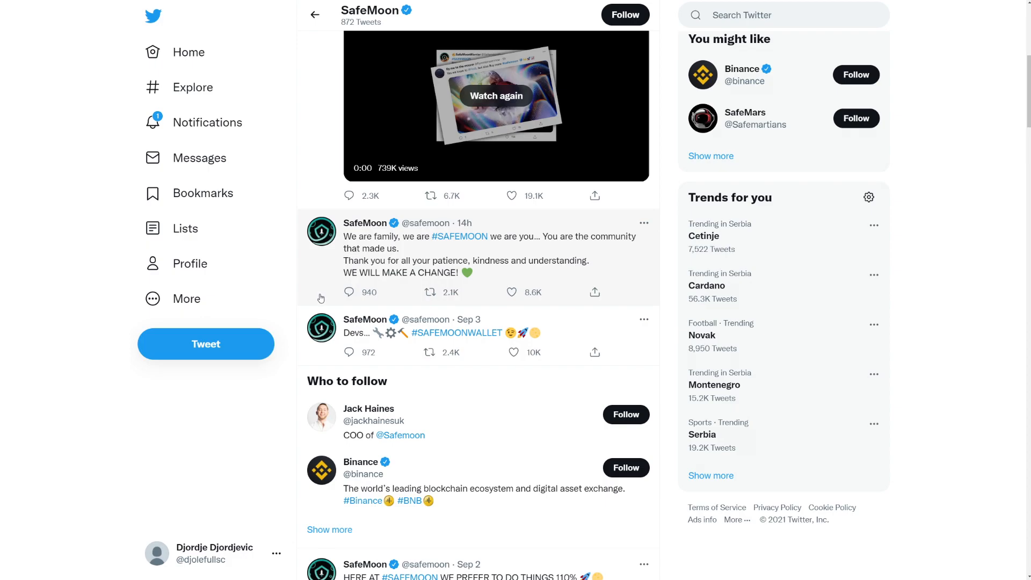
scroll("up", 3)
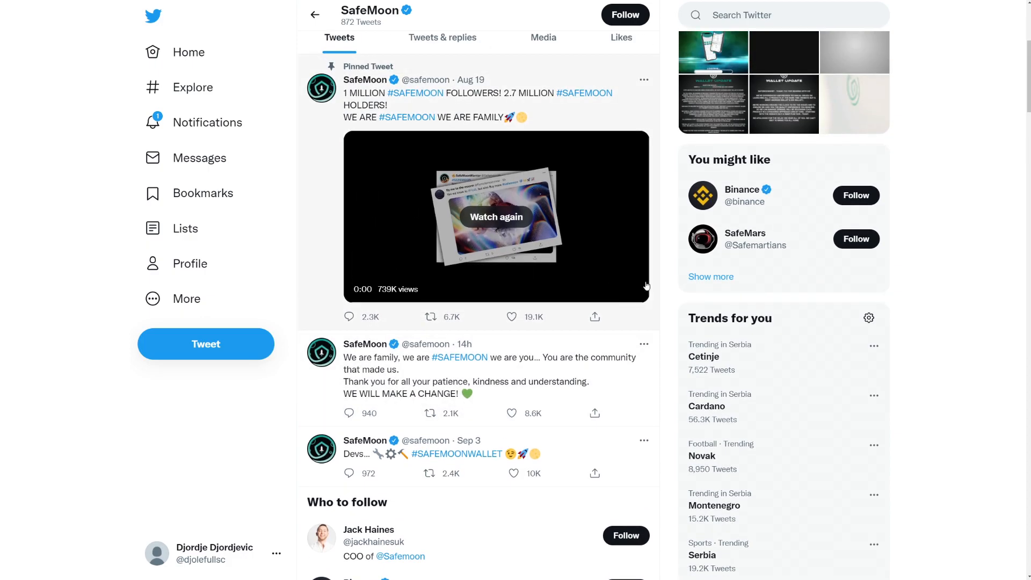
scroll("down", 3)
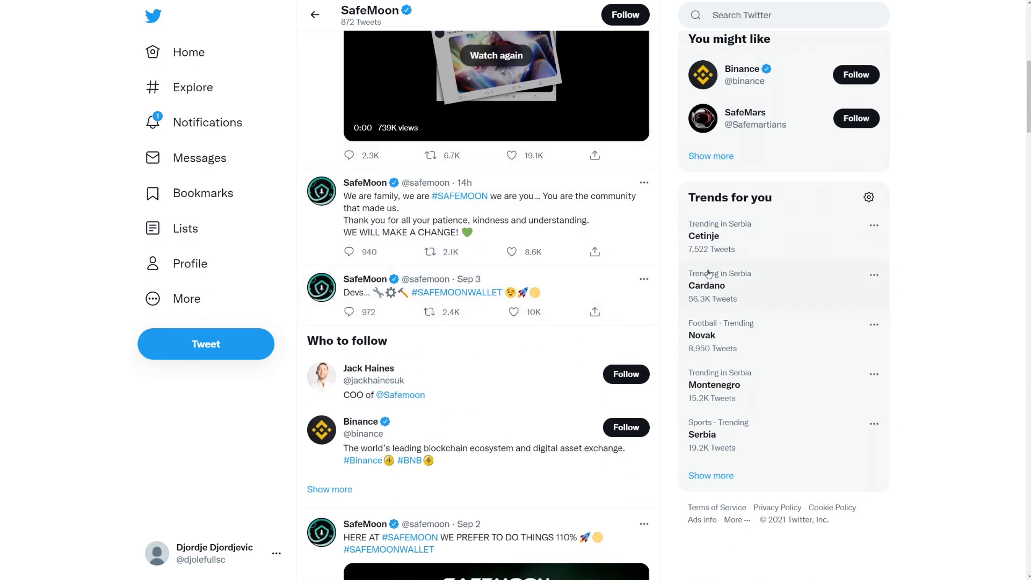
mouse_move(547, 336)
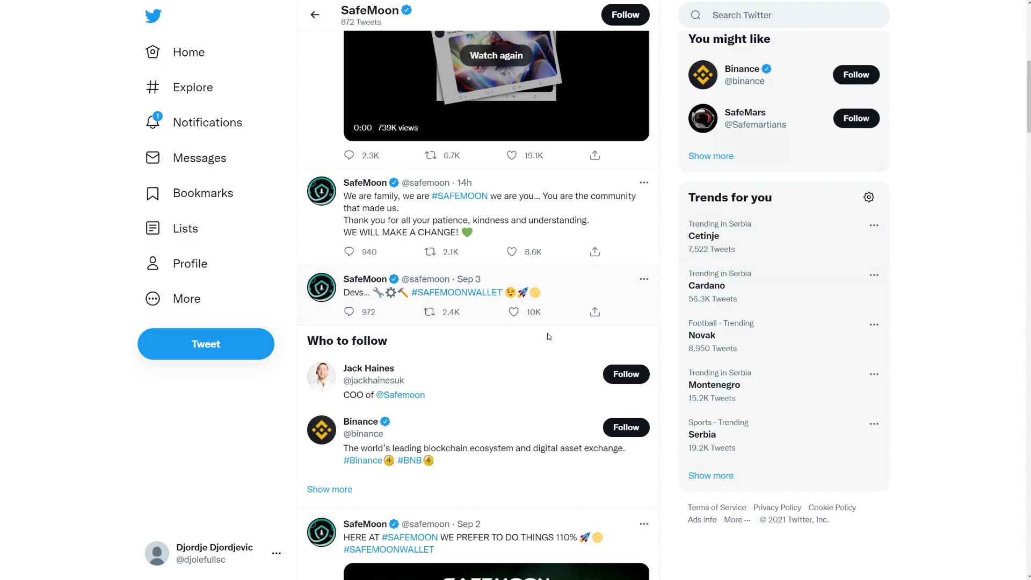
mouse_move(404, 359)
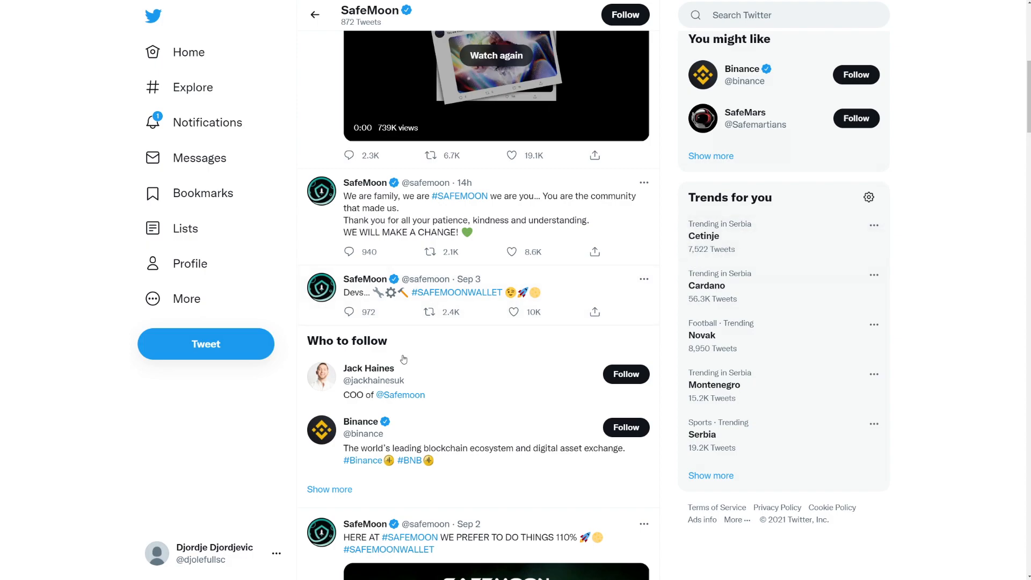
scroll("up", 3)
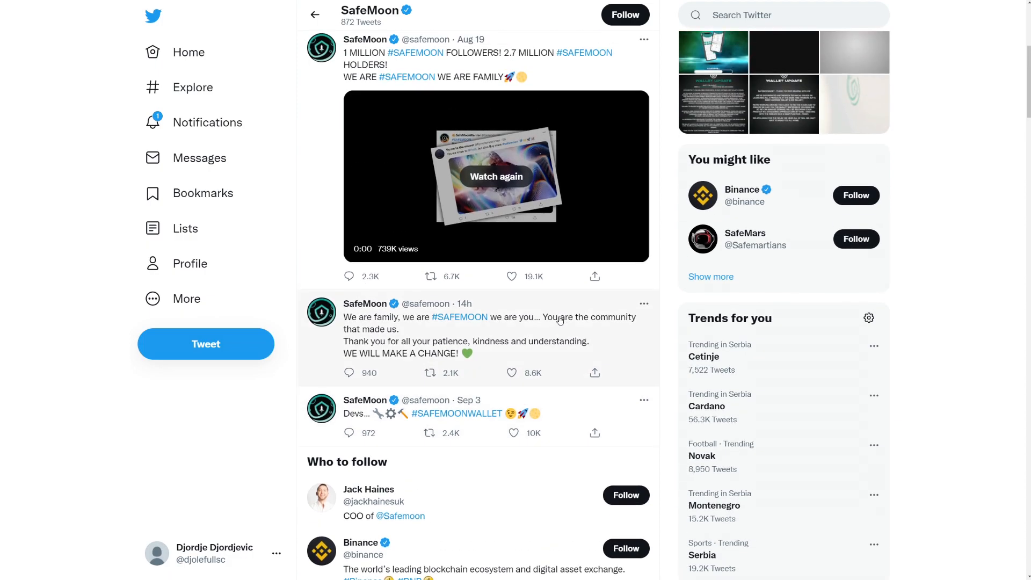
scroll("up", 3)
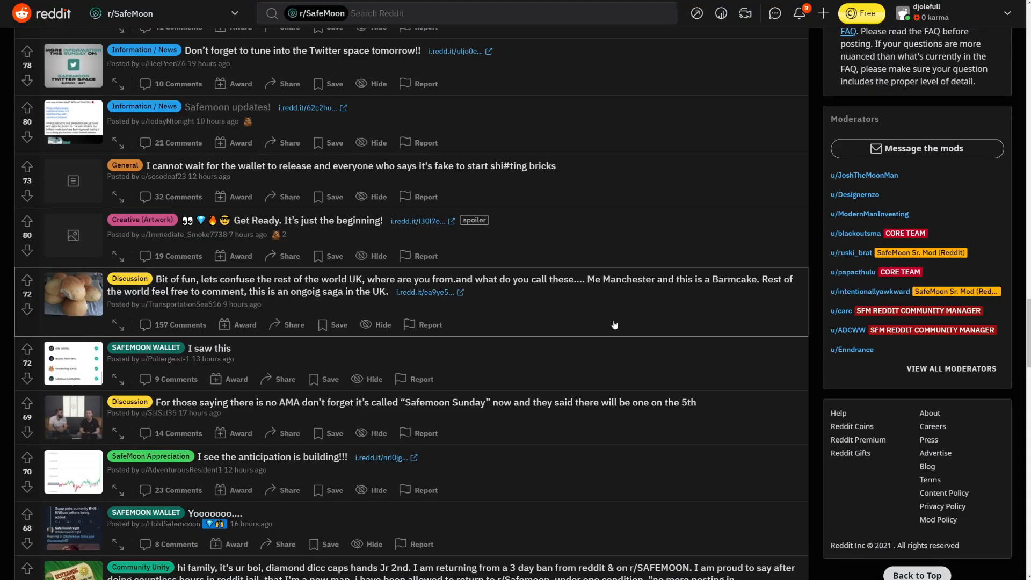
Step: Open the 'Safemoon updates!' post and view its wallet beta announcement image
left_click(228, 107)
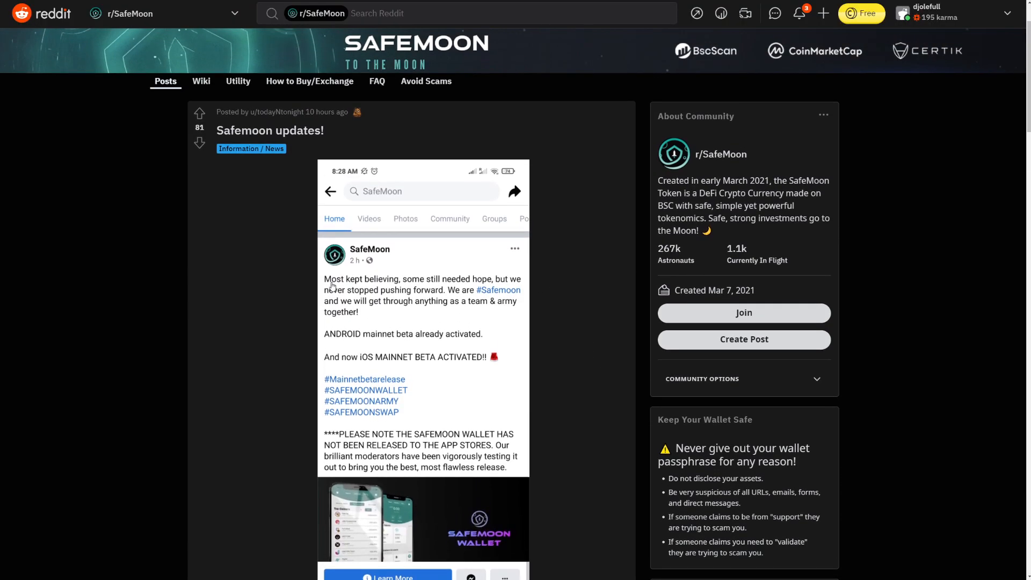
scroll("down", 3)
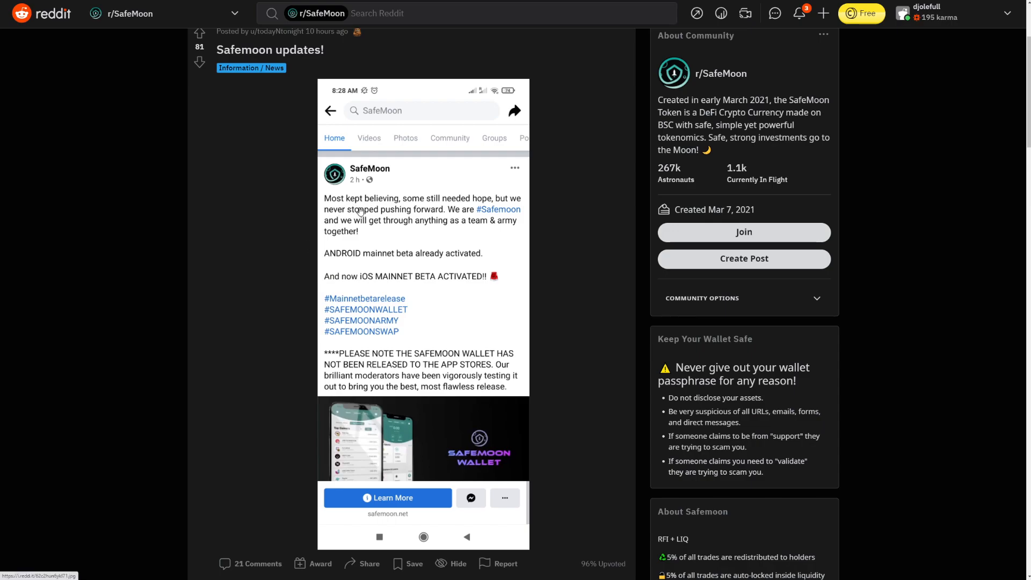
mouse_move(364, 230)
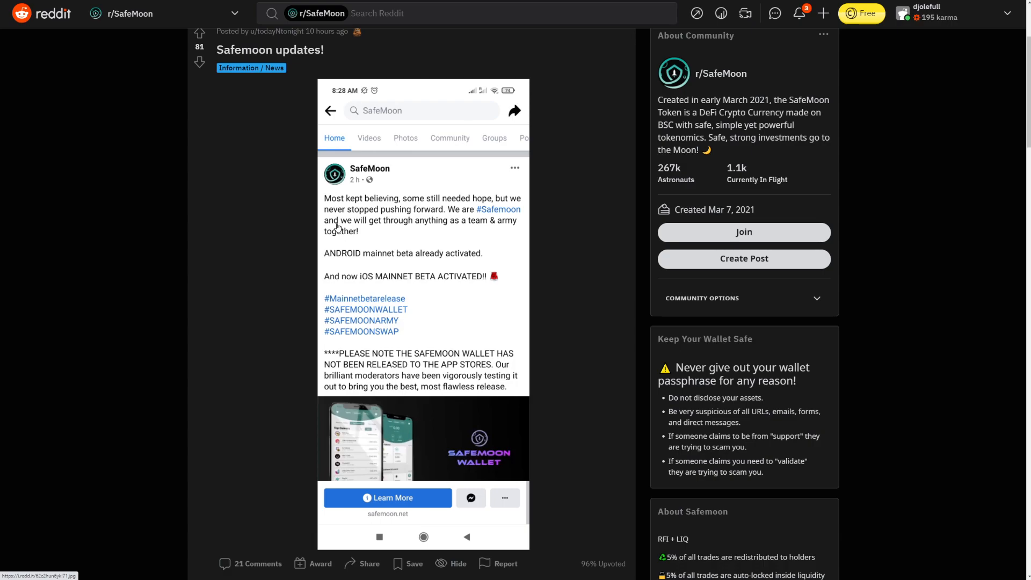
mouse_move(330, 248)
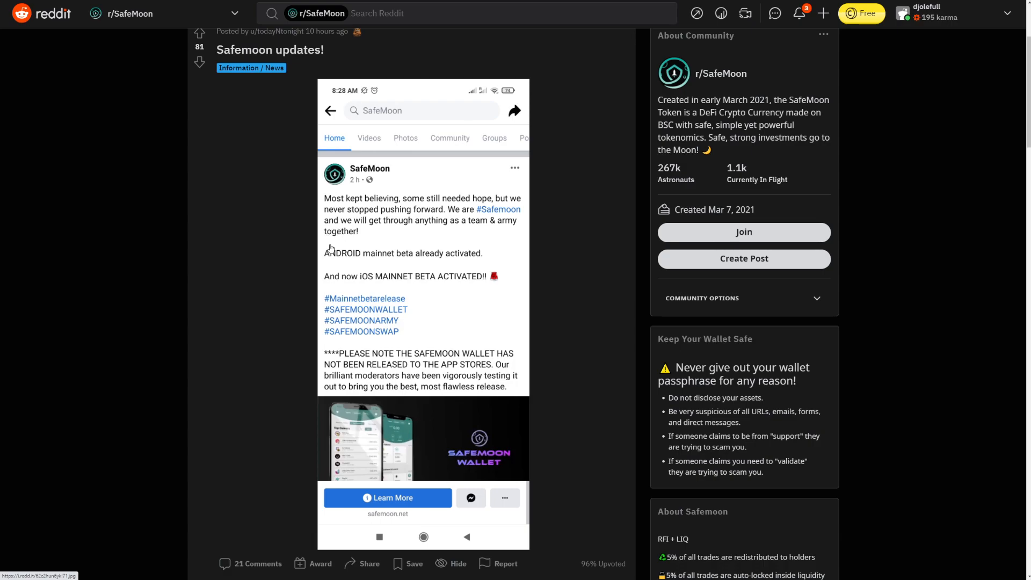
mouse_move(343, 245)
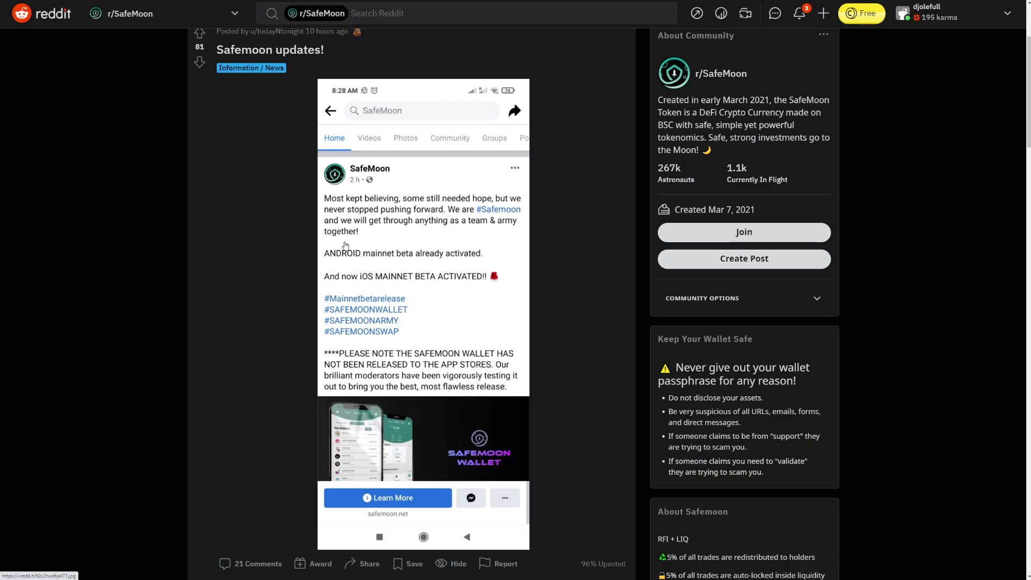
mouse_move(362, 295)
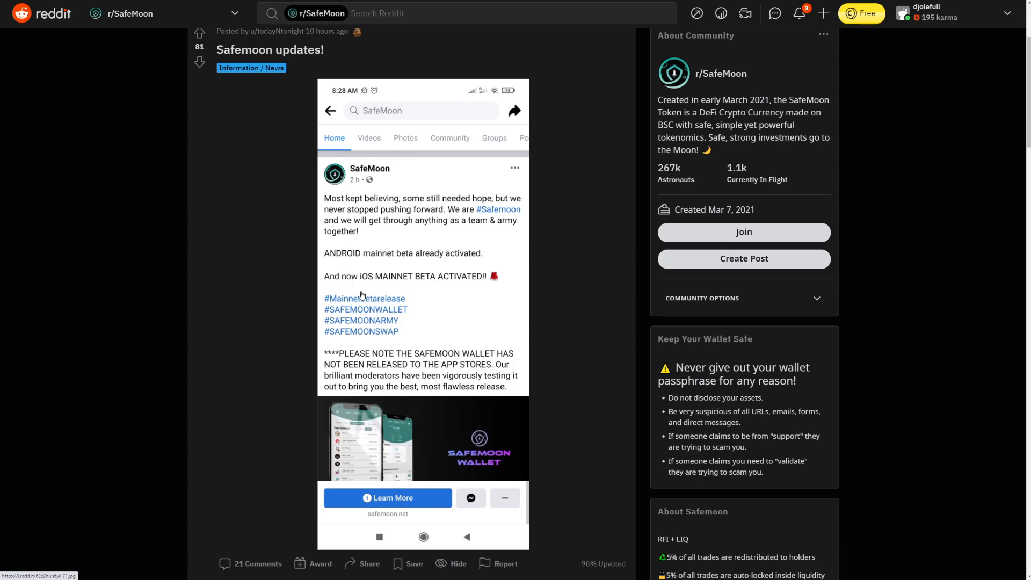
mouse_move(350, 283)
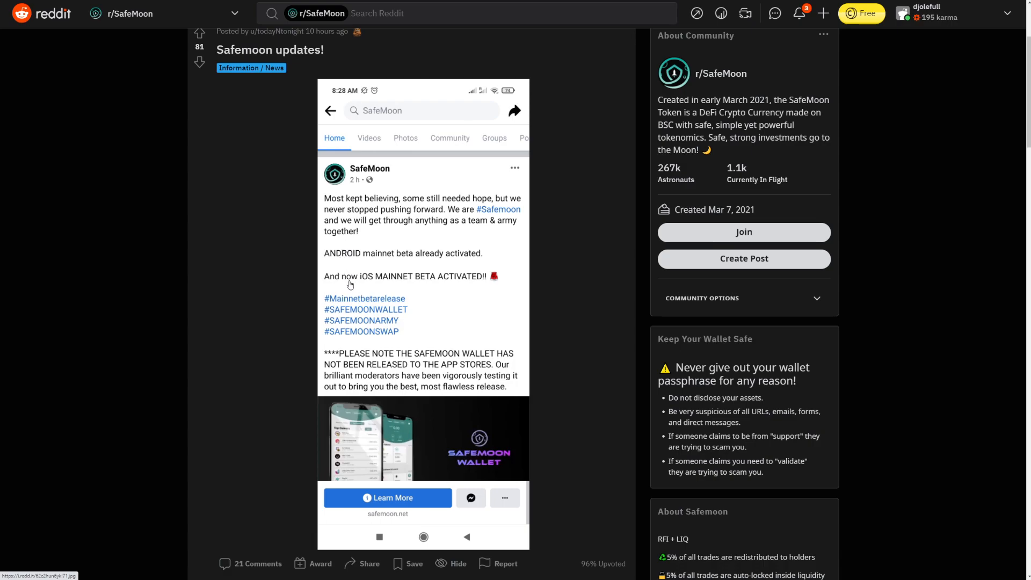
mouse_move(328, 297)
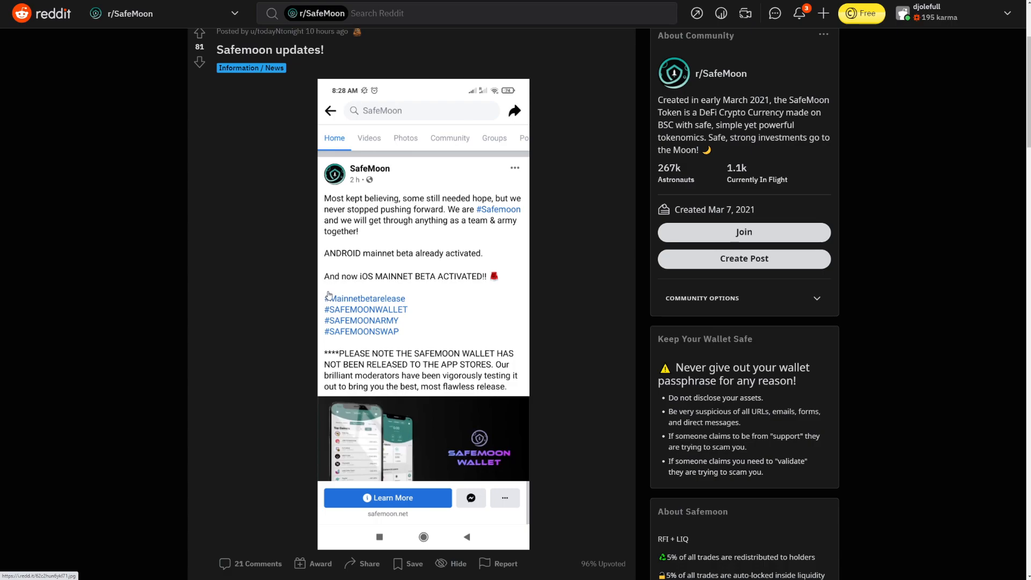
mouse_move(326, 293)
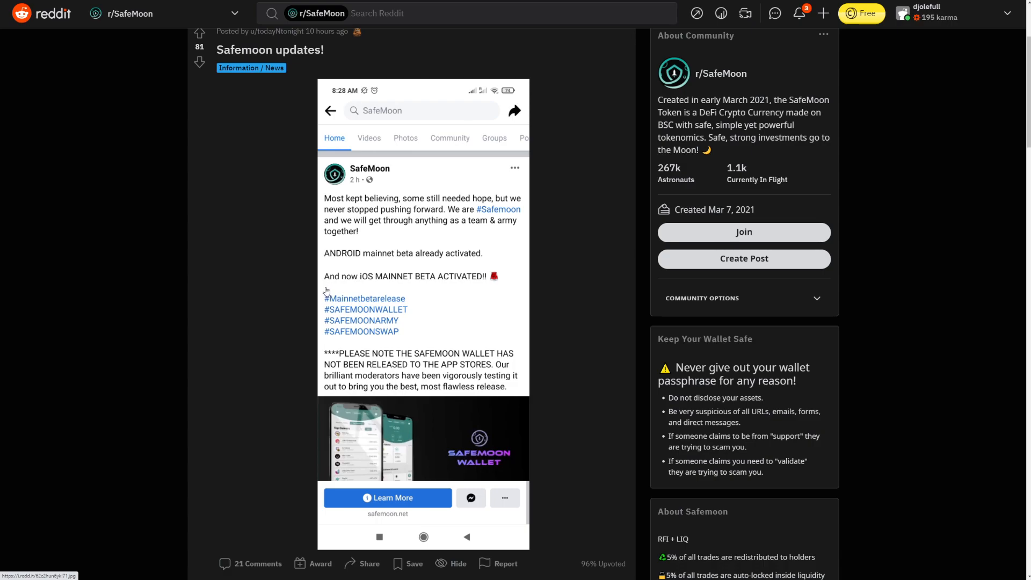
mouse_move(552, 237)
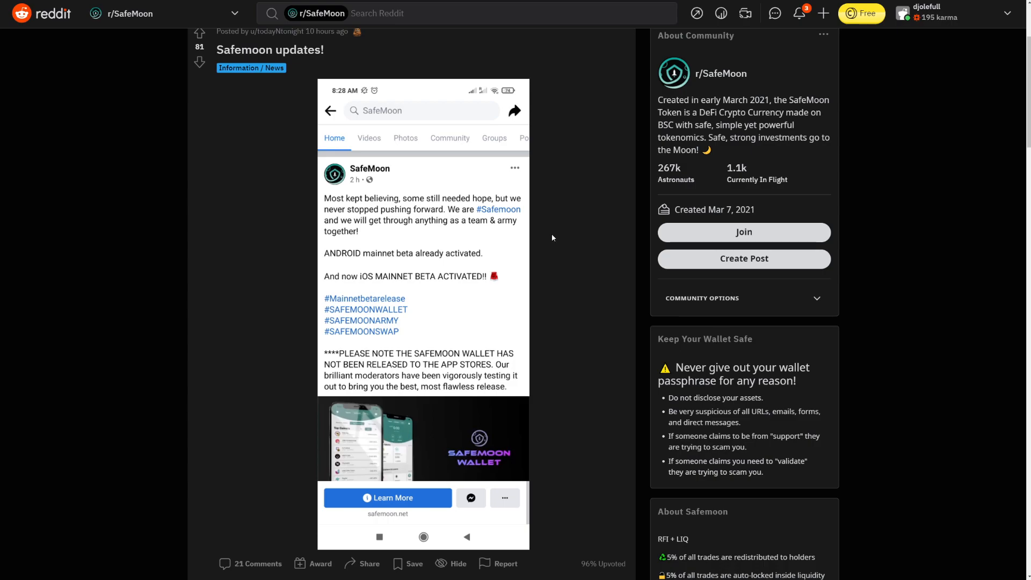
Step: Scroll through the wallet announcement's comments and back up toward the 'Guess what this is???' post
scroll("down", 3)
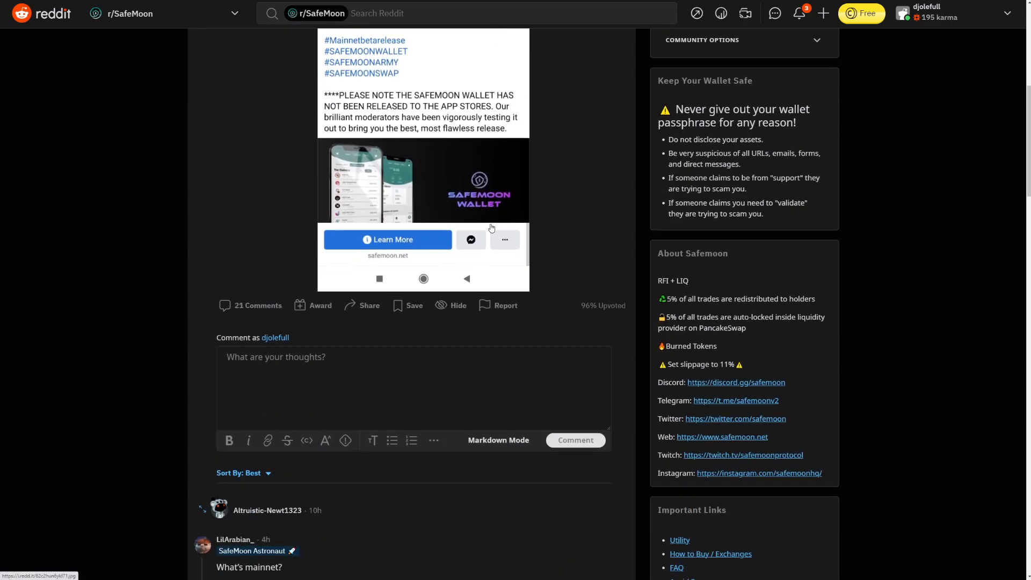
scroll("down", 3)
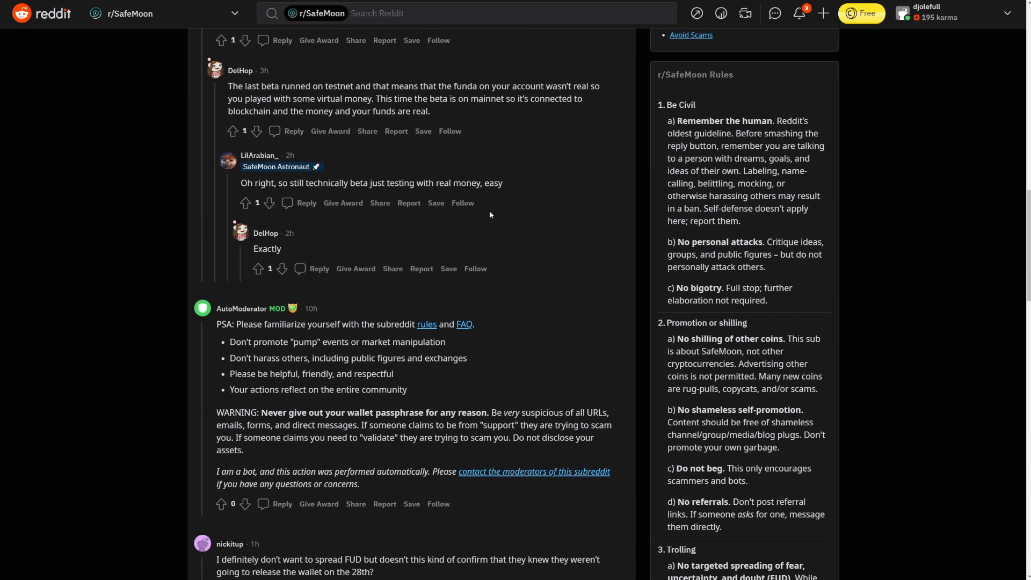
scroll("up", 3)
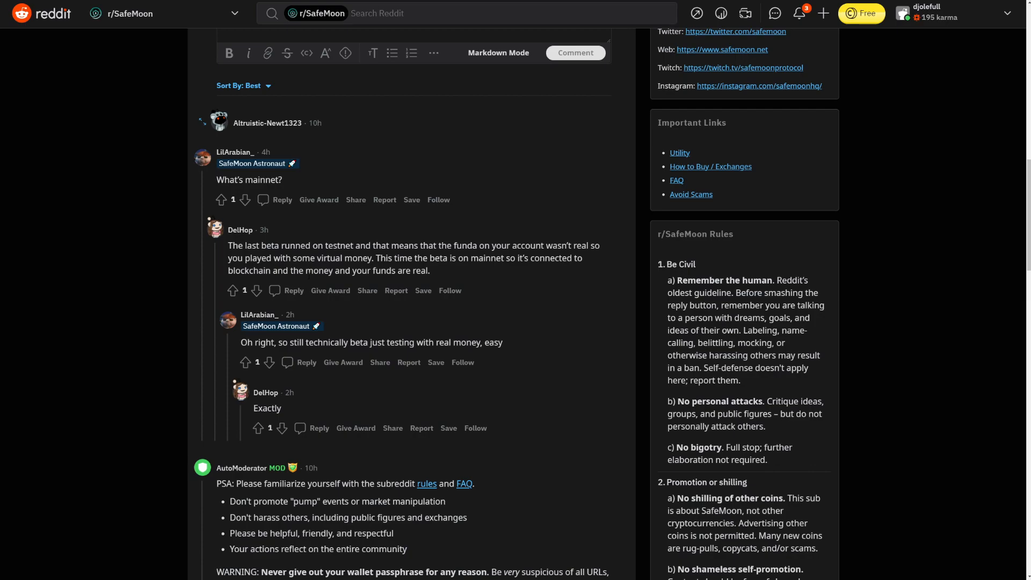
mouse_move(509, 308)
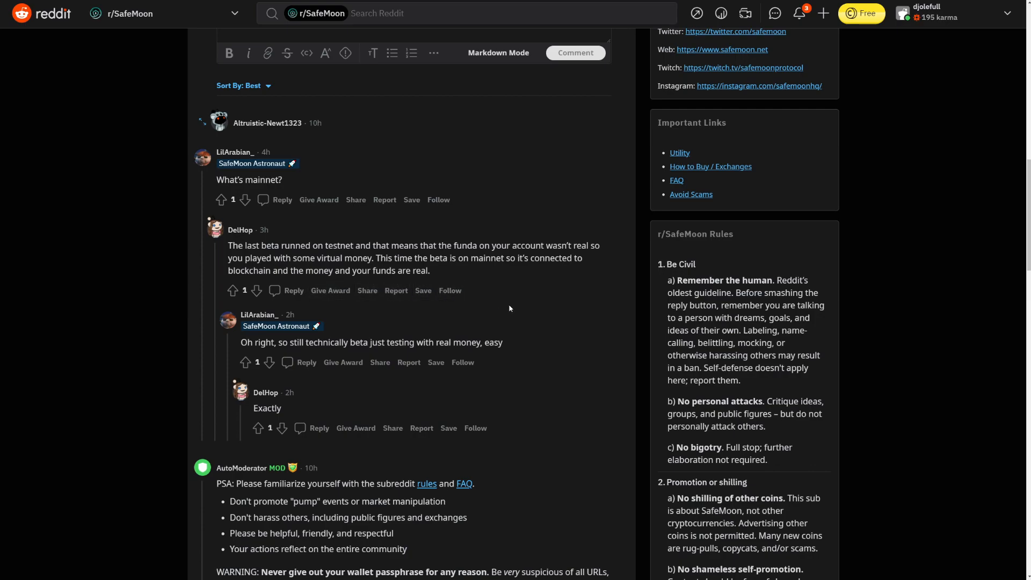
mouse_move(507, 307)
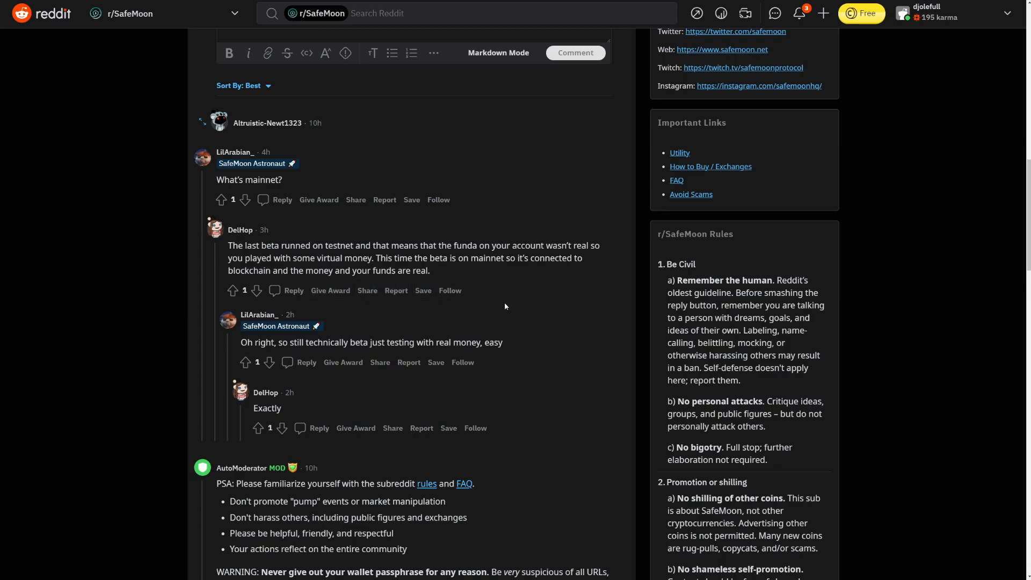
mouse_move(499, 300)
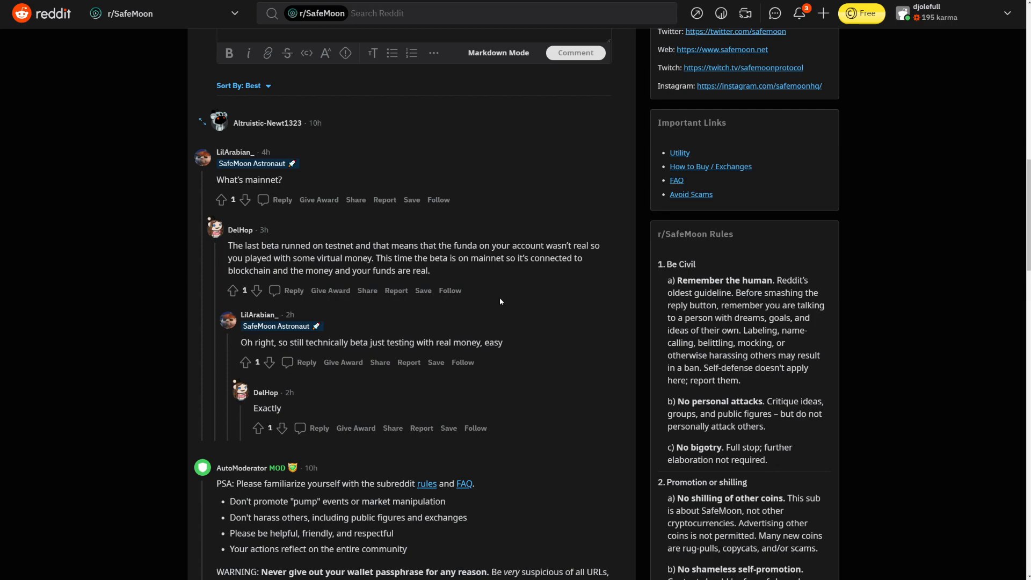
scroll("up", 3)
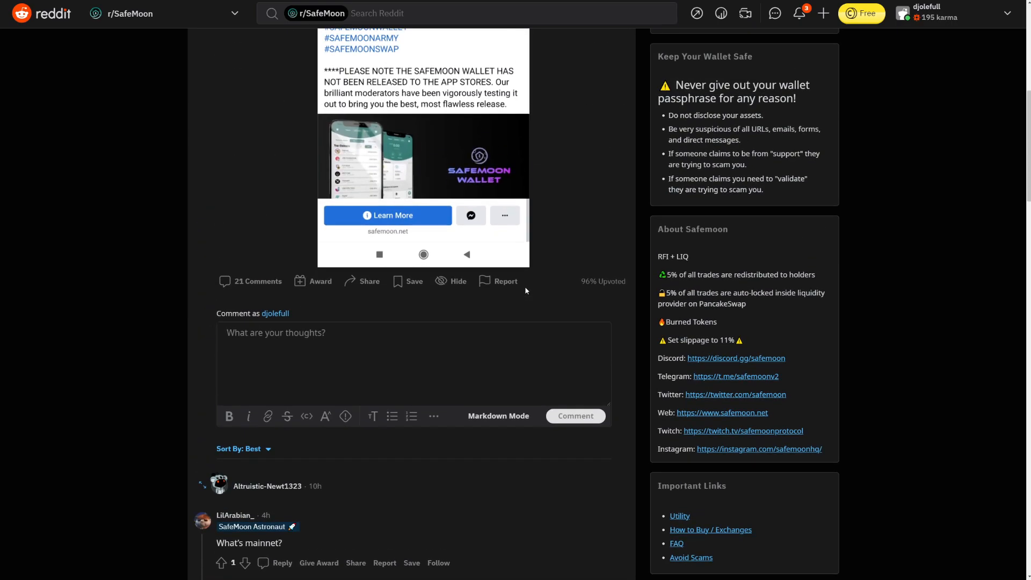
scroll("up", 3)
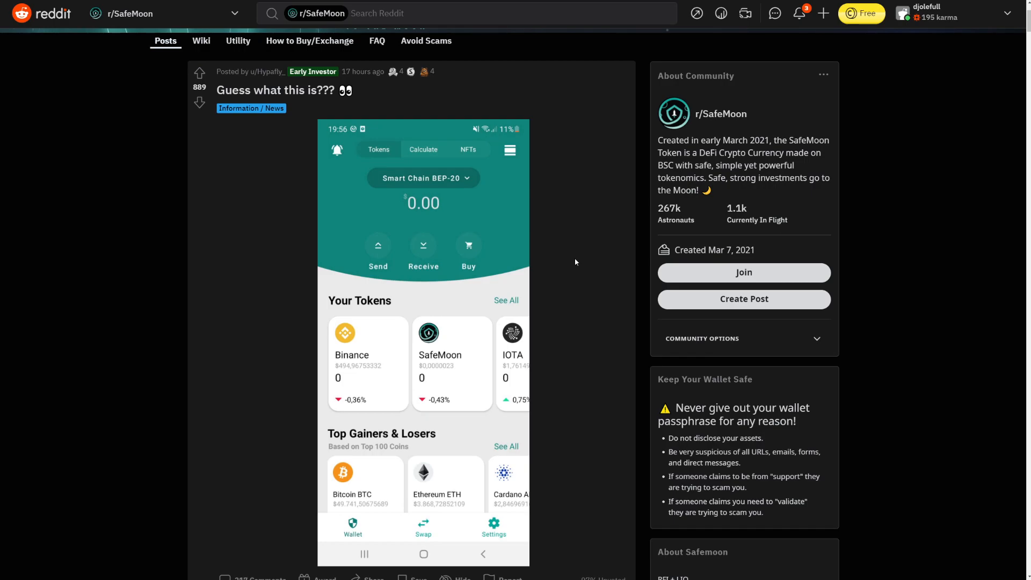
mouse_move(509, 252)
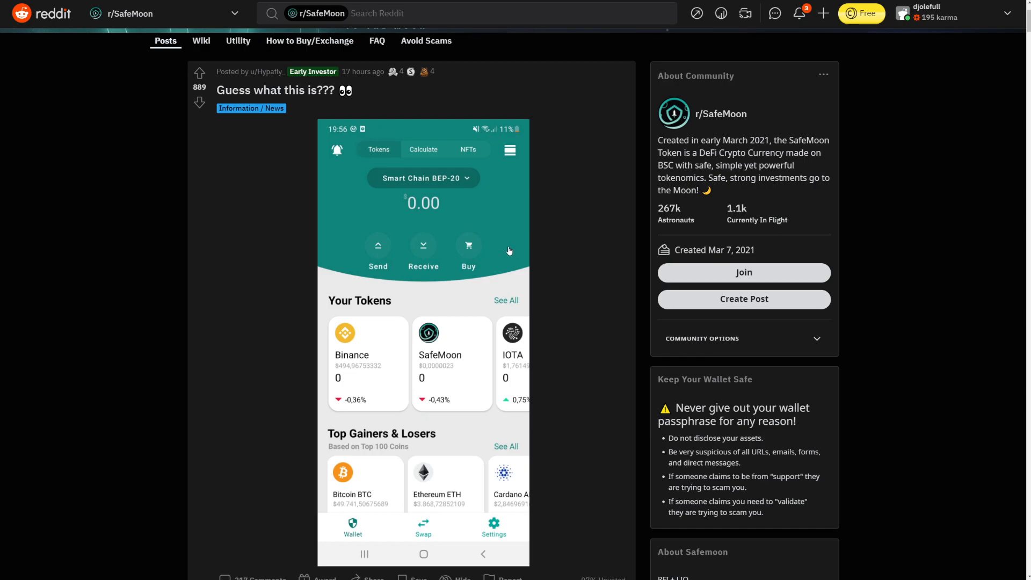
mouse_move(458, 235)
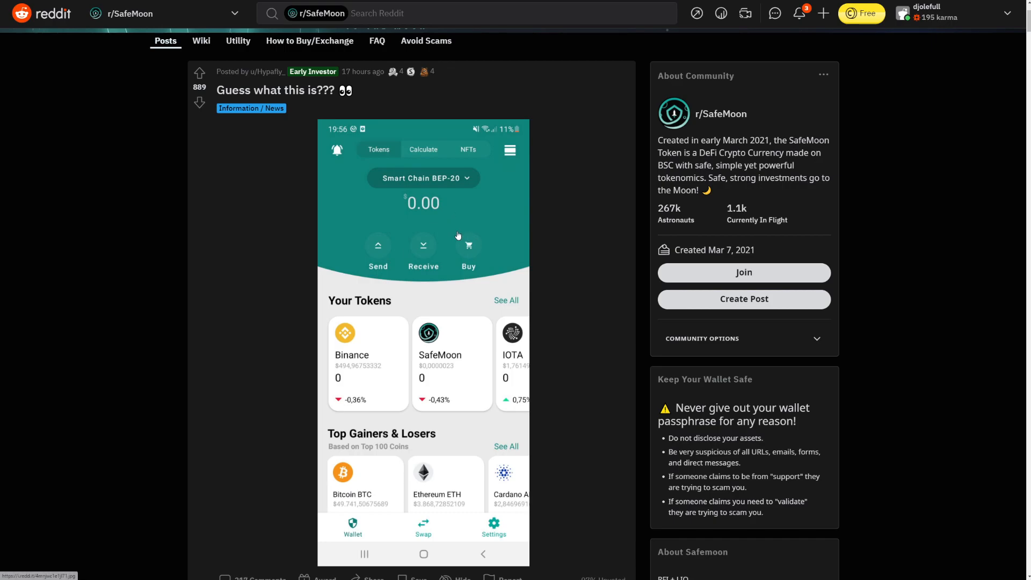
mouse_move(492, 235)
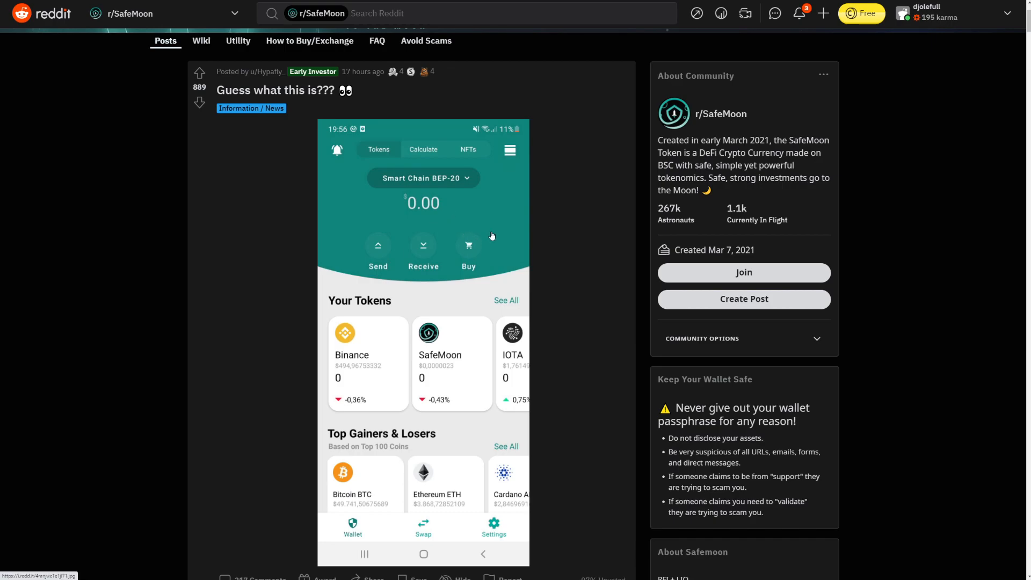
Step: Read the first comments under the 'Guess what this is???' wallet screenshot post
scroll("down", 3)
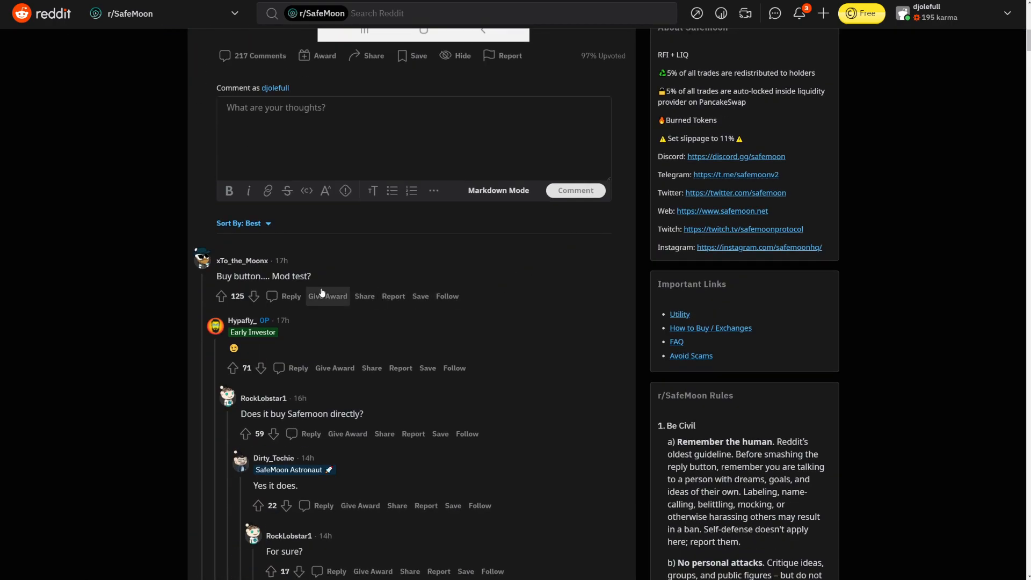
mouse_move(631, 296)
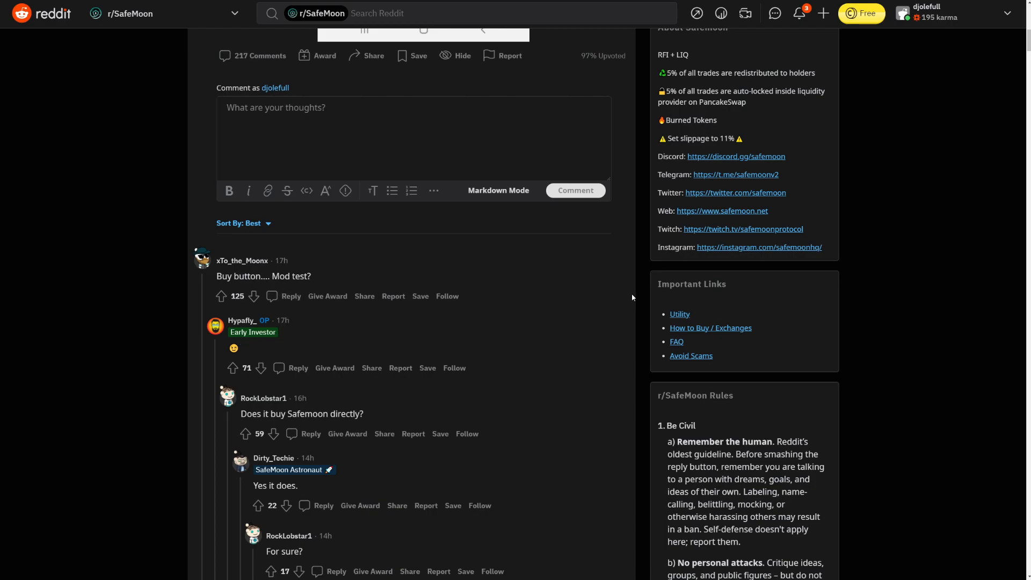
scroll("up", 3)
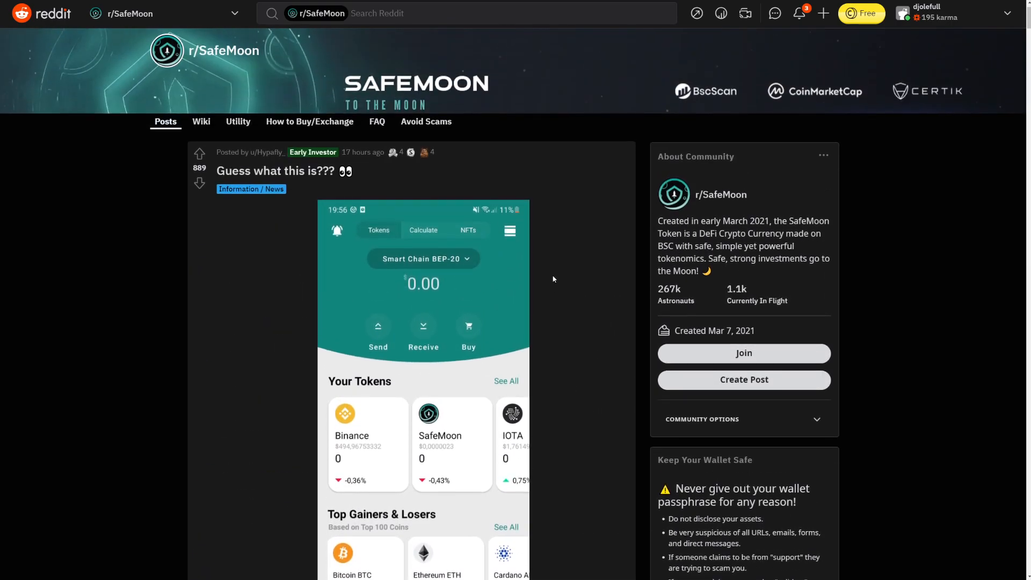
scroll("down", 3)
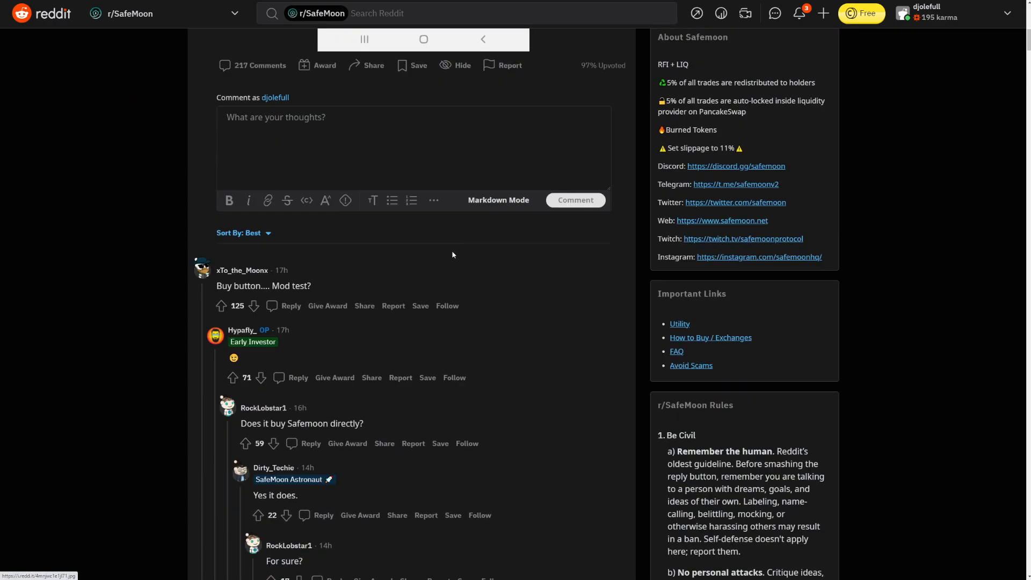
scroll("down", 3)
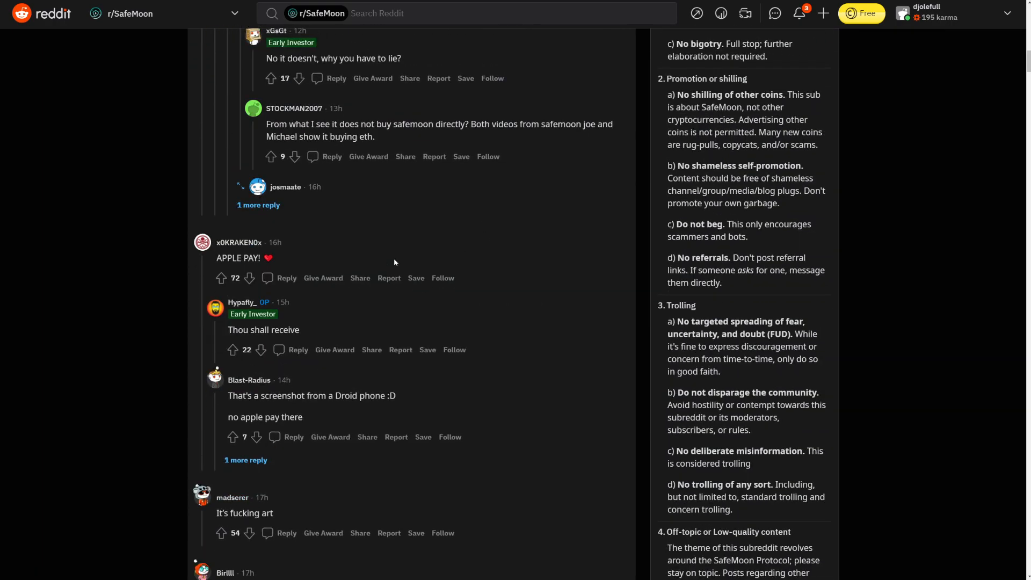
mouse_move(371, 237)
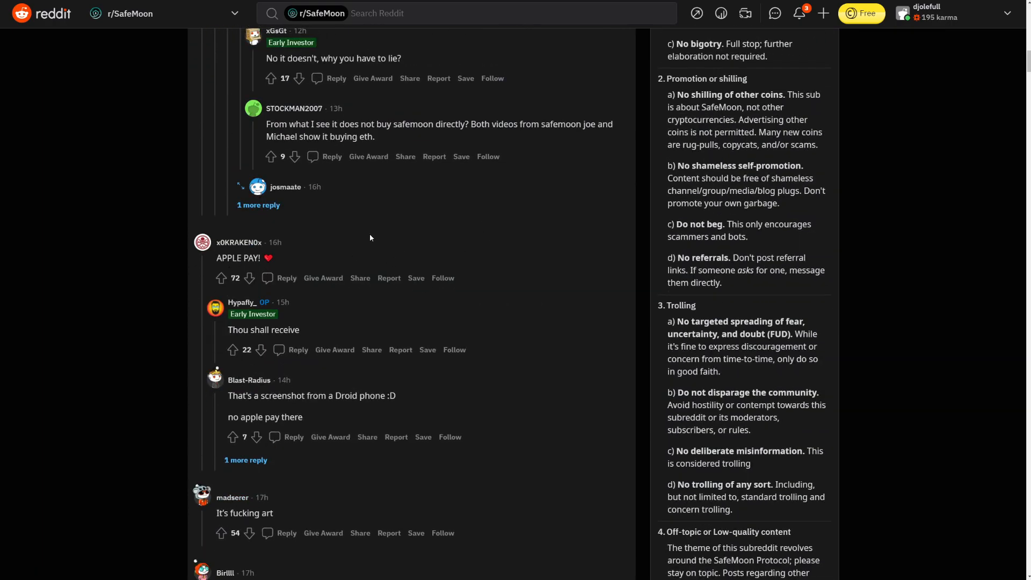
scroll("up", 3)
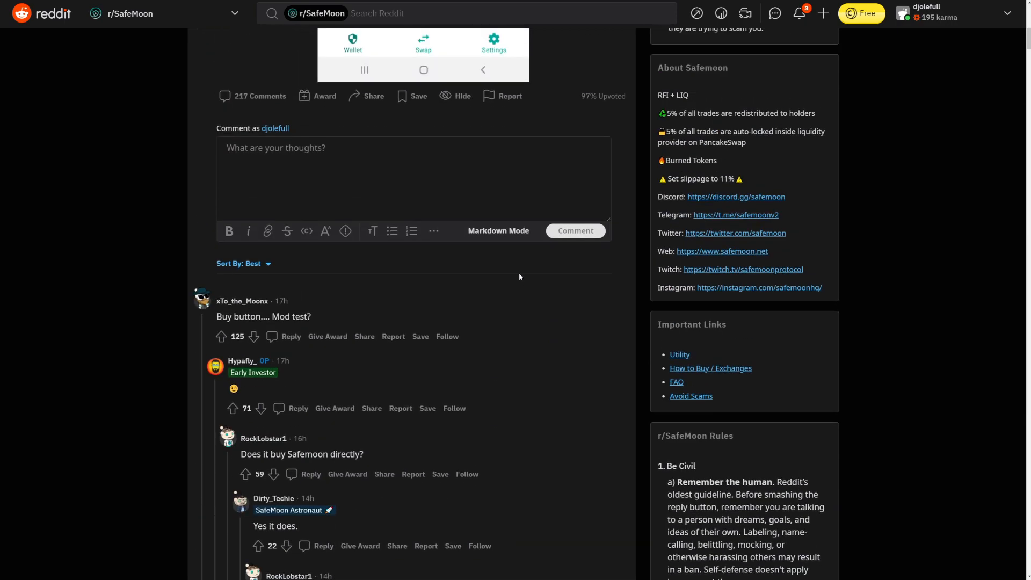
scroll("up", 3)
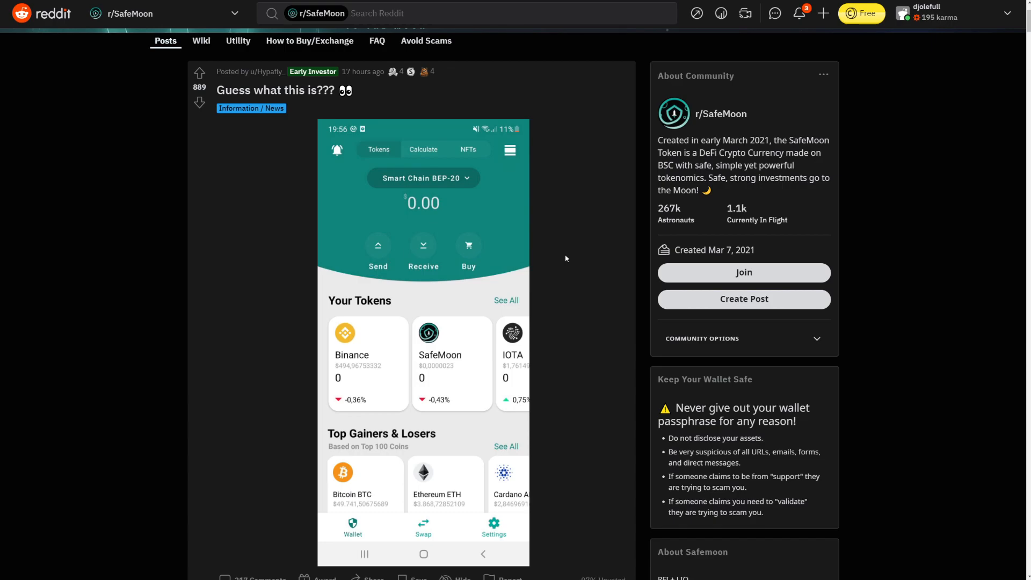
mouse_move(554, 254)
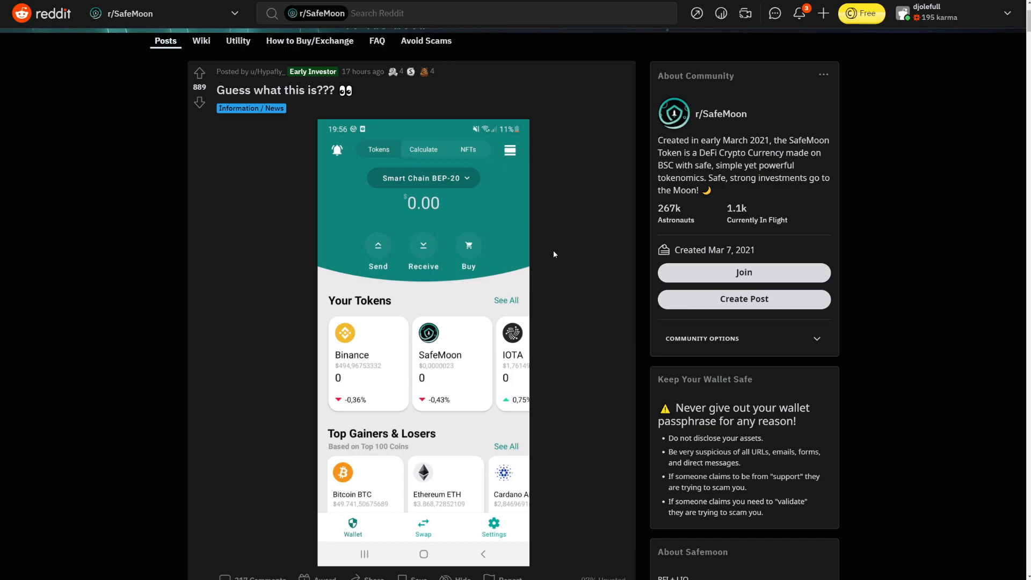
Step: Continue through the remaining comments and return toward the post's wallet screenshot
scroll("down", 3)
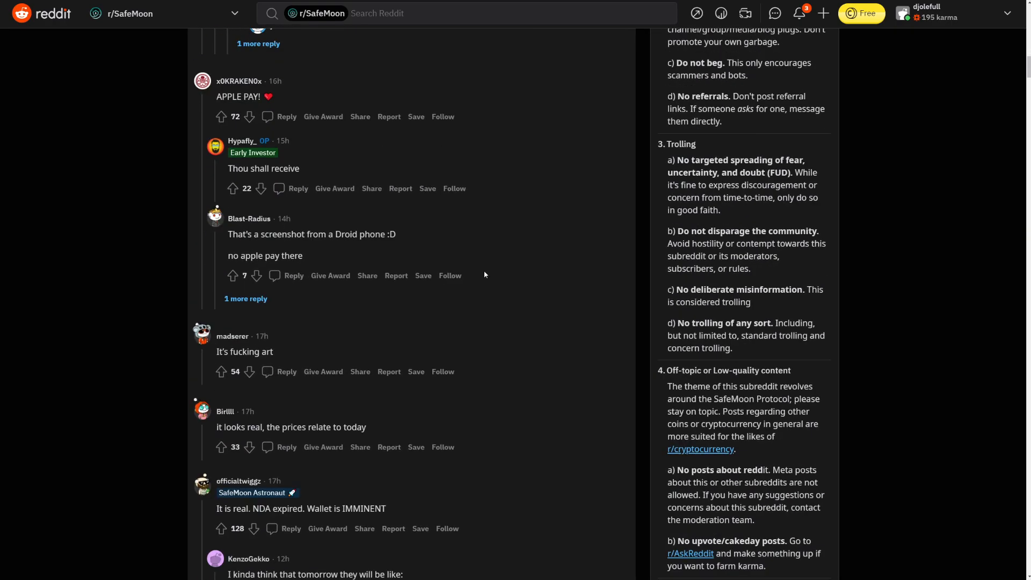
scroll("down", 3)
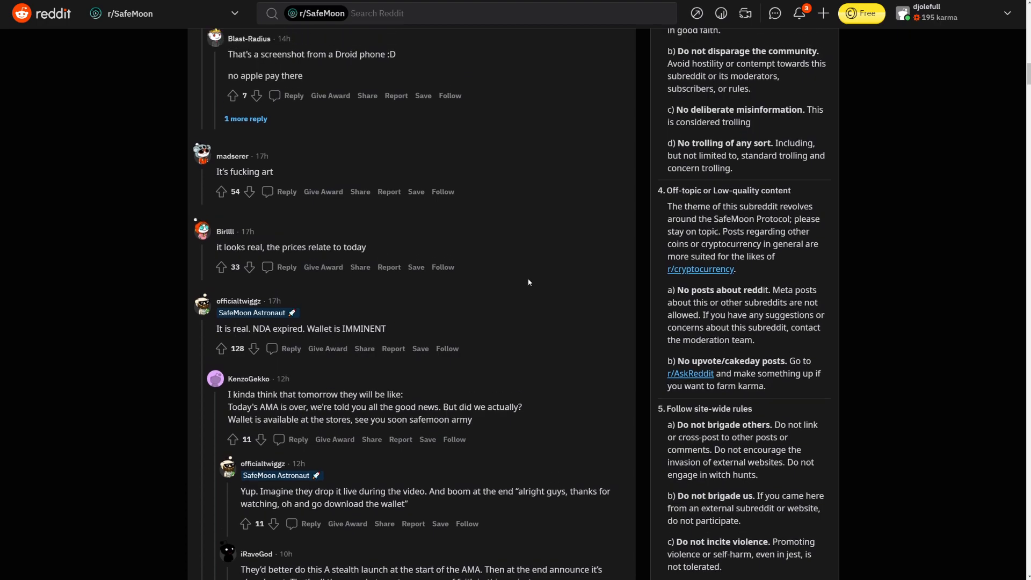
scroll("up", 3)
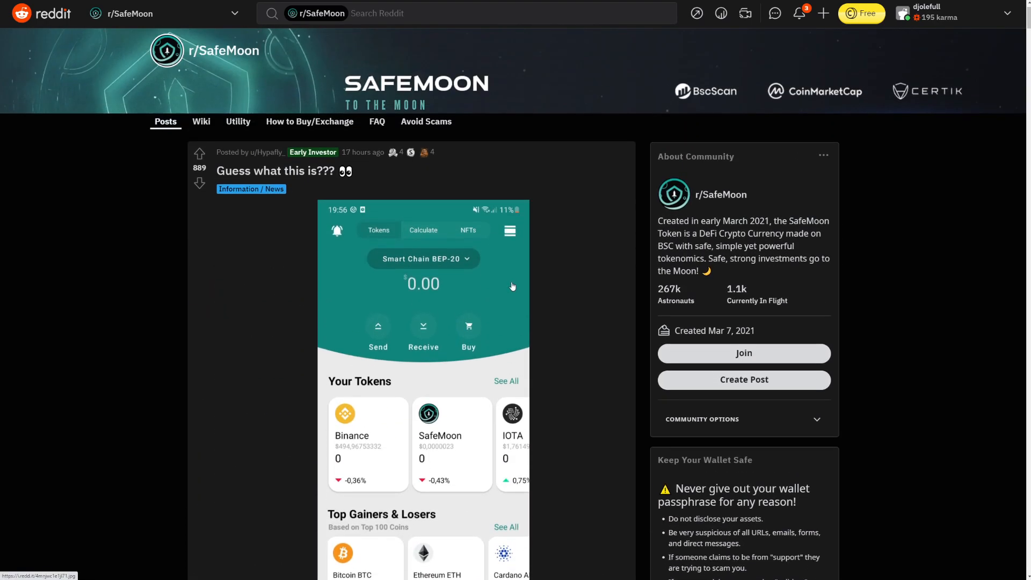
scroll("down", 3)
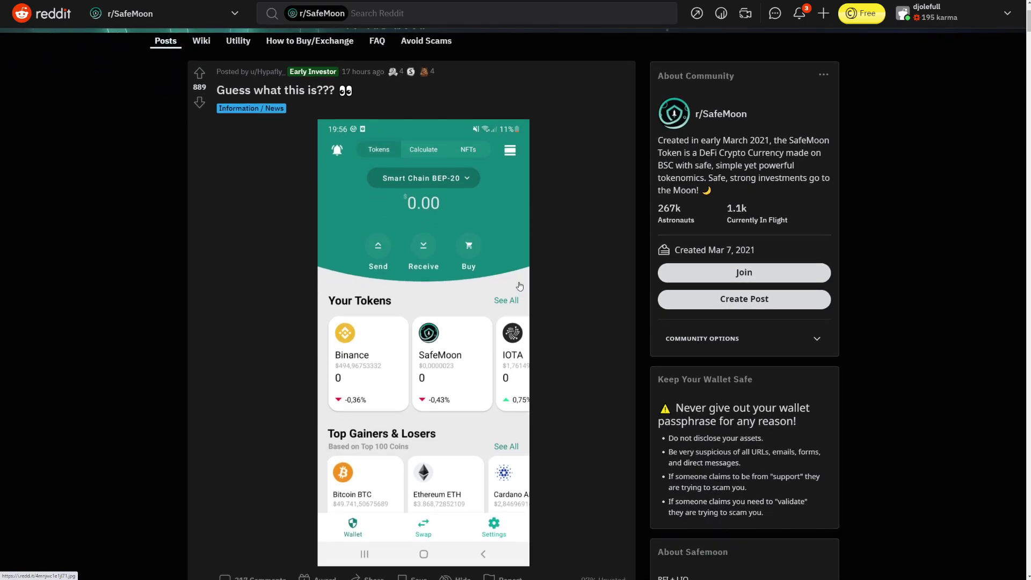
mouse_move(506, 236)
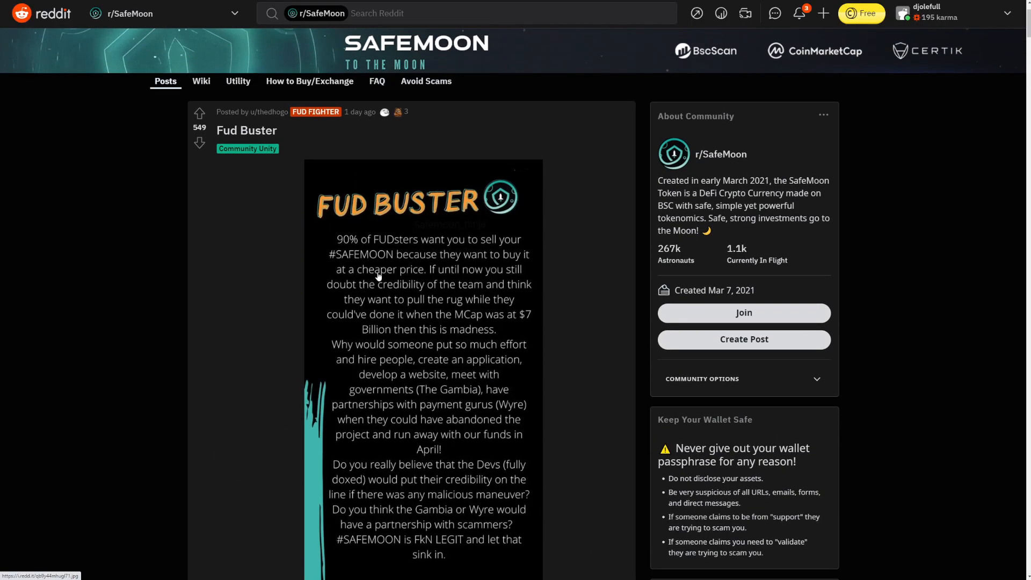
scroll("down", 3)
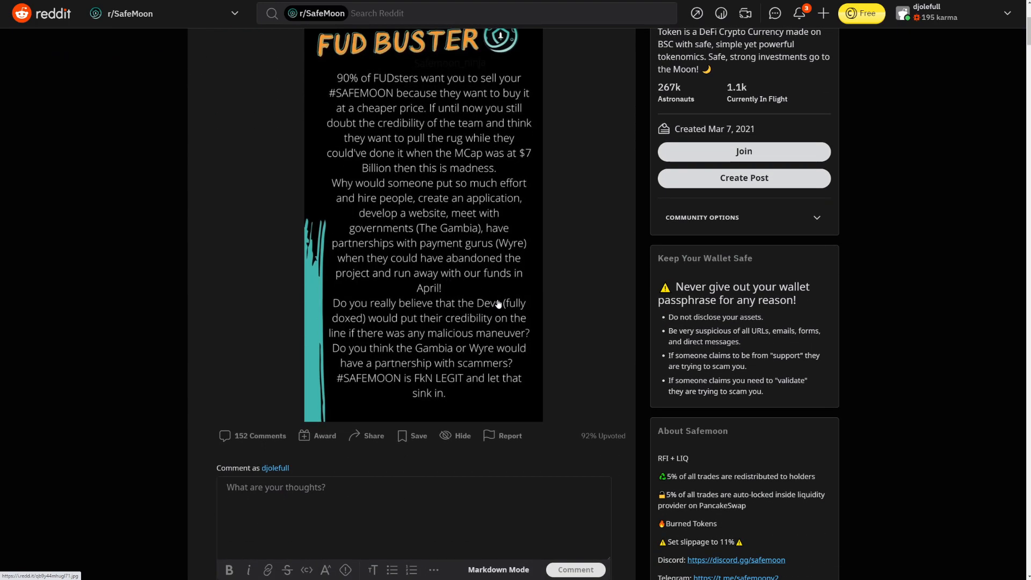
scroll("up", 3)
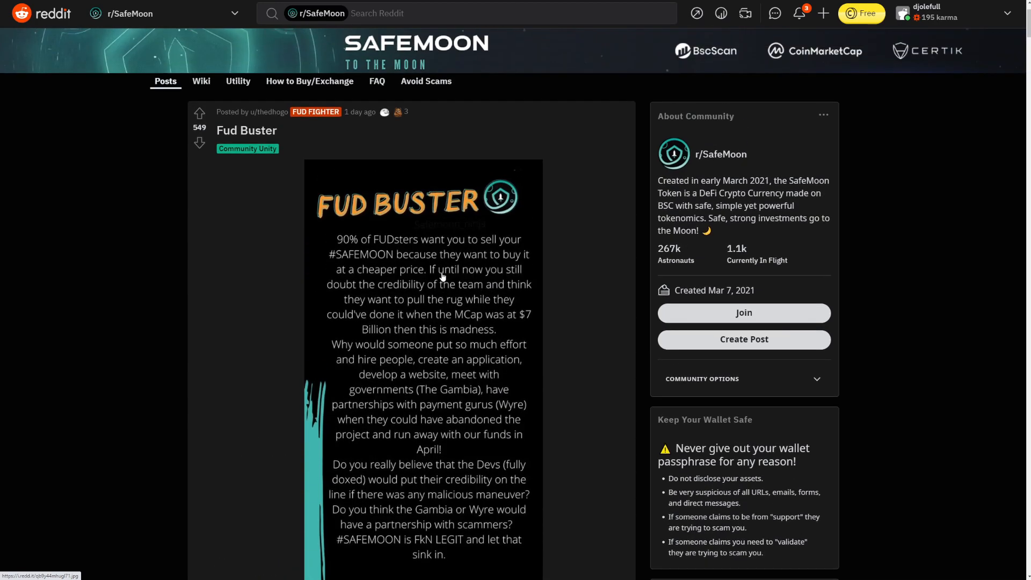
mouse_move(423, 284)
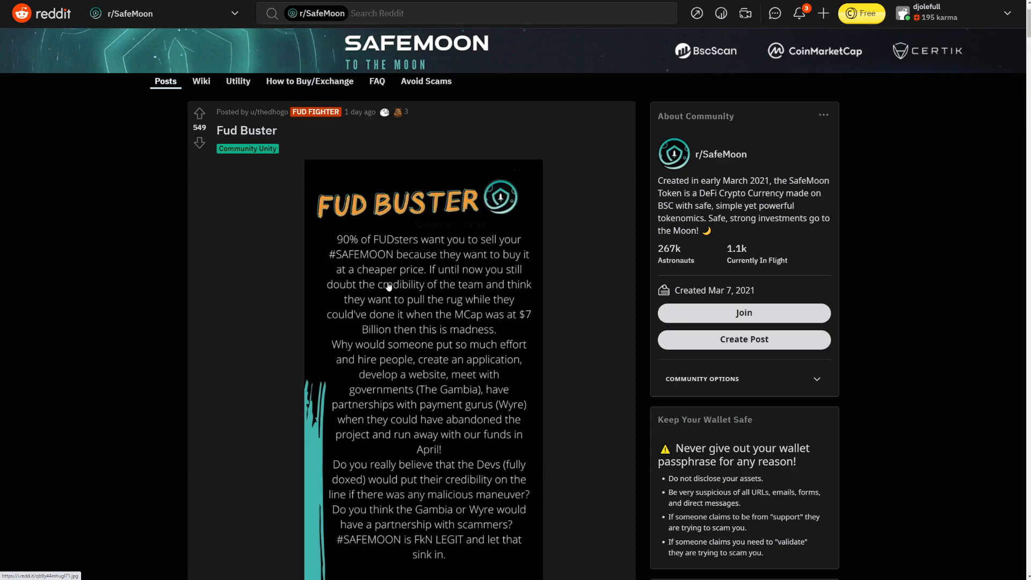
mouse_move(551, 342)
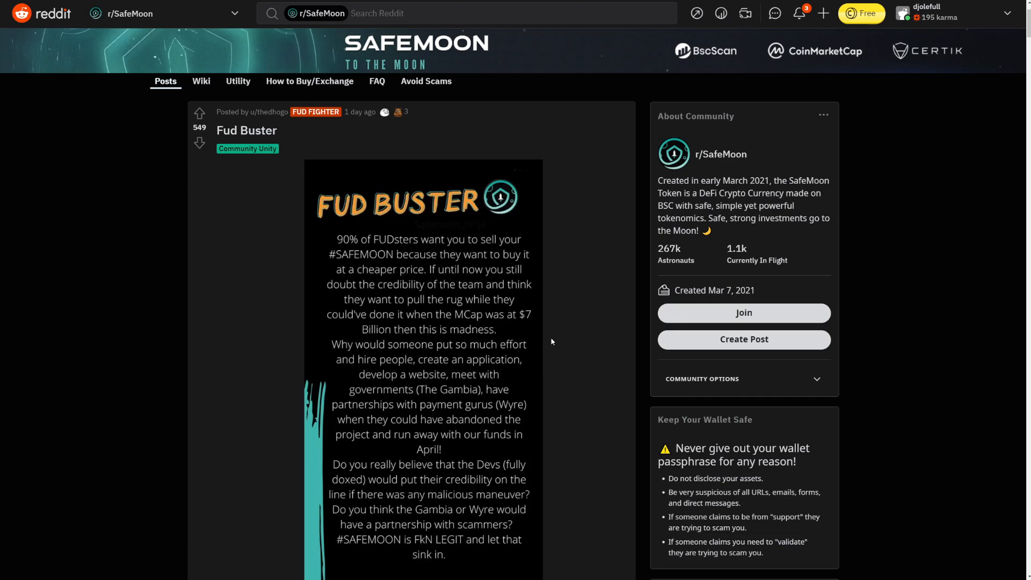
mouse_move(502, 355)
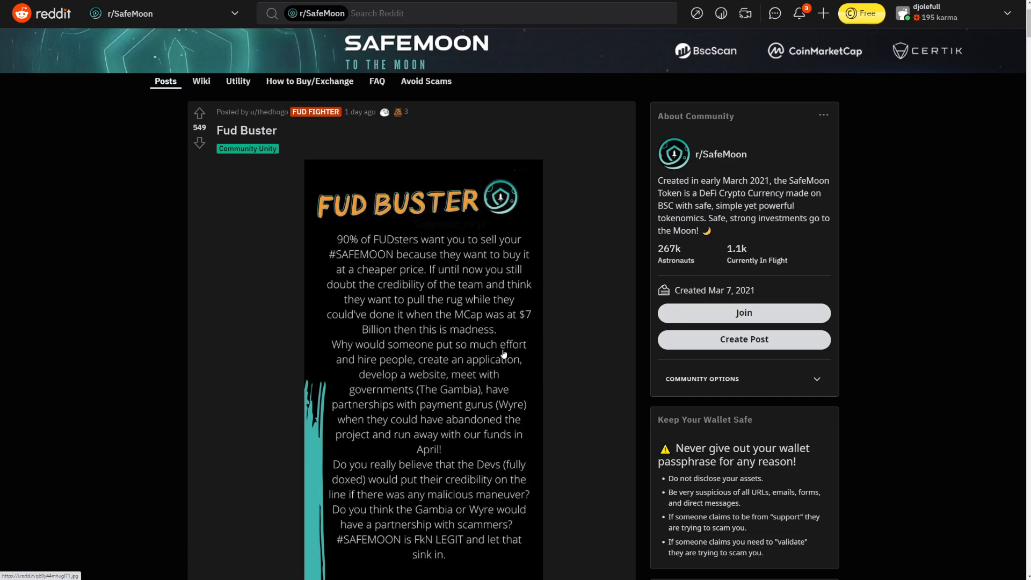
mouse_move(468, 353)
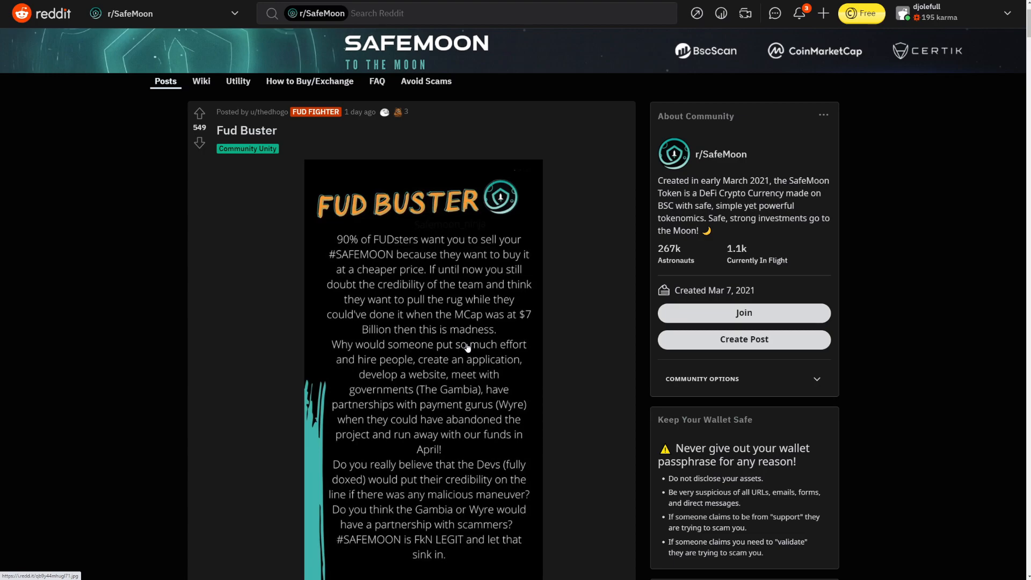
mouse_move(266, 333)
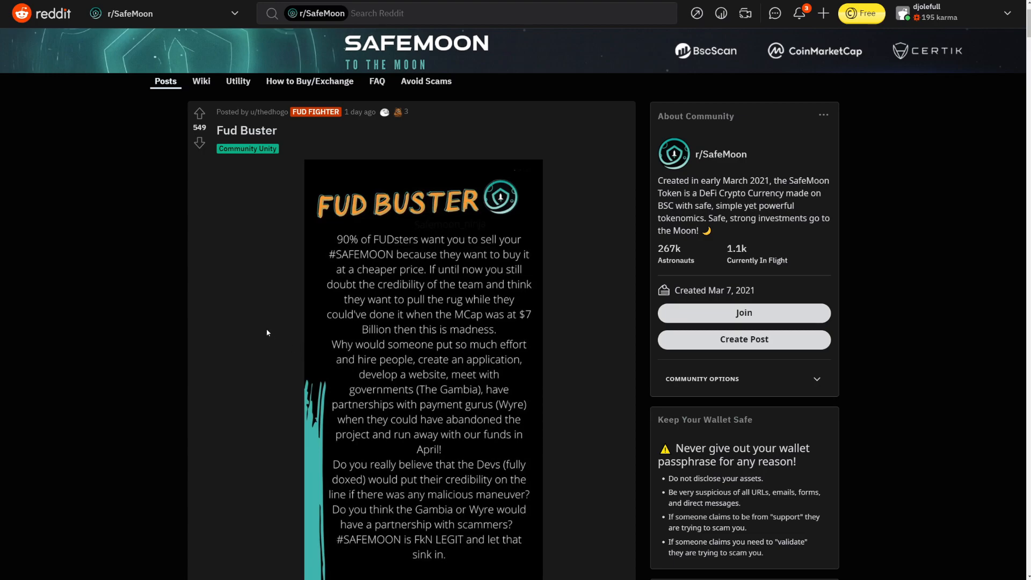
mouse_move(270, 343)
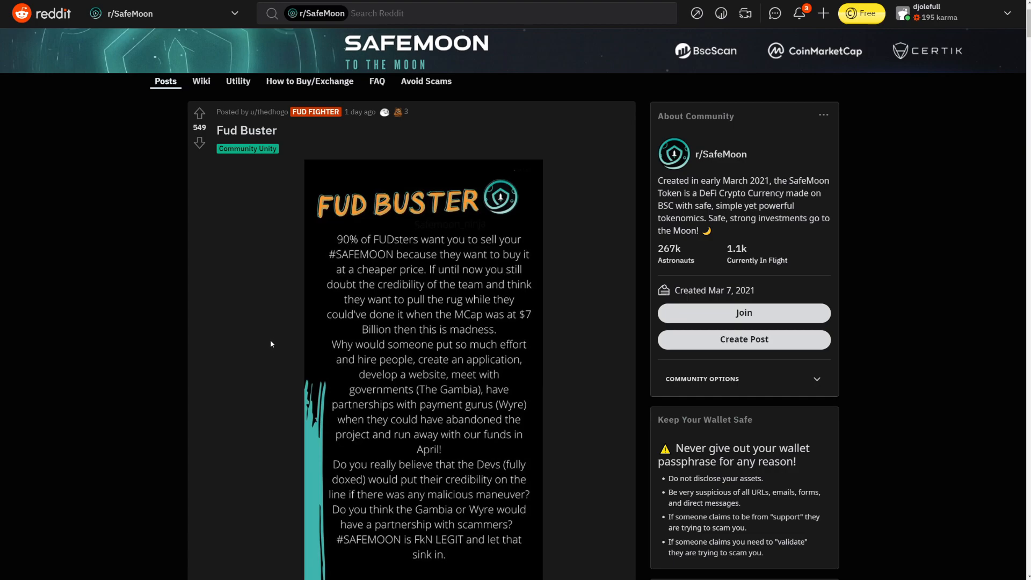
mouse_move(265, 349)
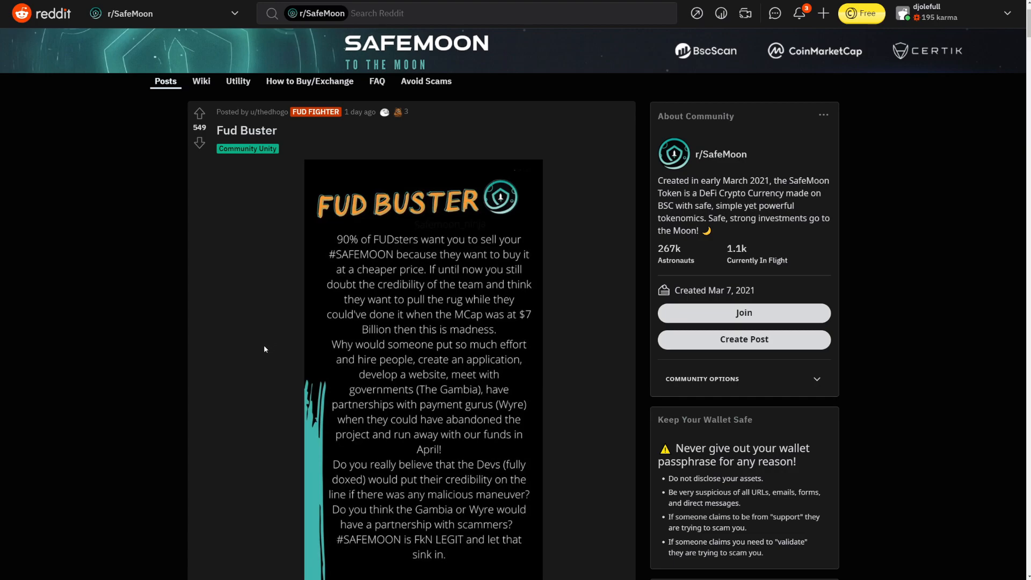
scroll("down", 3)
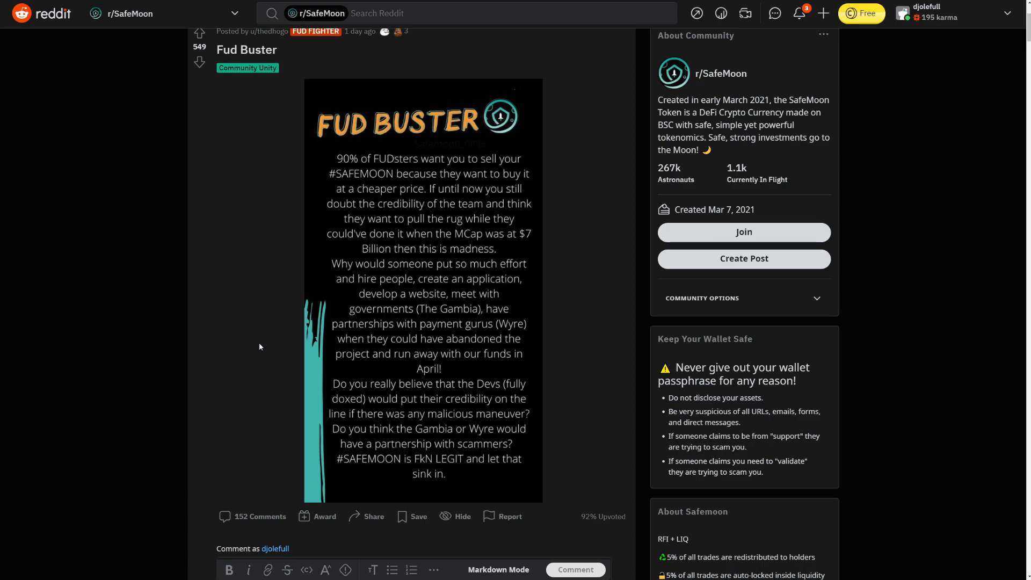
mouse_move(256, 347)
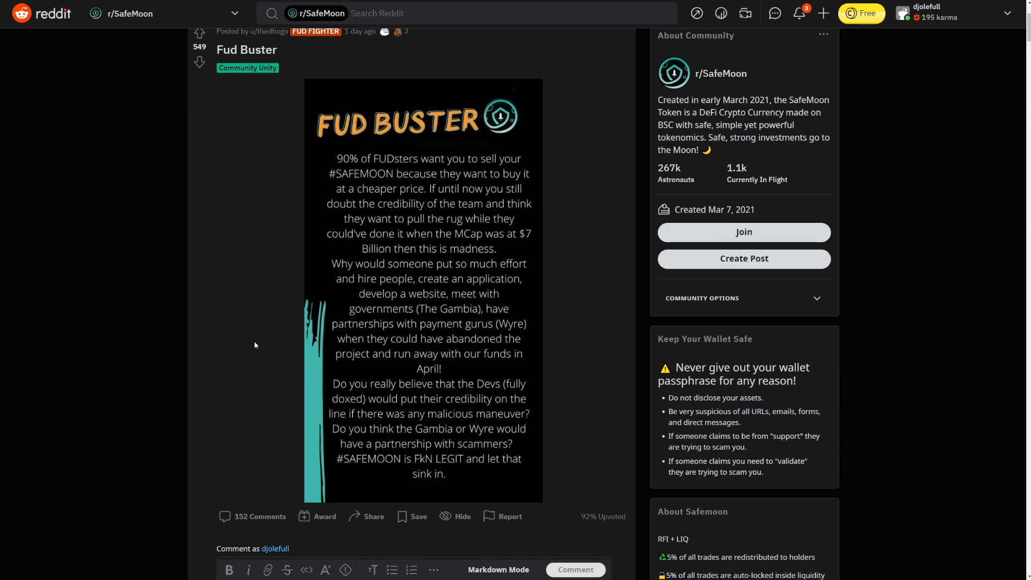
scroll("down", 3)
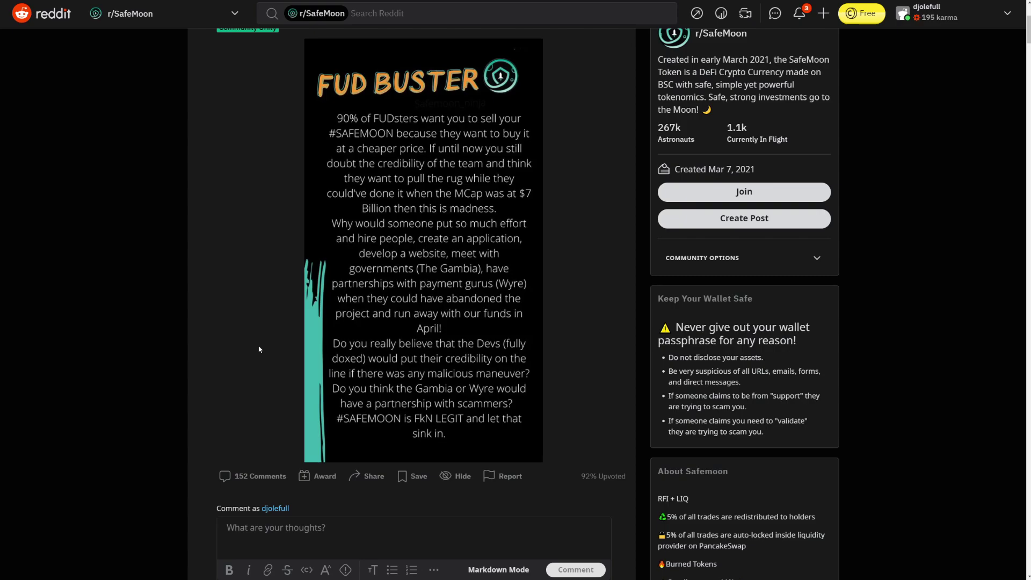
mouse_move(250, 341)
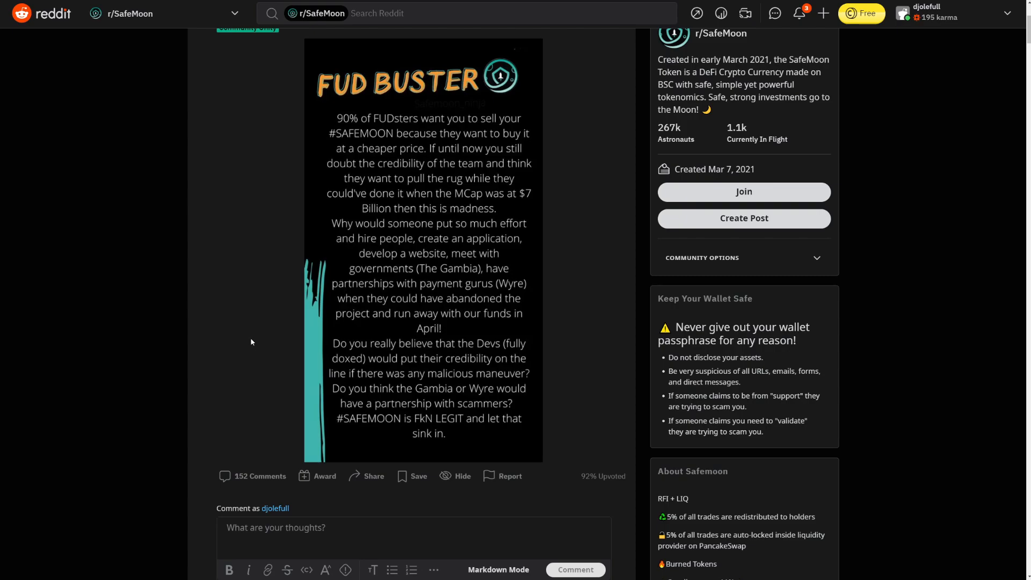
mouse_move(473, 177)
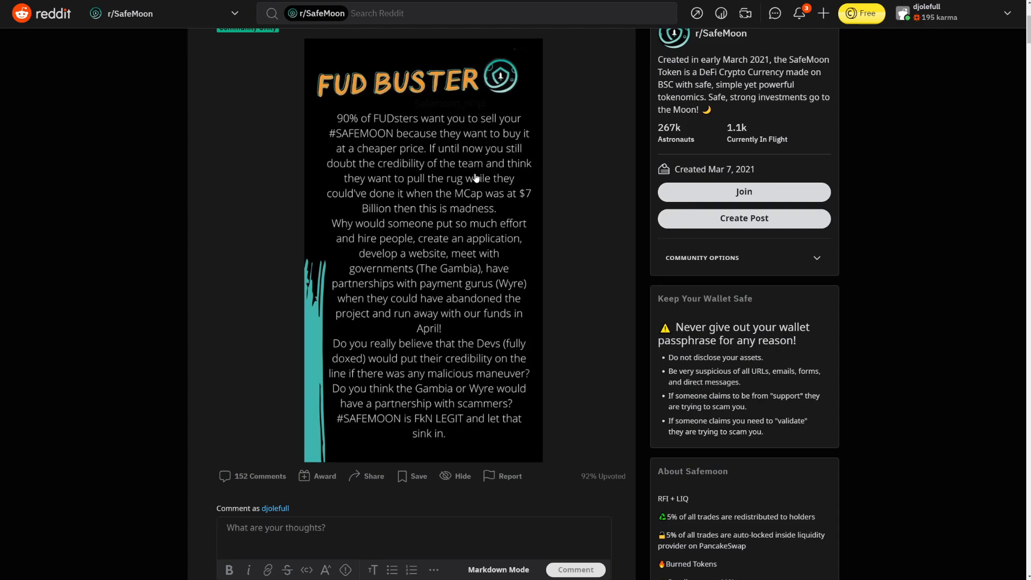
scroll("up", 3)
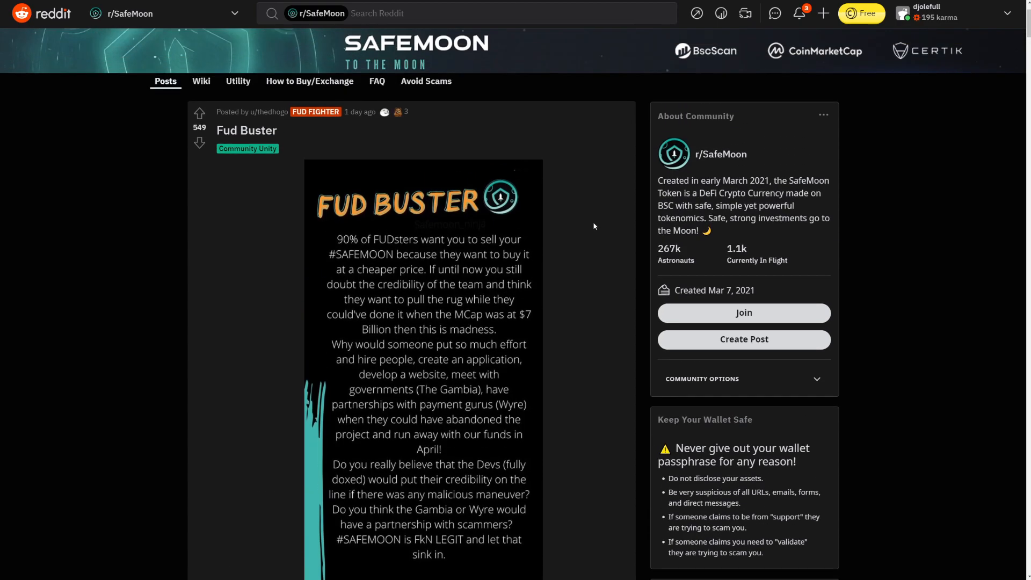
scroll("down", 3)
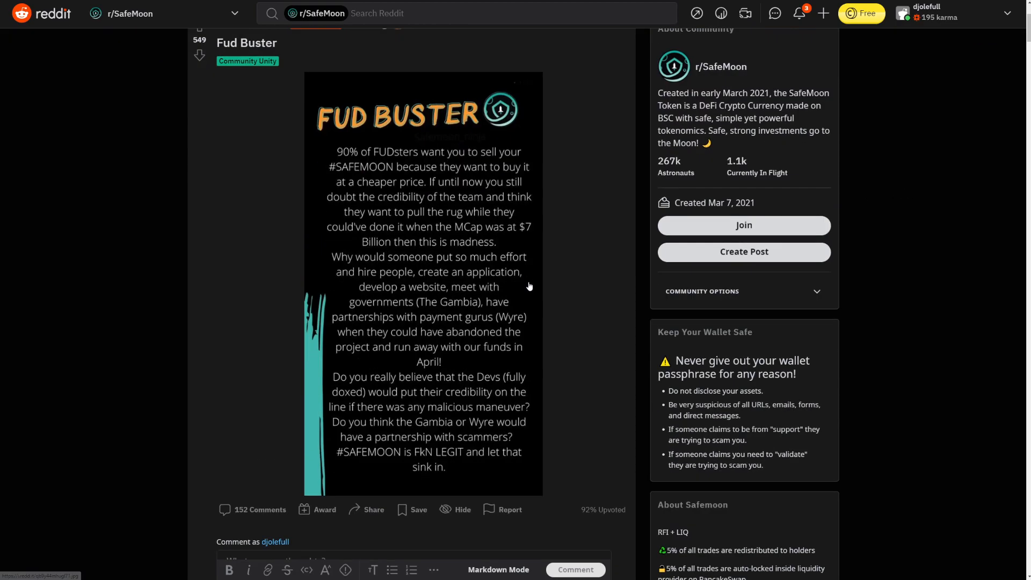
scroll("up", 3)
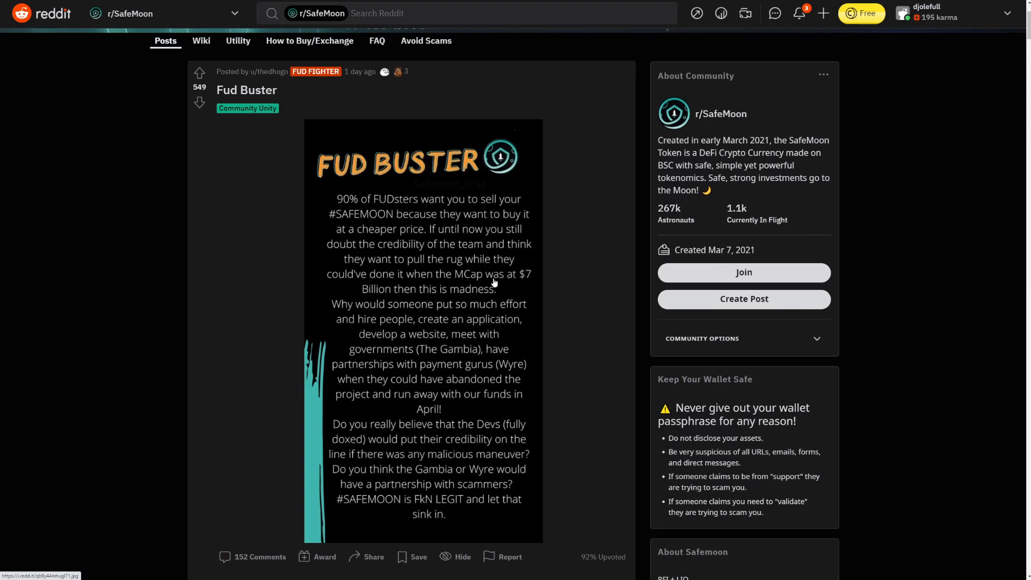
scroll("down", 3)
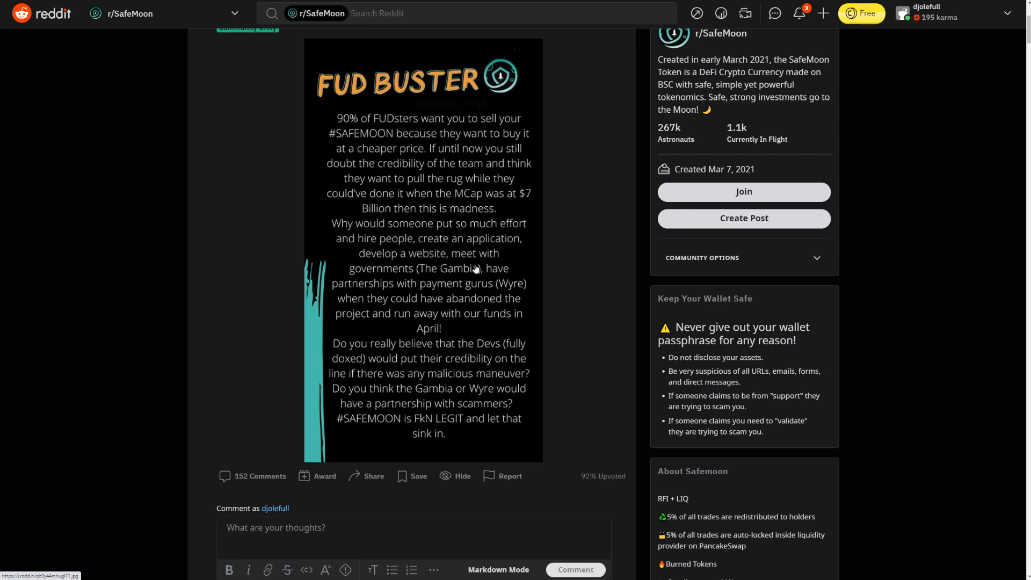
scroll("up", 3)
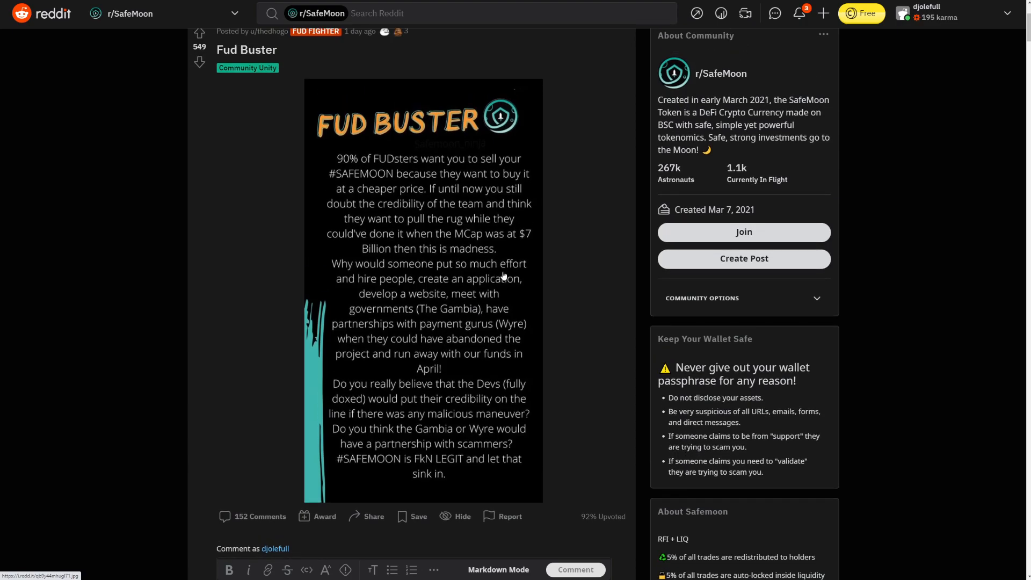
mouse_move(450, 191)
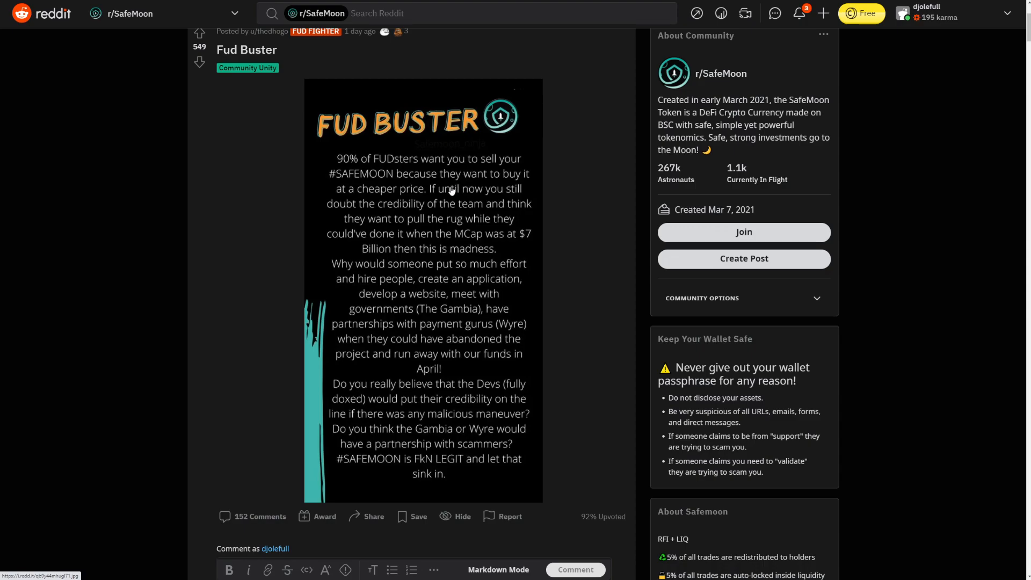
mouse_move(452, 180)
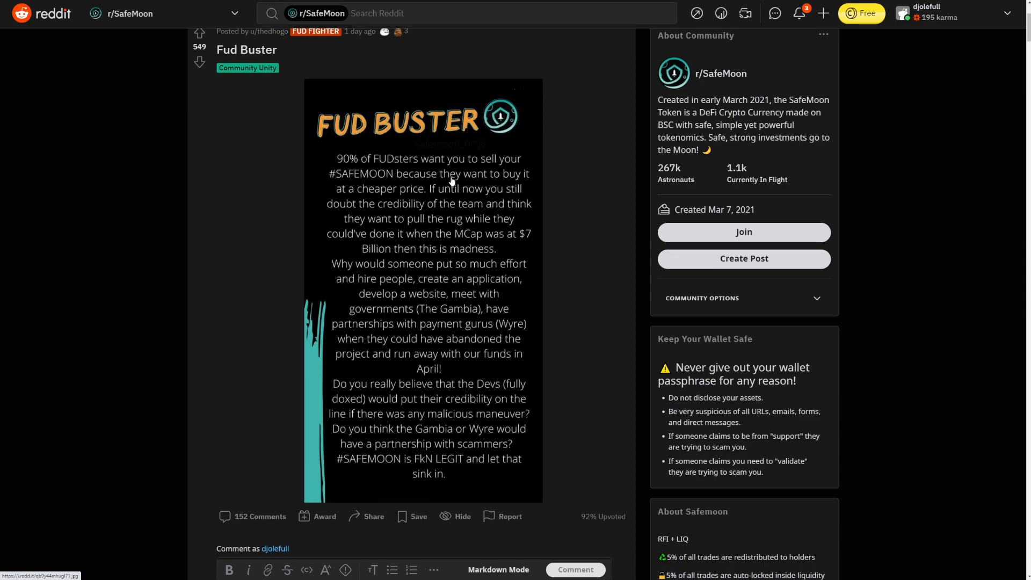
mouse_move(527, 200)
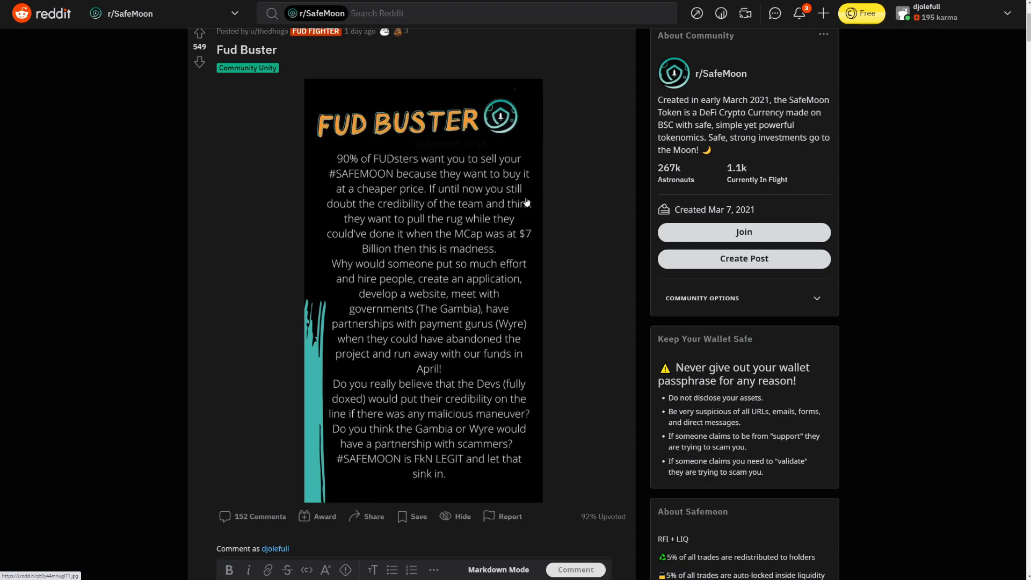
mouse_move(520, 200)
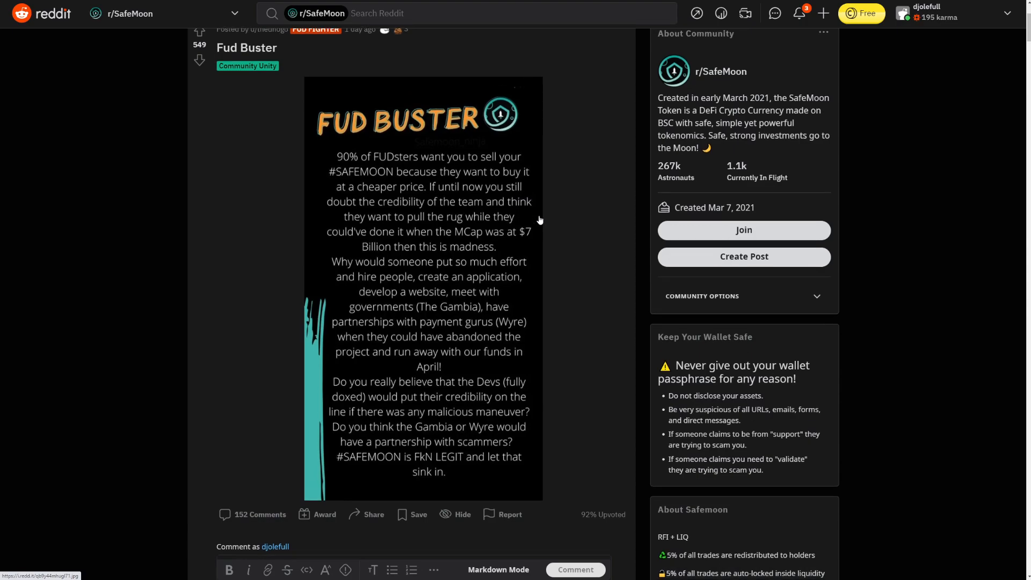
scroll("down", 3)
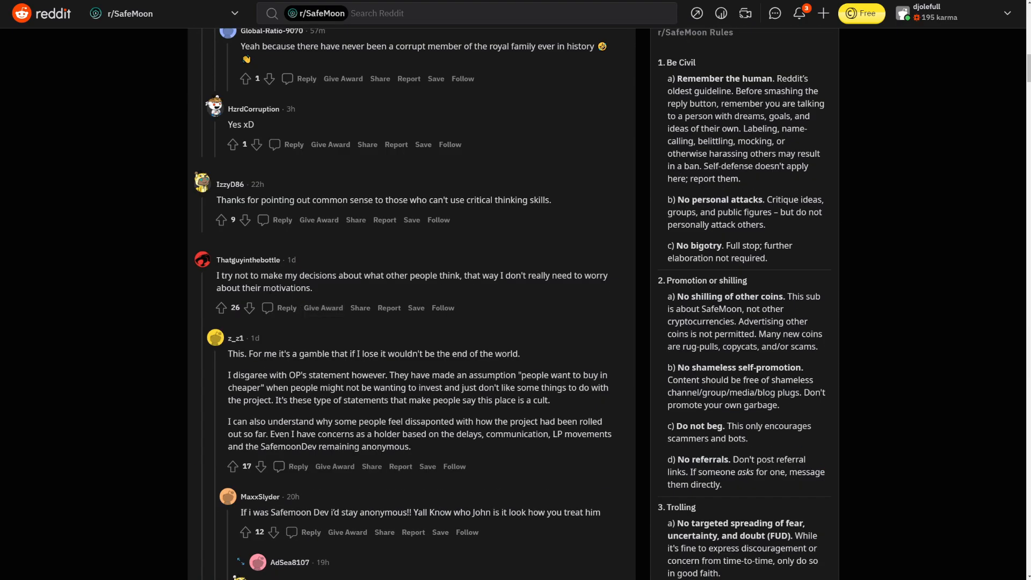
mouse_move(392, 293)
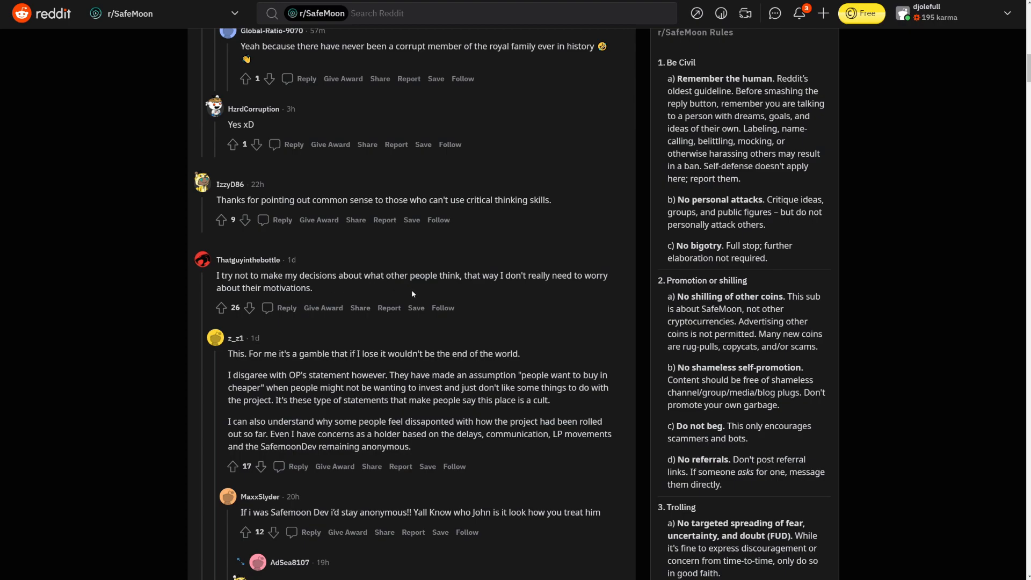
scroll("down", 3)
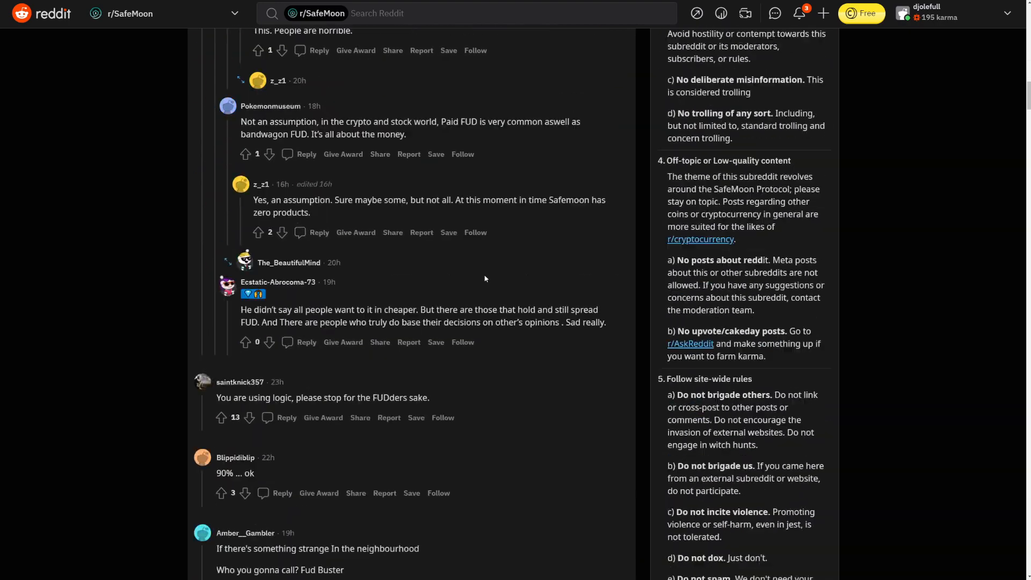
scroll("down", 3)
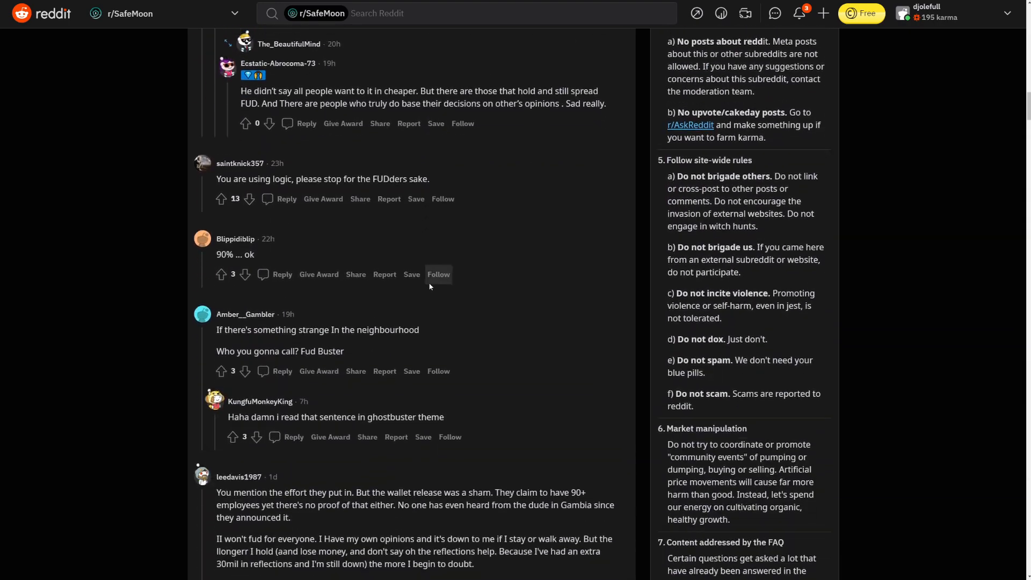
scroll("up", 3)
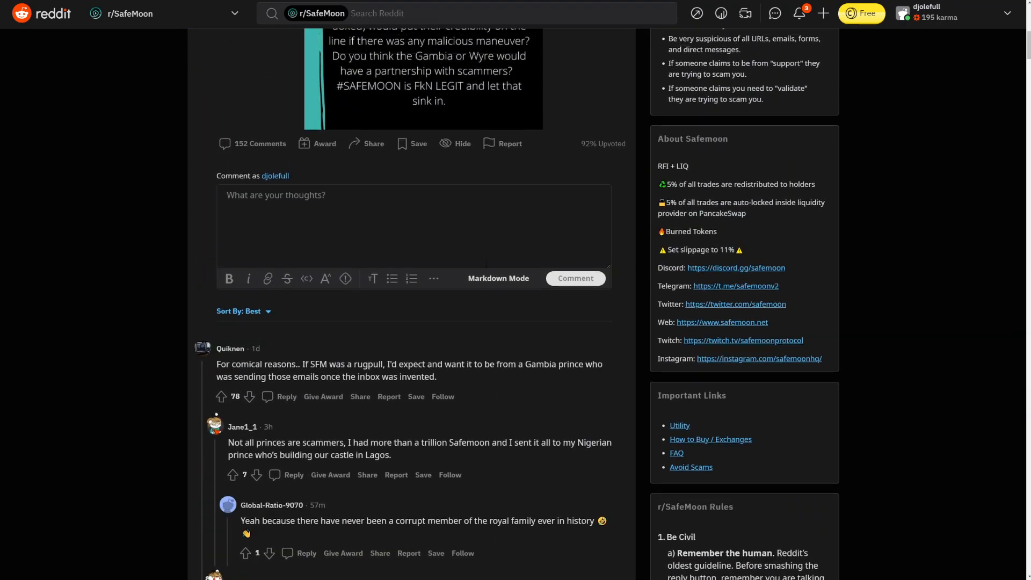
scroll("up", 3)
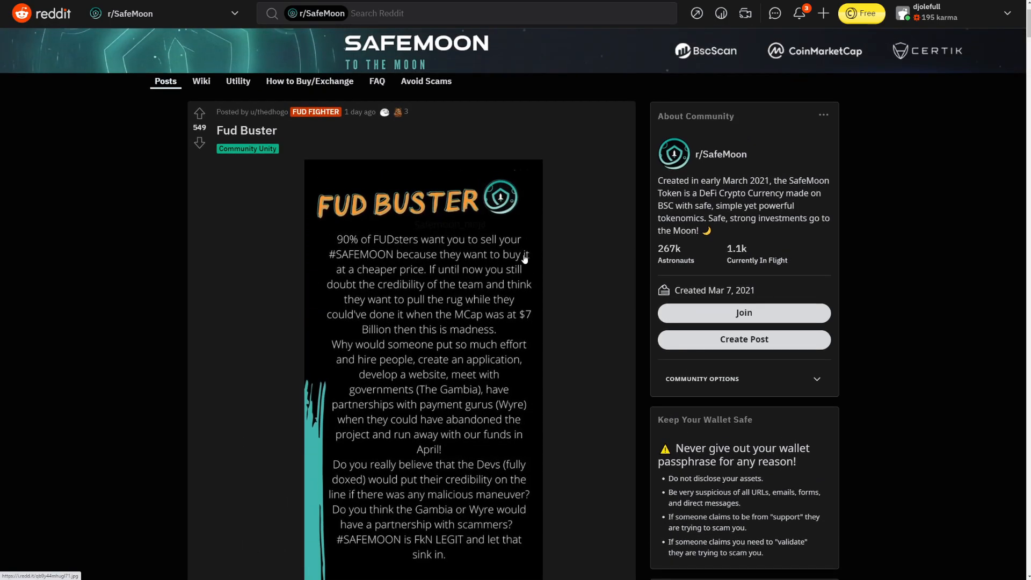
mouse_move(529, 285)
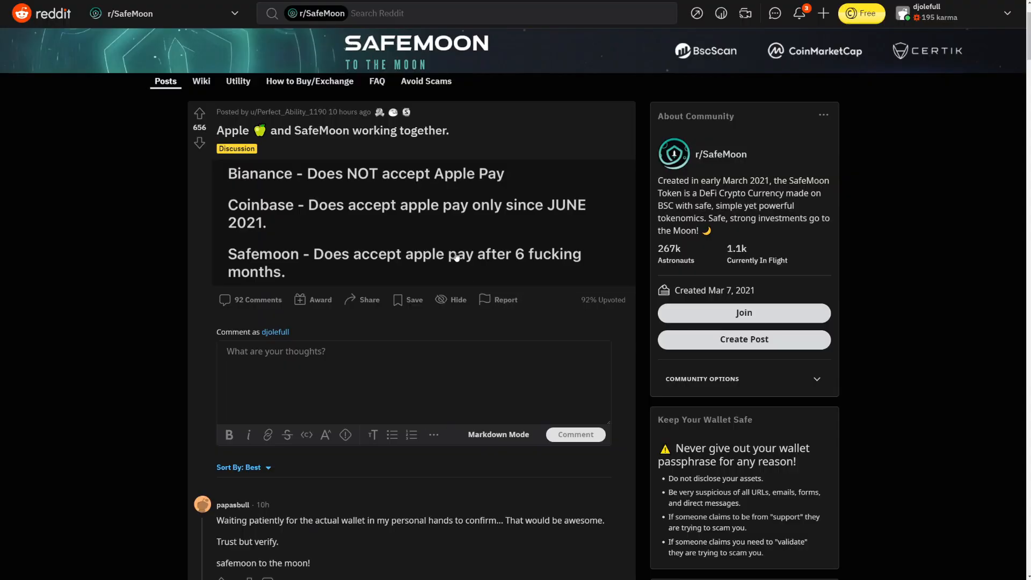
mouse_move(404, 153)
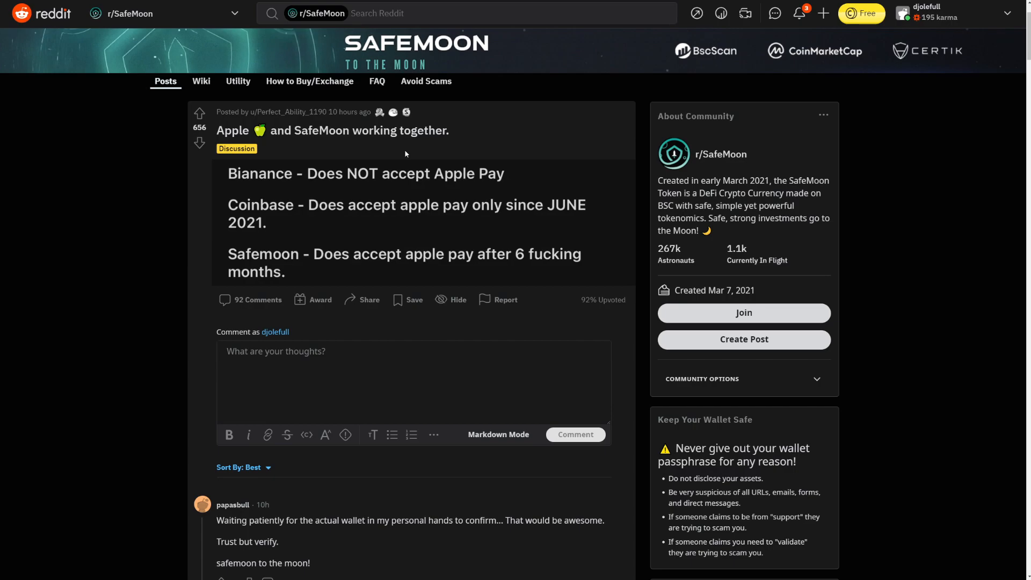
mouse_move(414, 154)
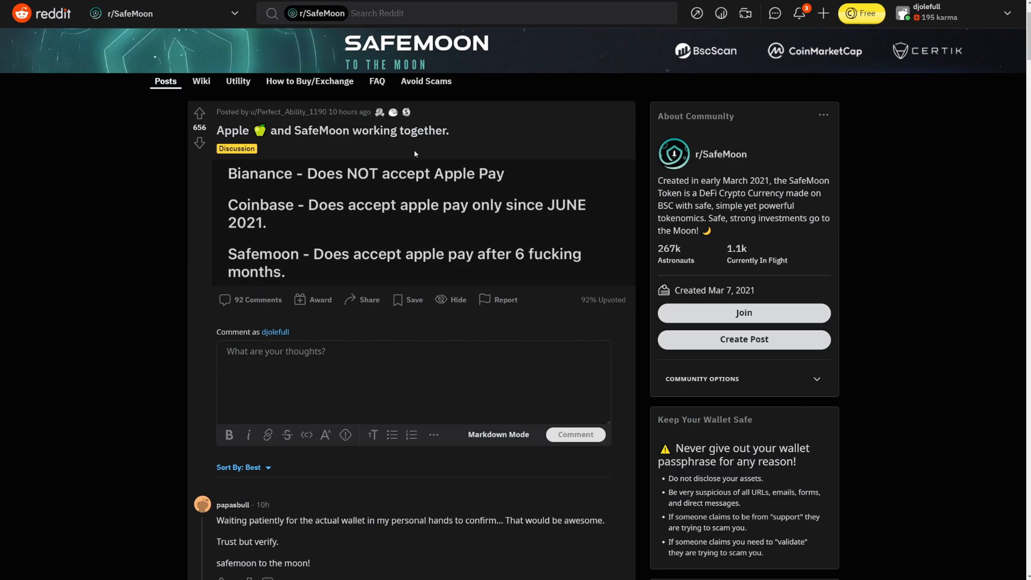
mouse_move(390, 154)
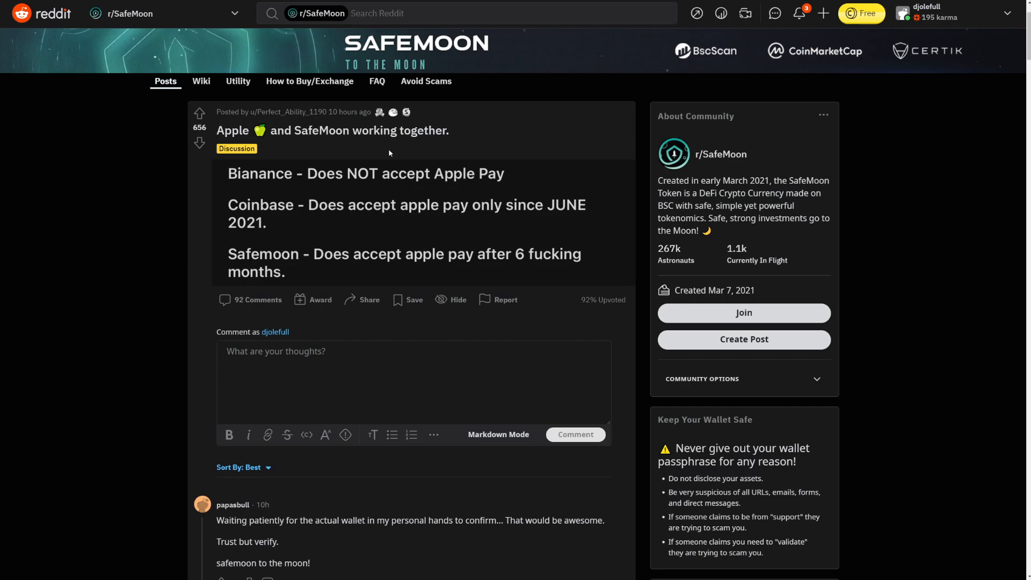
Step: Scroll the r/SafeMoon feed past the Apple Pay post to the wallet buy-button fee screenshot post
scroll("down", 3)
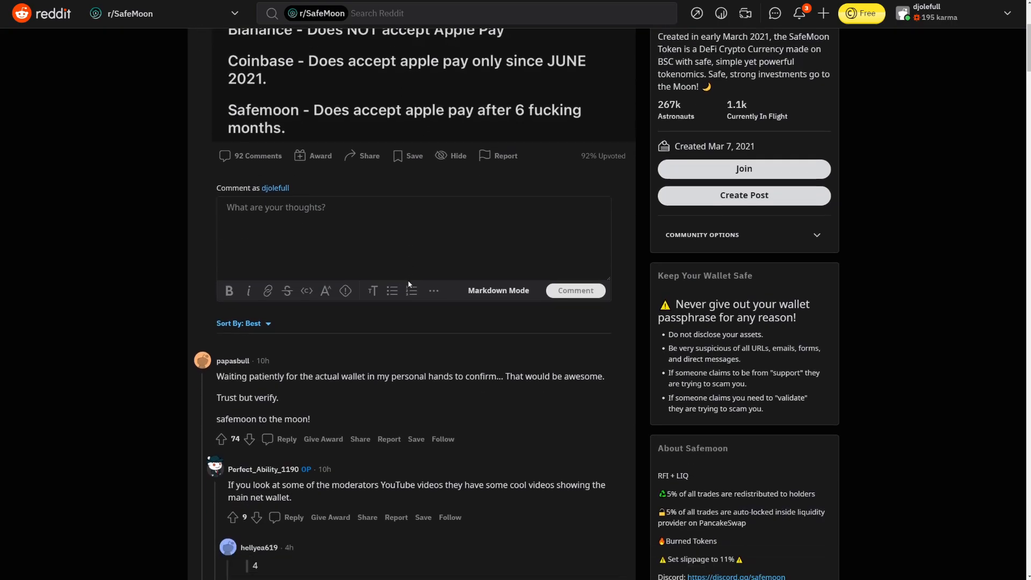
scroll("down", 3)
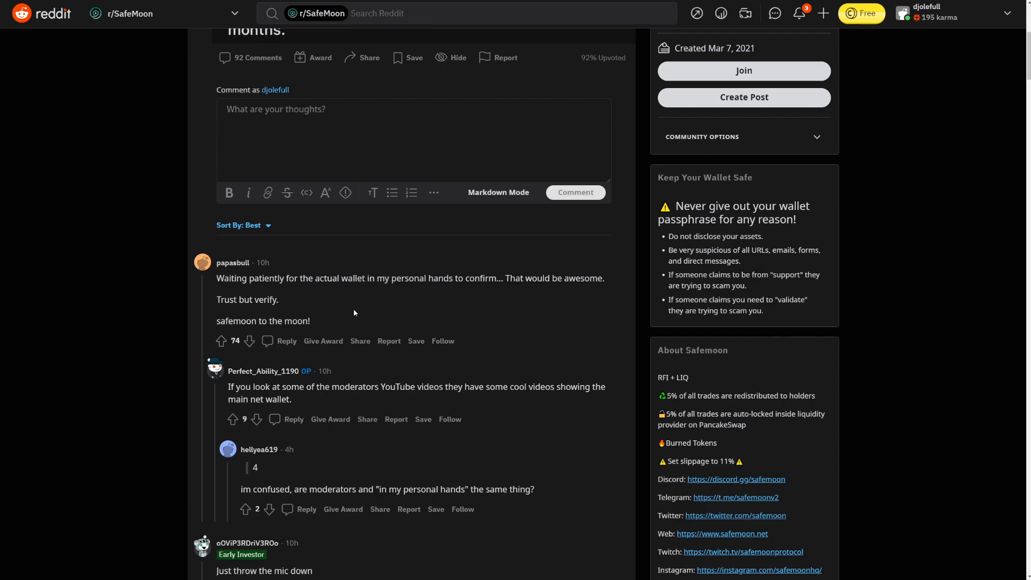
mouse_move(367, 310)
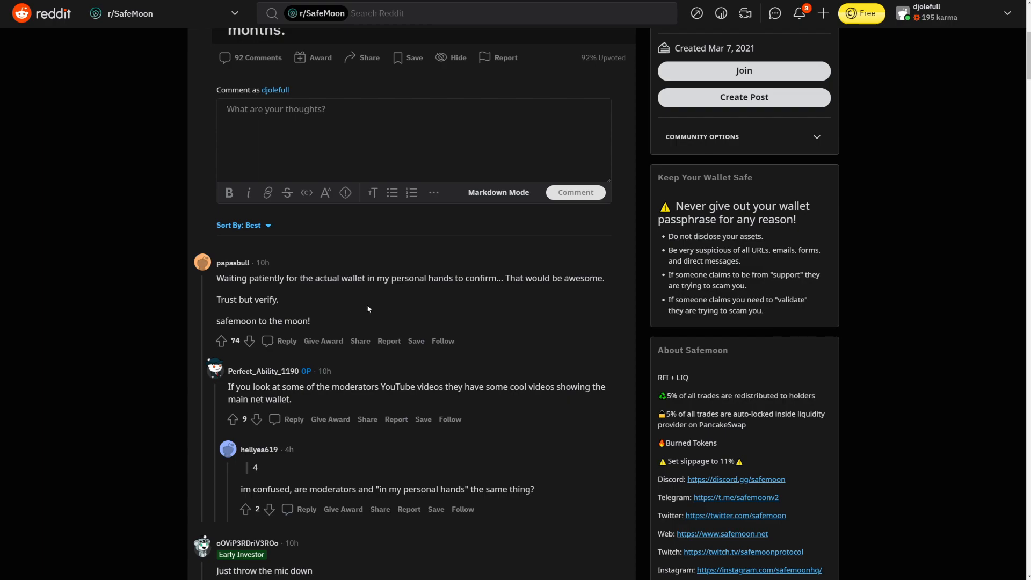
scroll("down", 3)
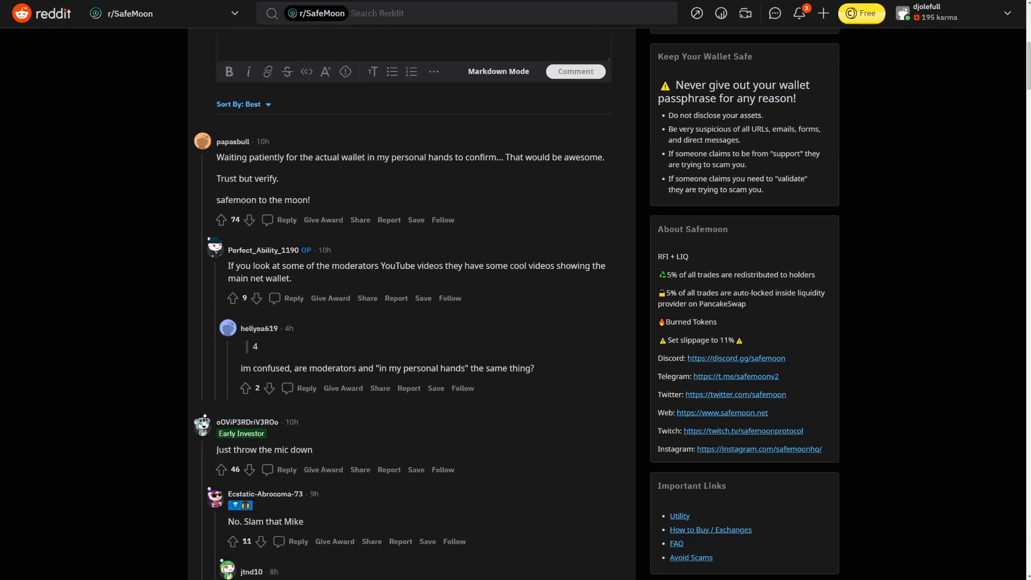
mouse_move(296, 283)
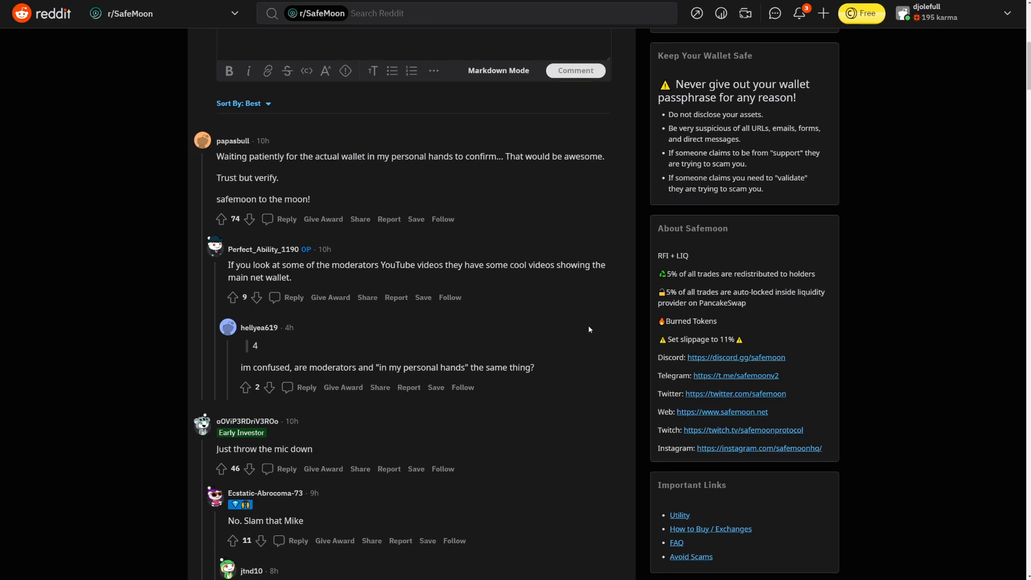
scroll("down", 3)
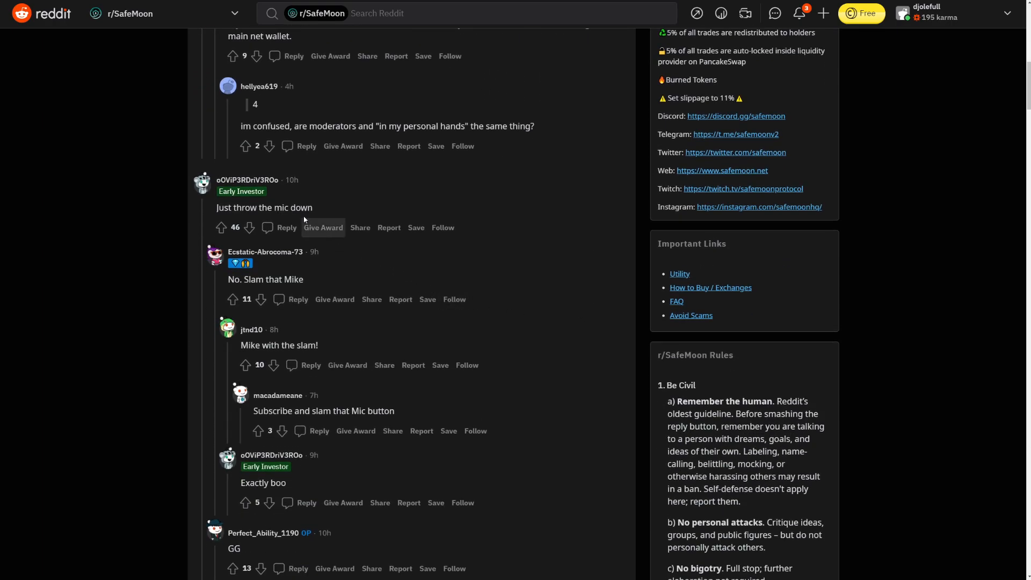
mouse_move(478, 255)
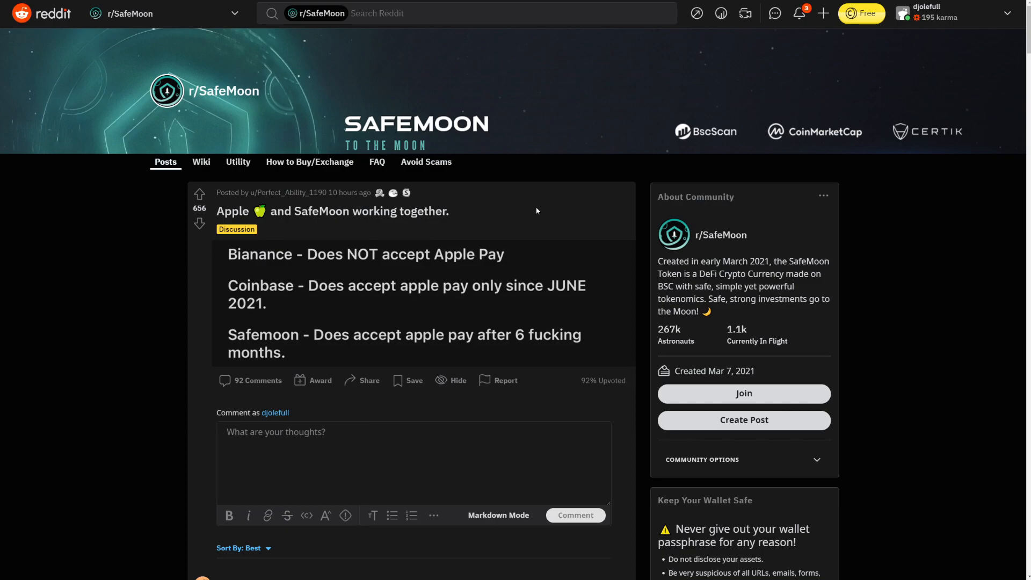
scroll("down", 3)
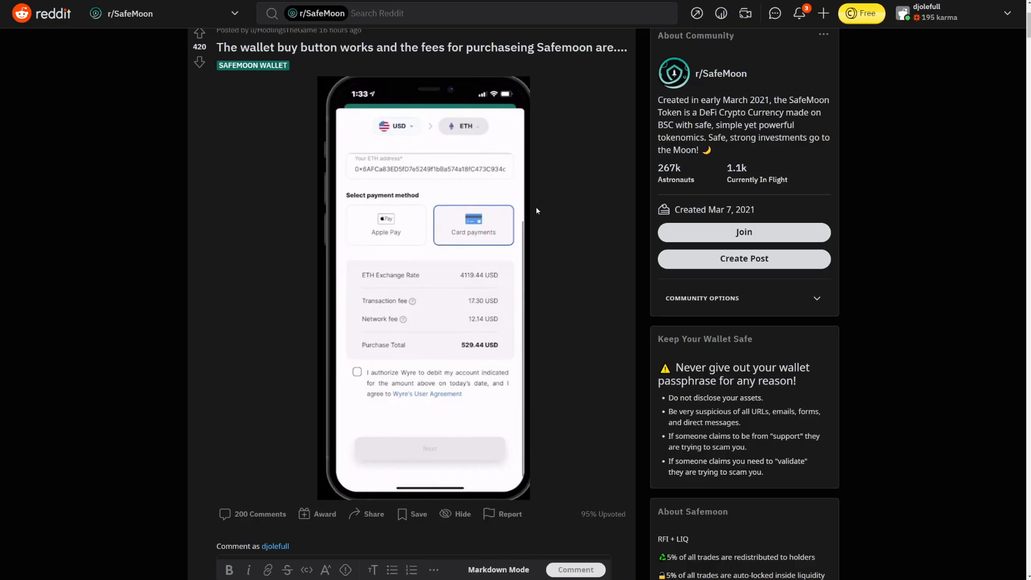
scroll("up", 3)
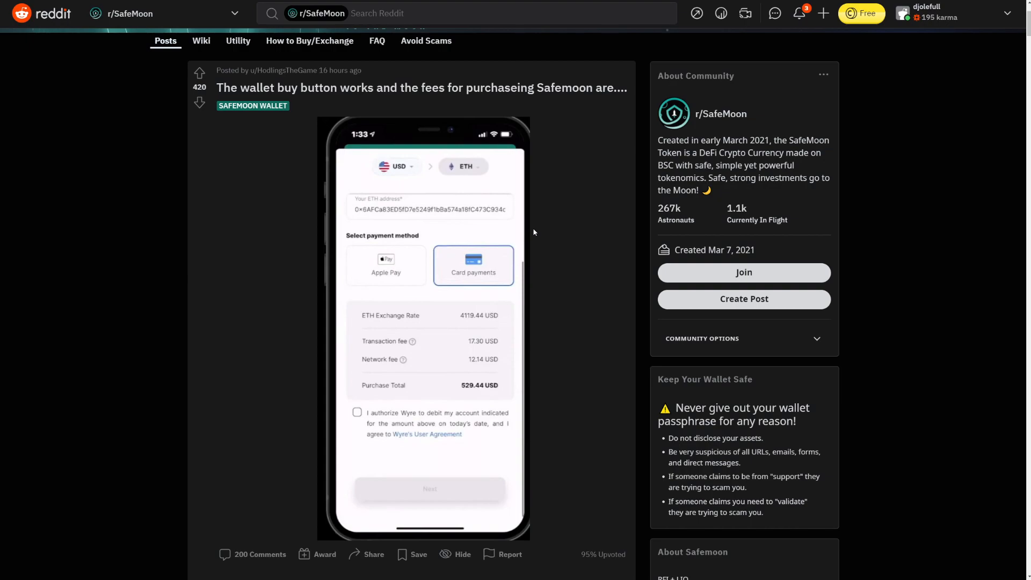
mouse_move(452, 303)
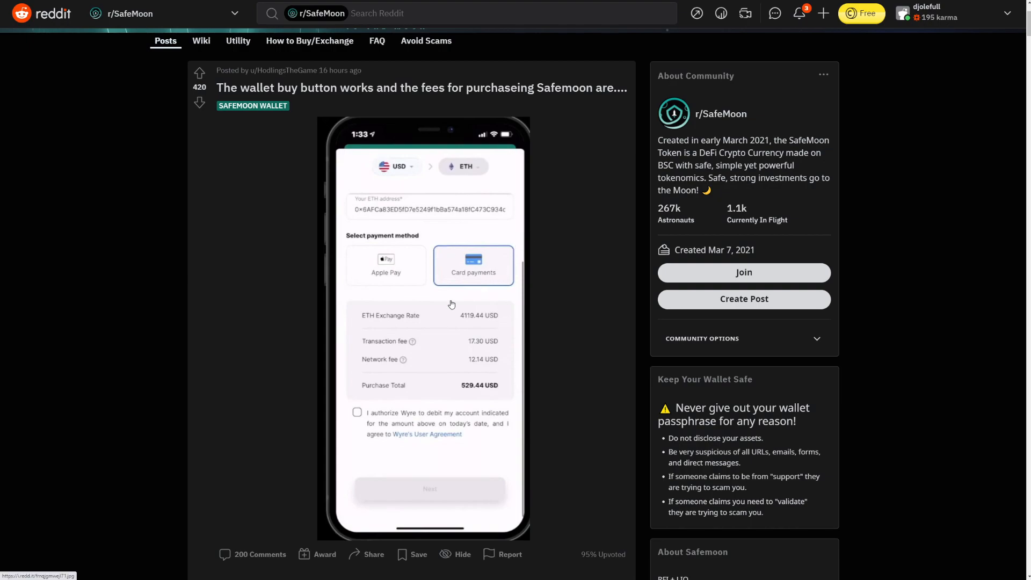
mouse_move(350, 327)
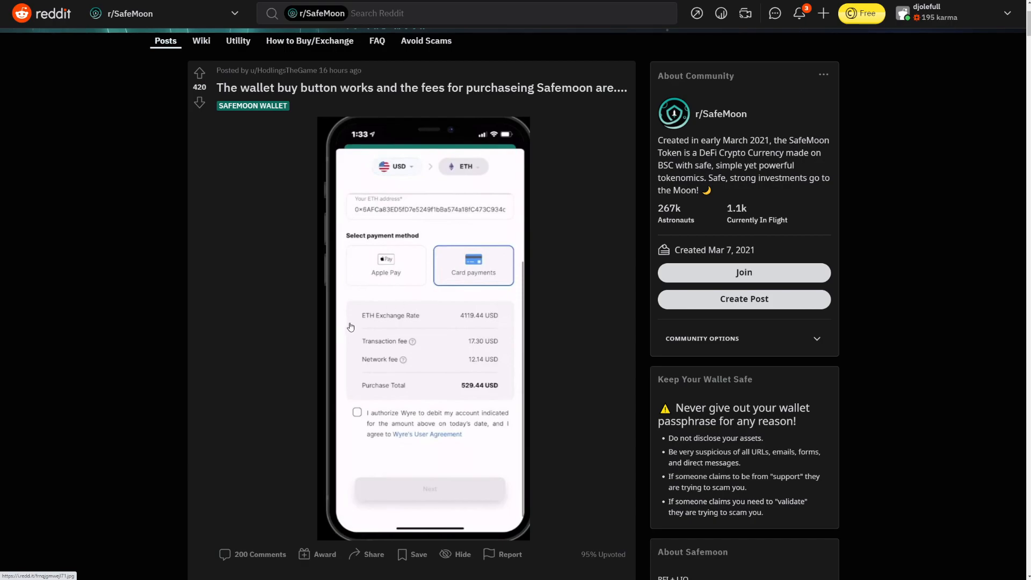
mouse_move(474, 320)
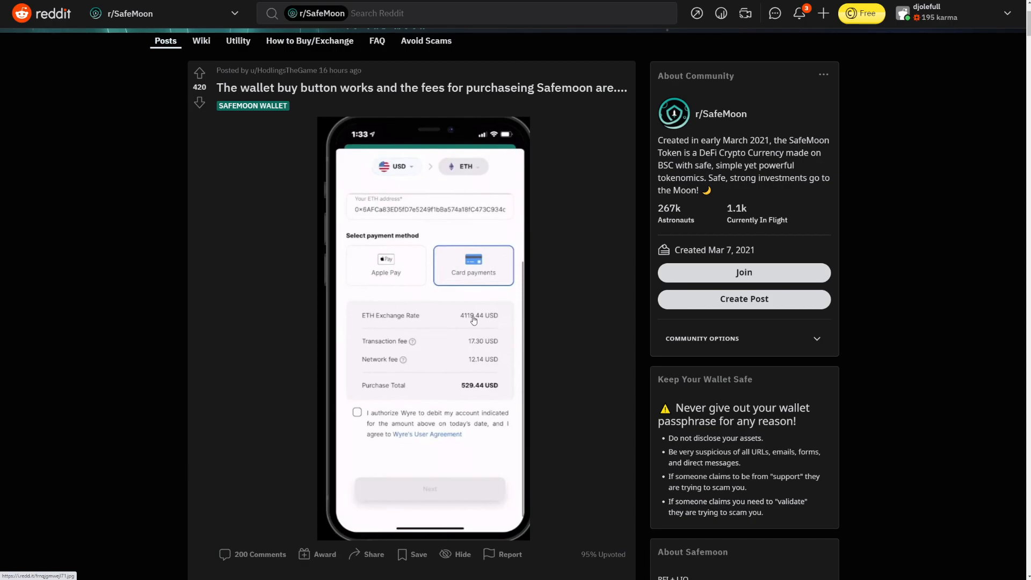
mouse_move(407, 355)
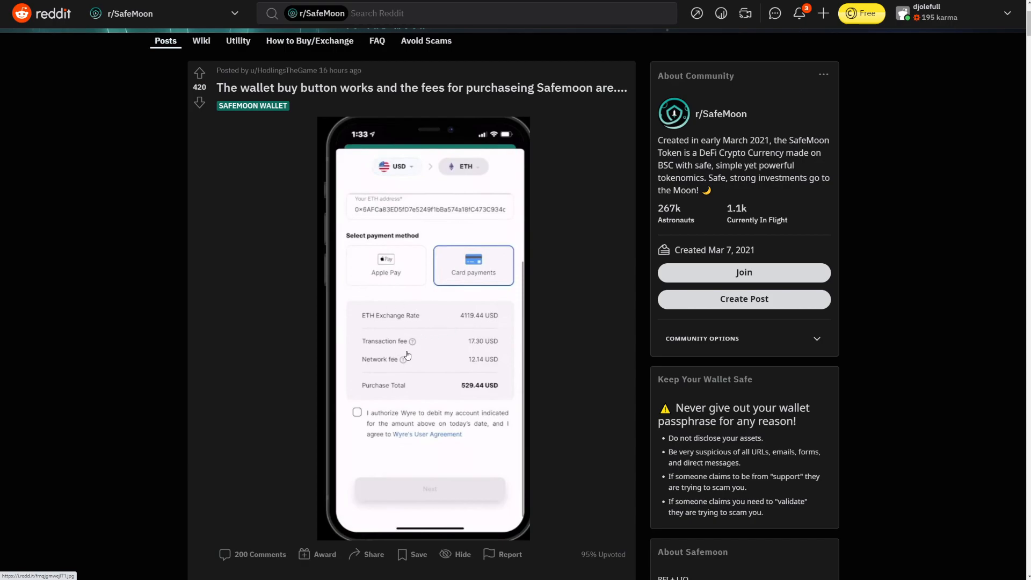
mouse_move(433, 401)
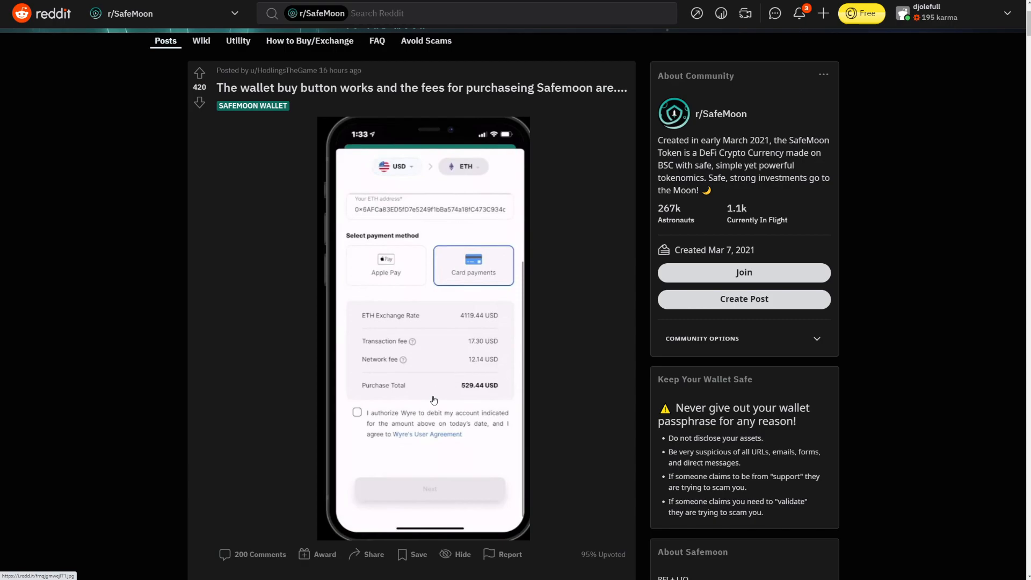
mouse_move(388, 381)
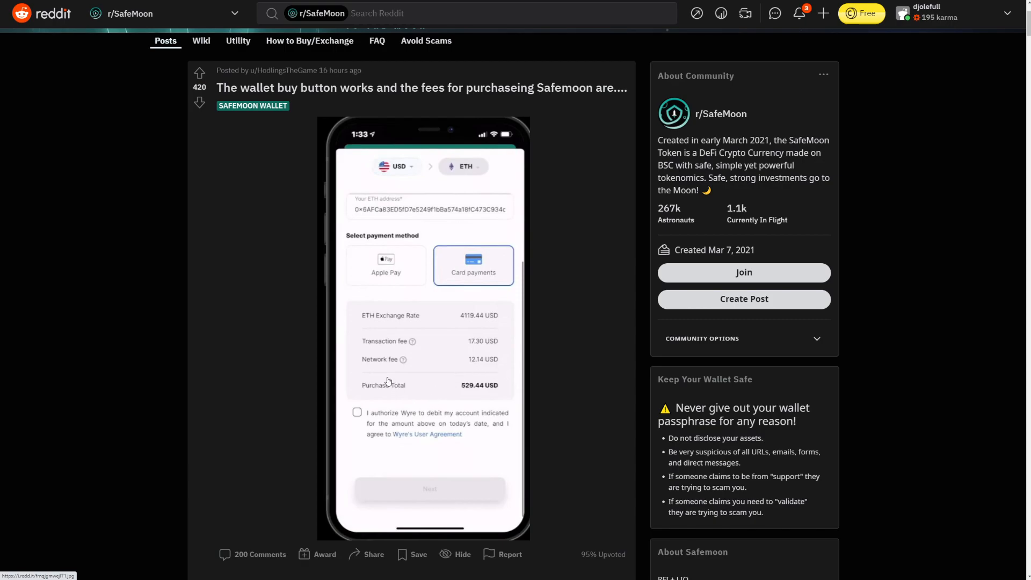
Step: Scroll into the wallet buy-button post's comments complaining about high ETH fees
scroll("down", 3)
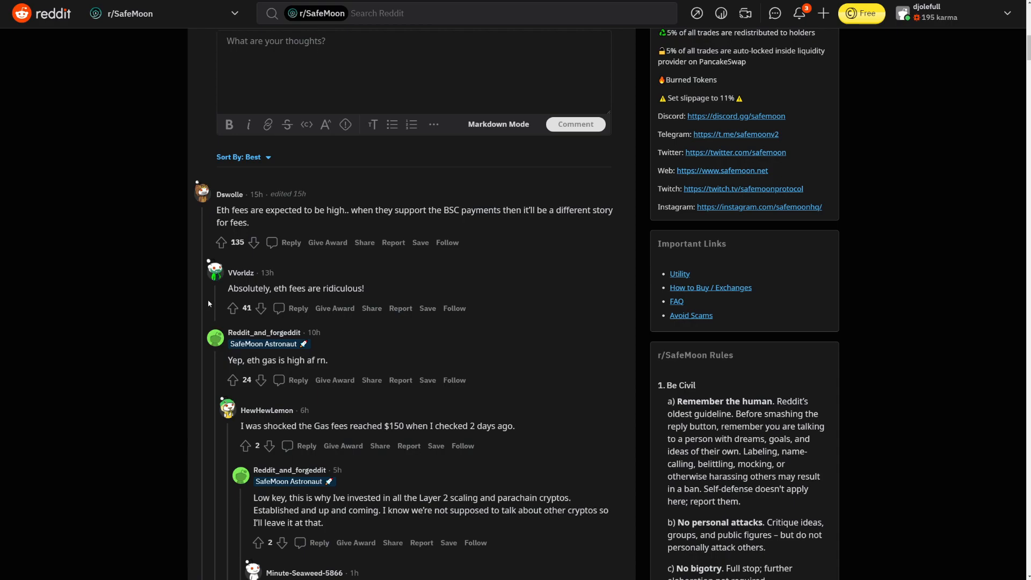
mouse_move(189, 276)
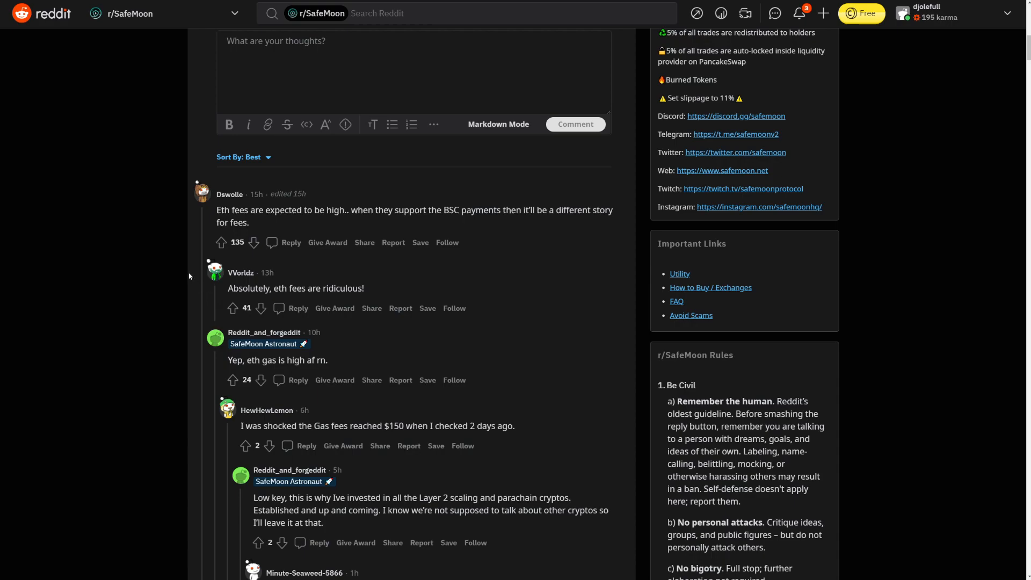
mouse_move(380, 294)
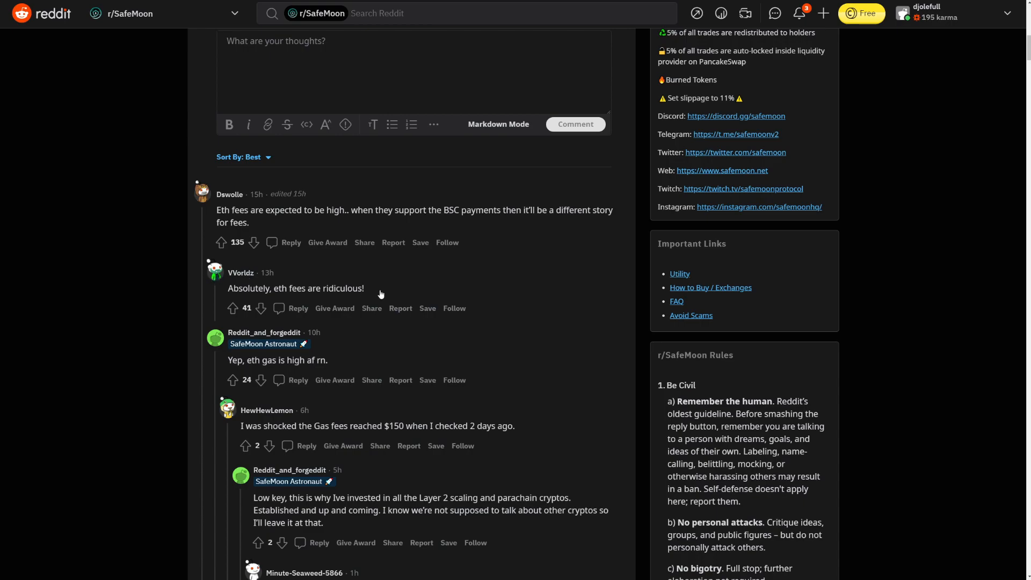
mouse_move(485, 270)
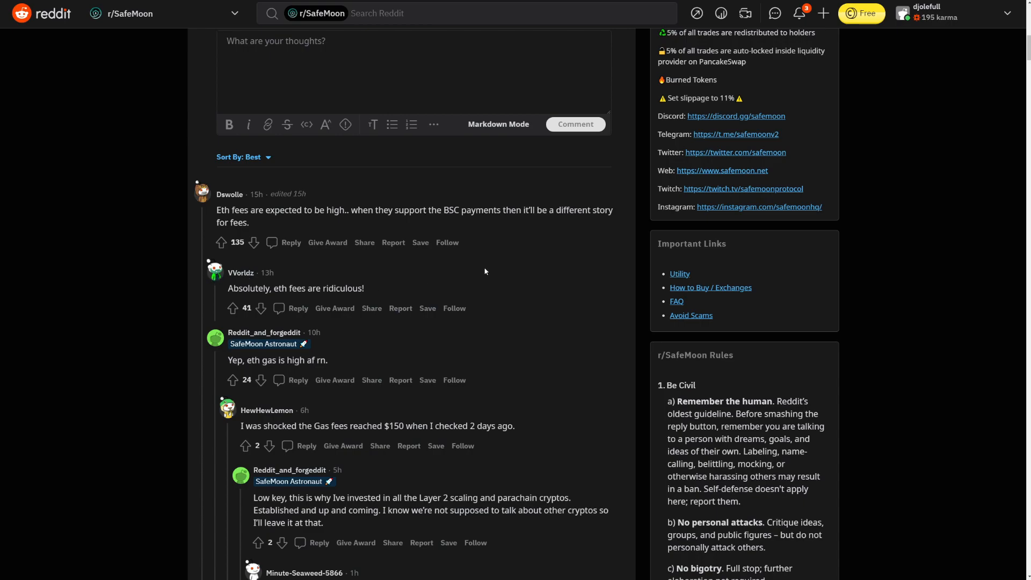
scroll("down", 3)
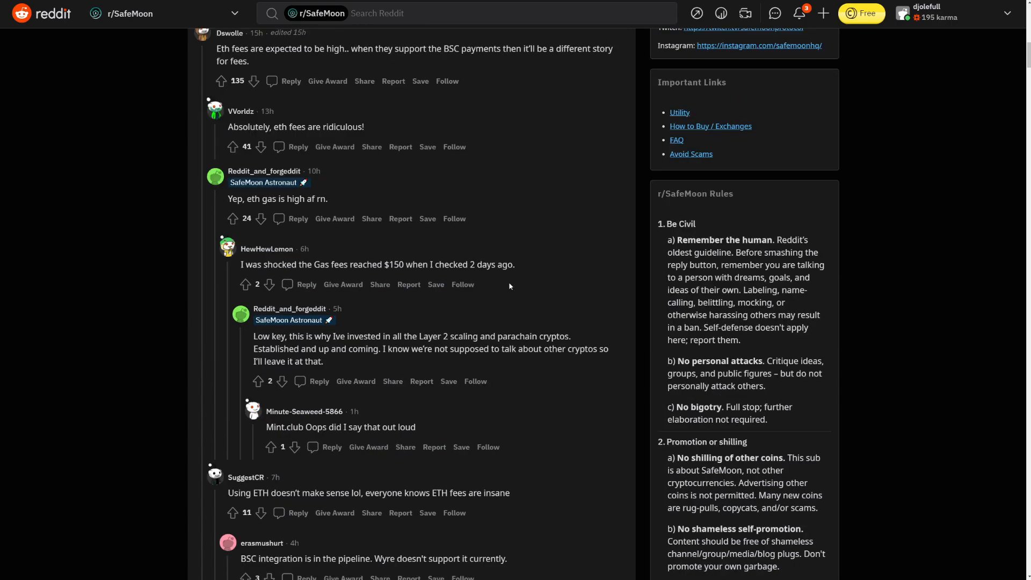
scroll("down", 3)
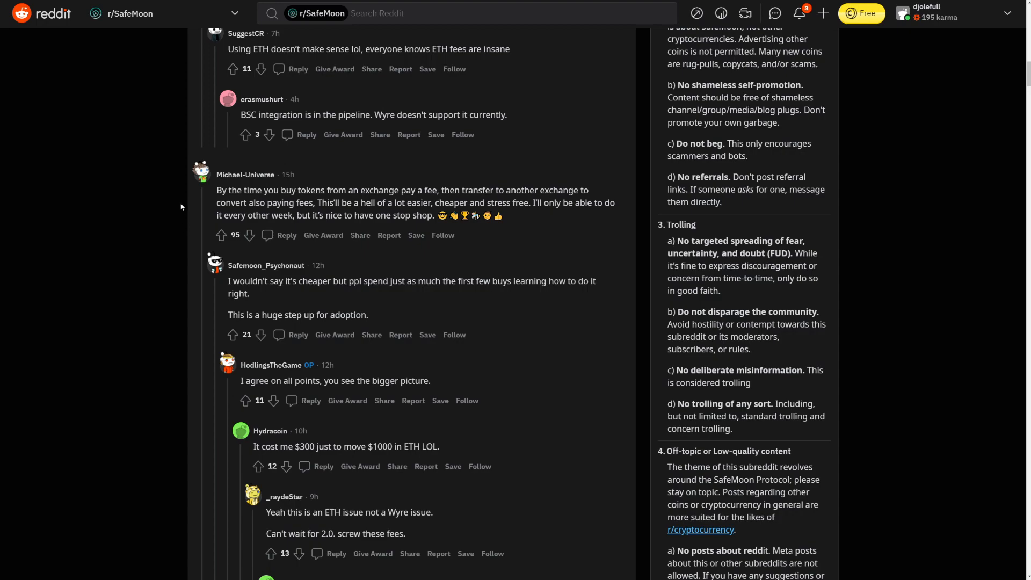
mouse_move(173, 223)
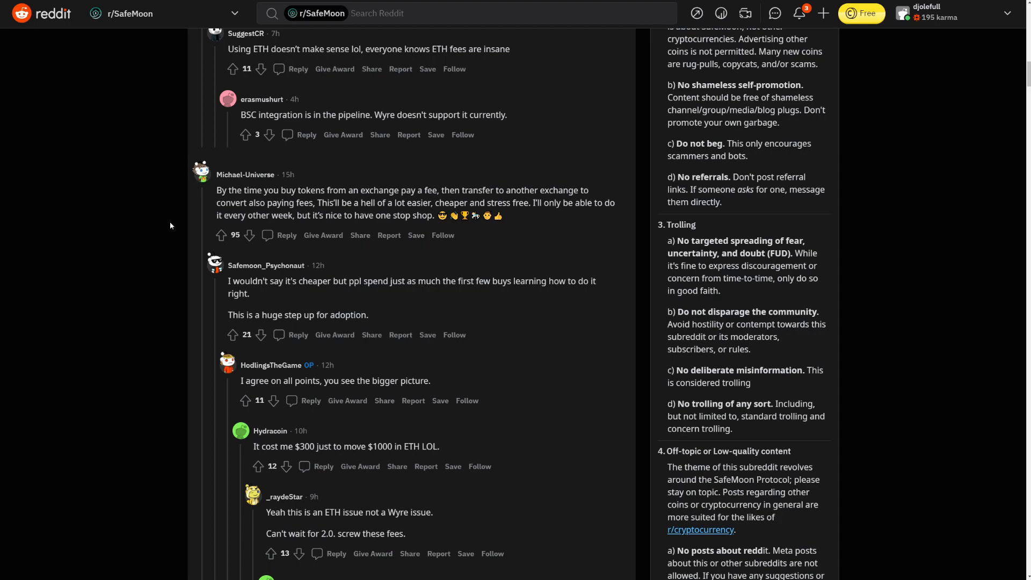
mouse_move(180, 241)
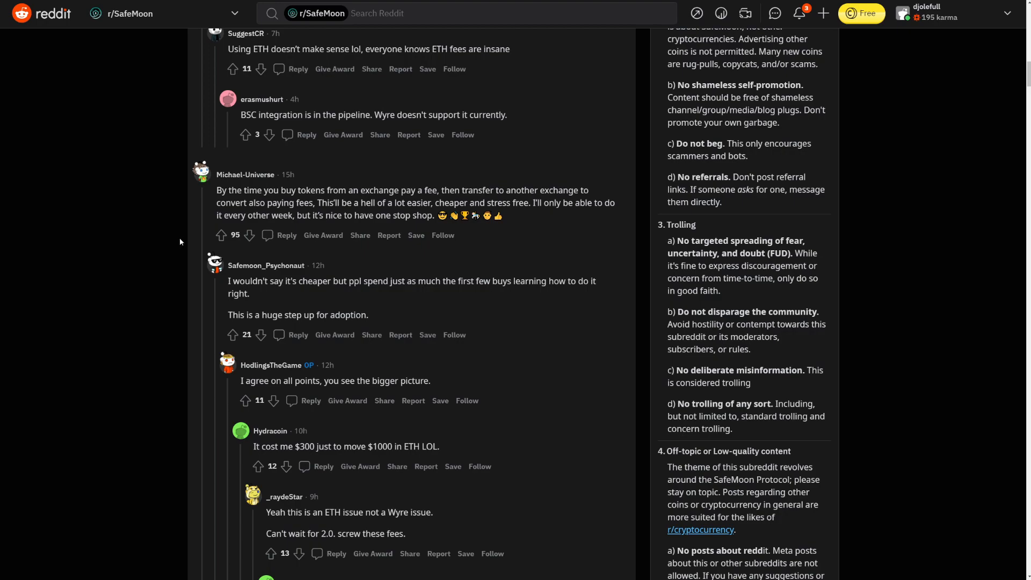
scroll("down", 3)
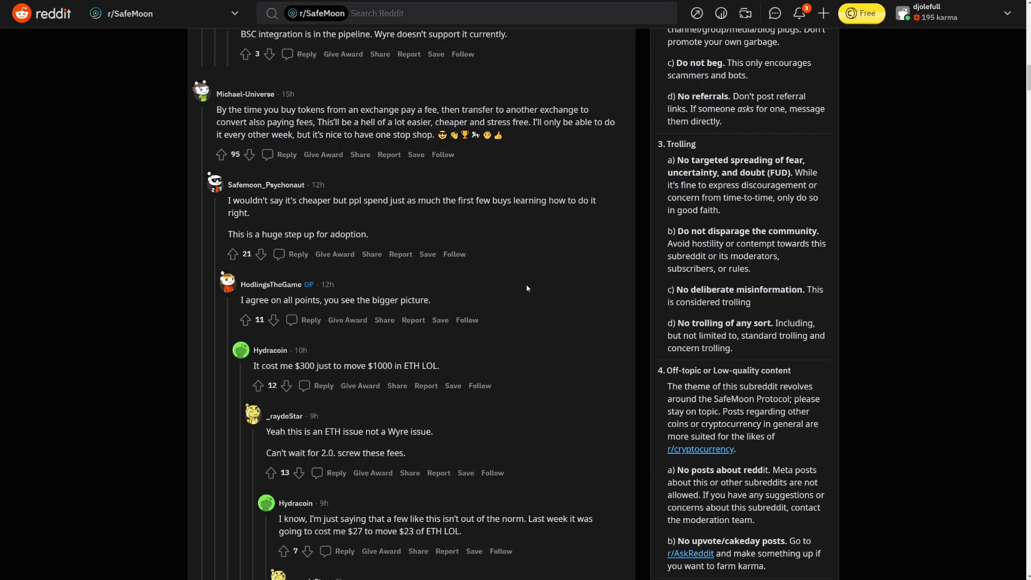
scroll("up", 3)
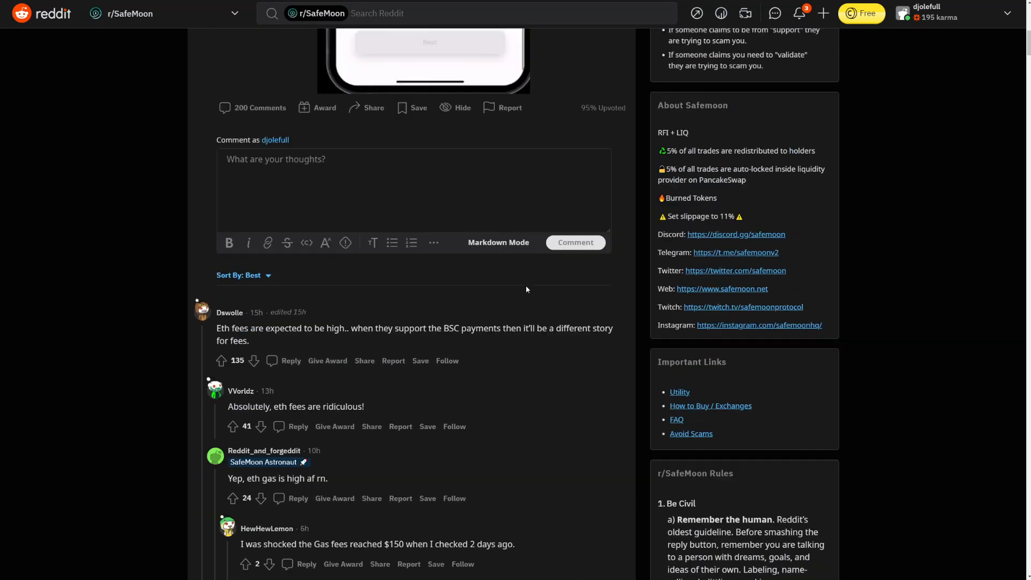
Step: Review the purchase-fee screenshot again and return to its ETH-fee comment thread
scroll("up", 3)
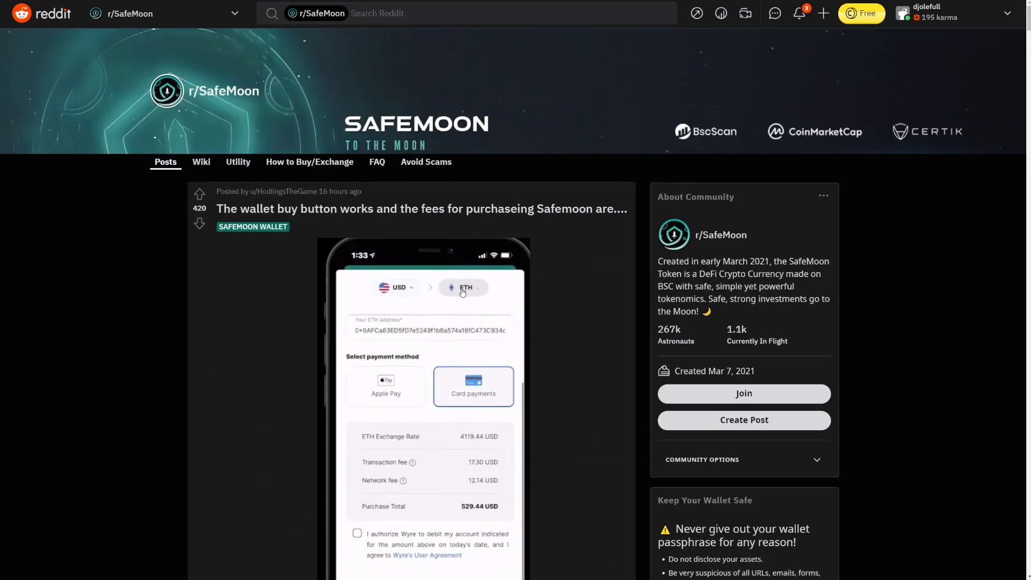
mouse_move(415, 238)
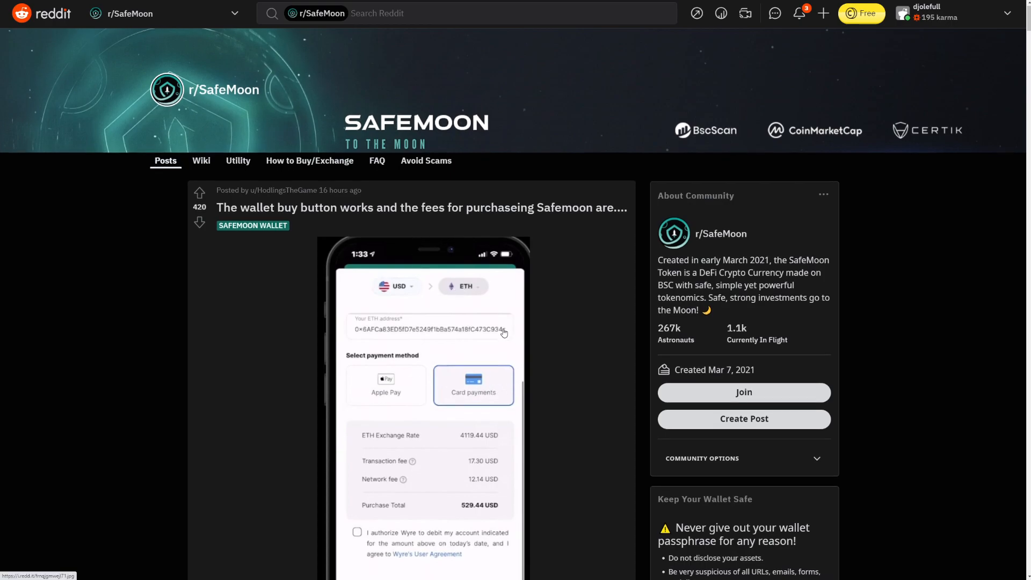
scroll("down", 3)
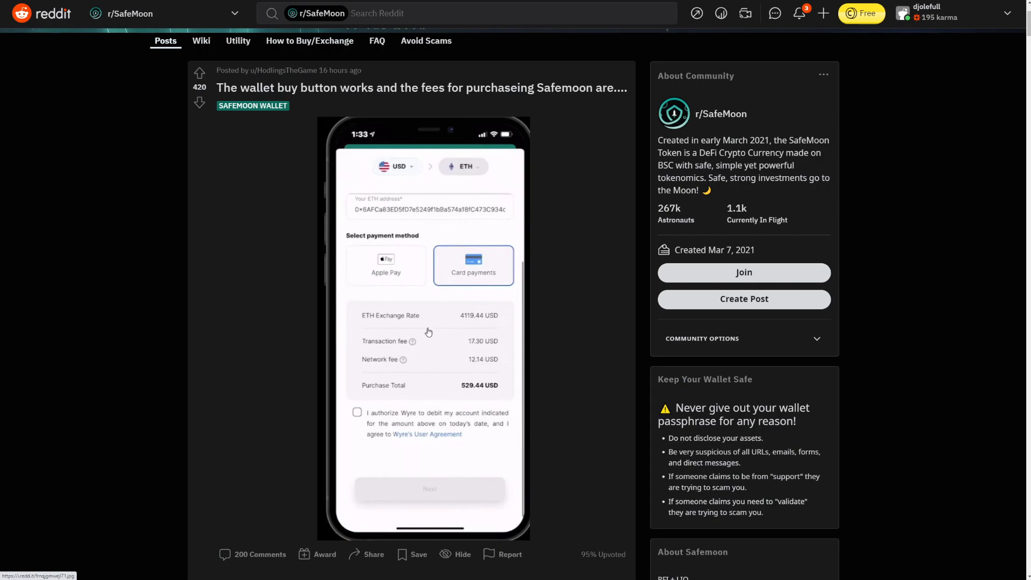
scroll("up", 3)
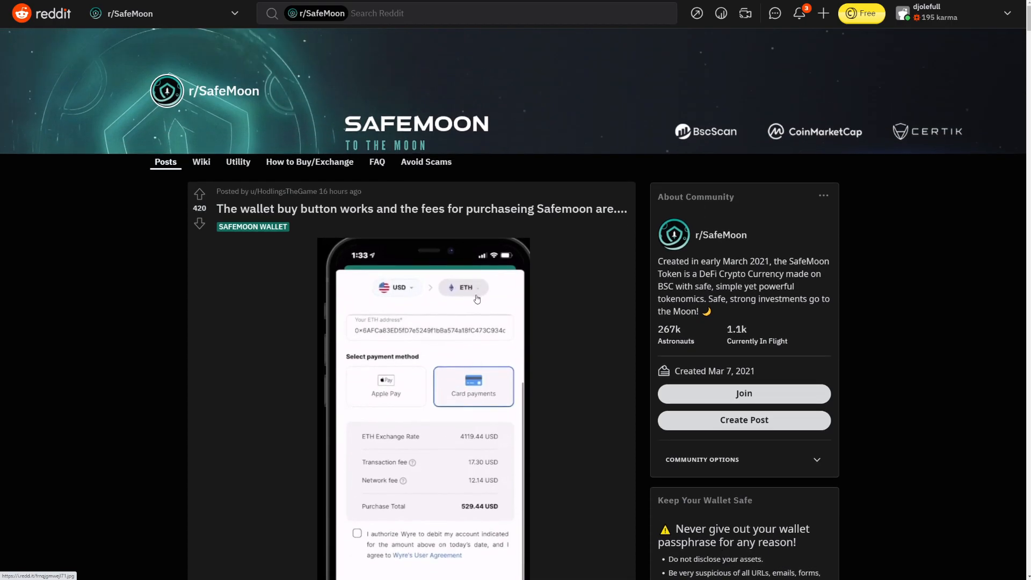
mouse_move(398, 310)
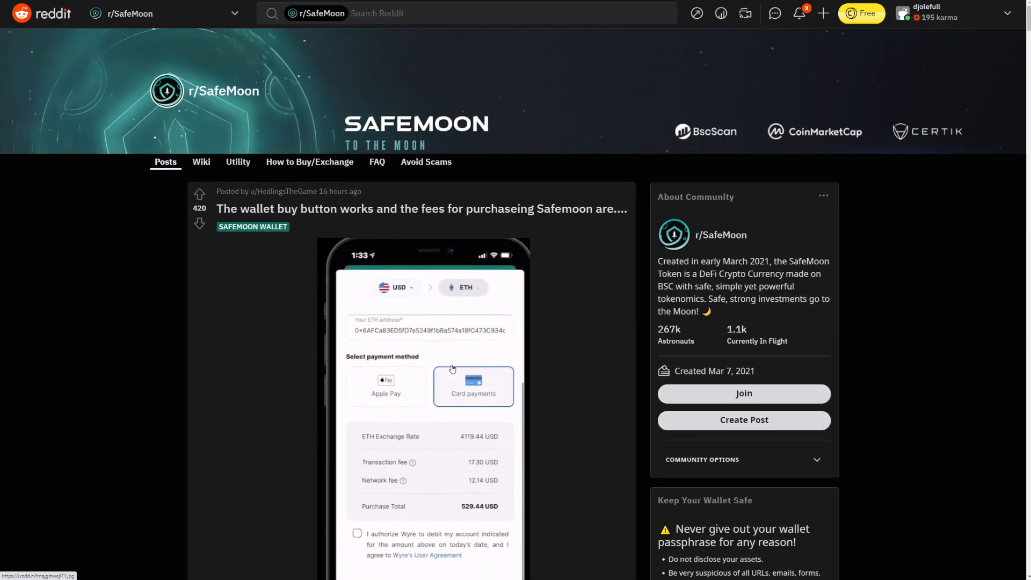
mouse_move(371, 338)
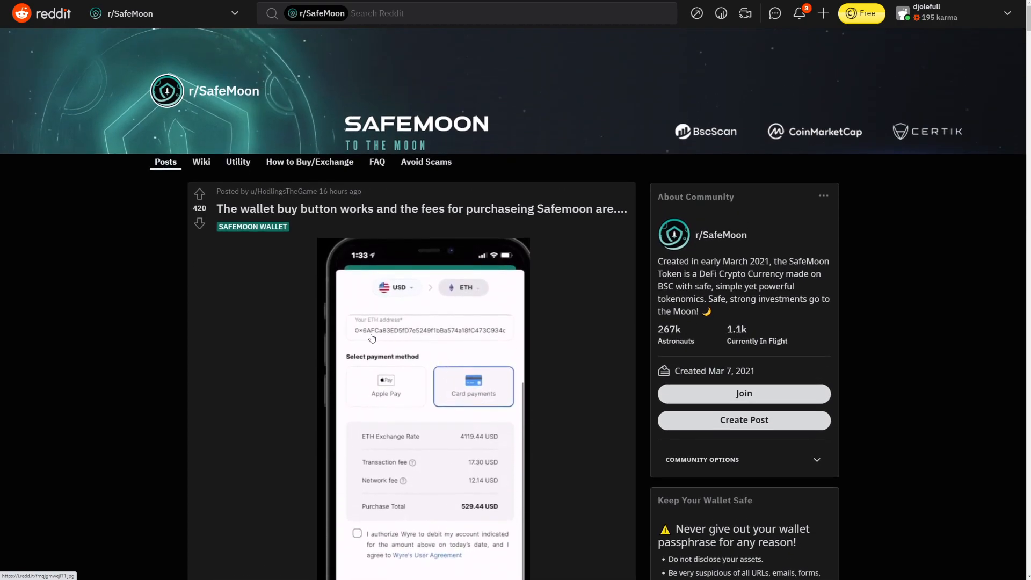
mouse_move(502, 310)
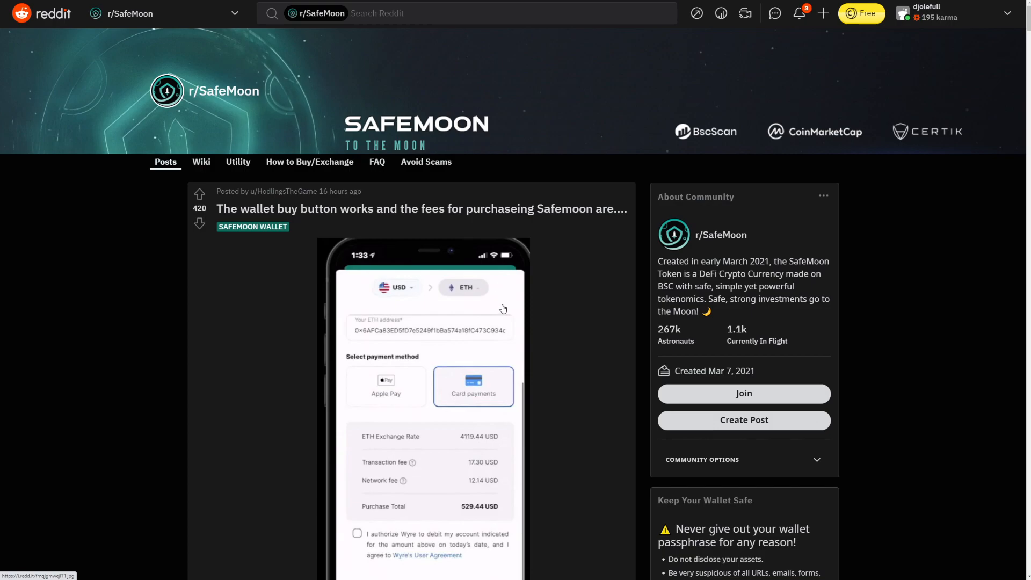
mouse_move(488, 309)
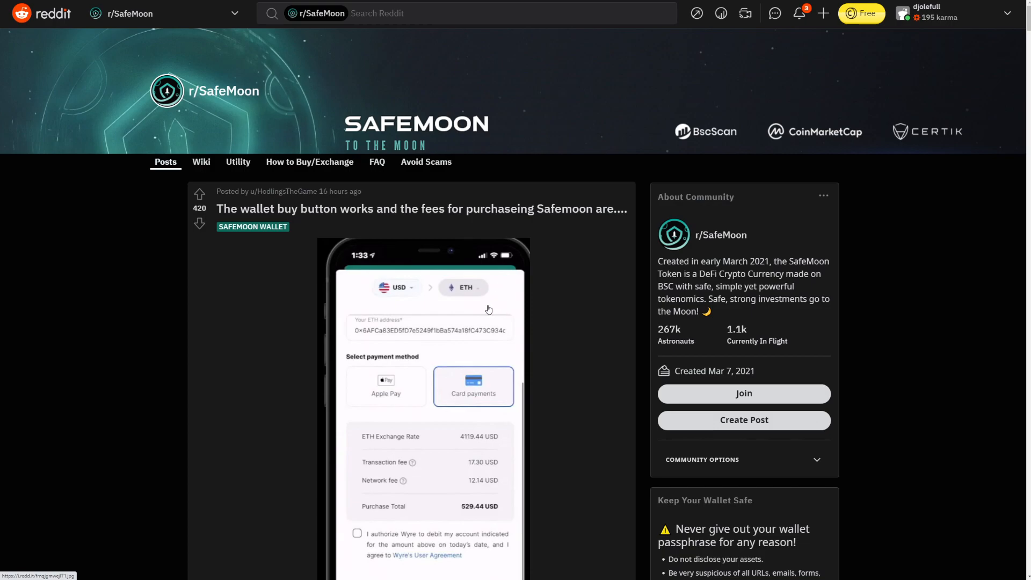
scroll("down", 3)
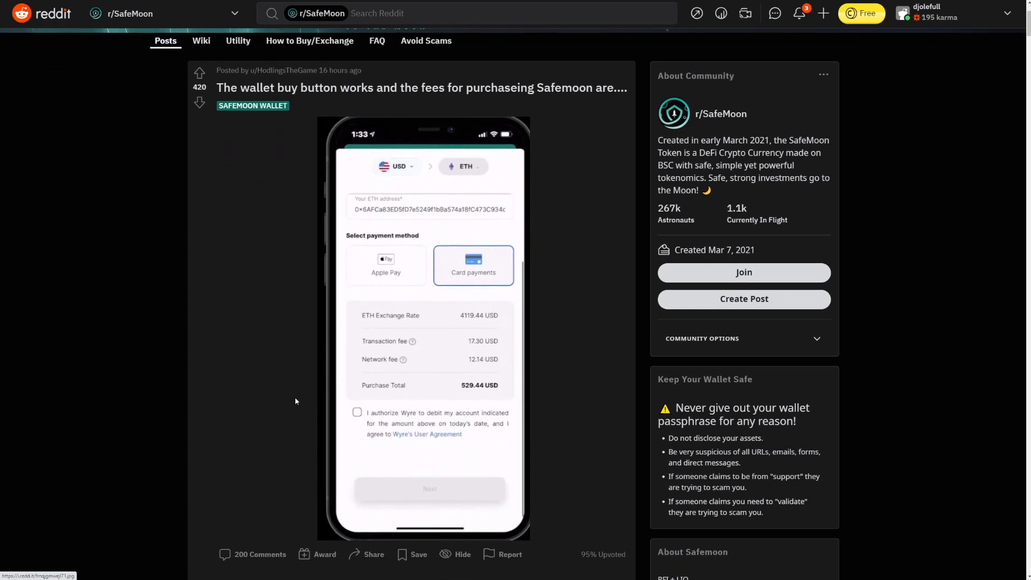
scroll("up", 3)
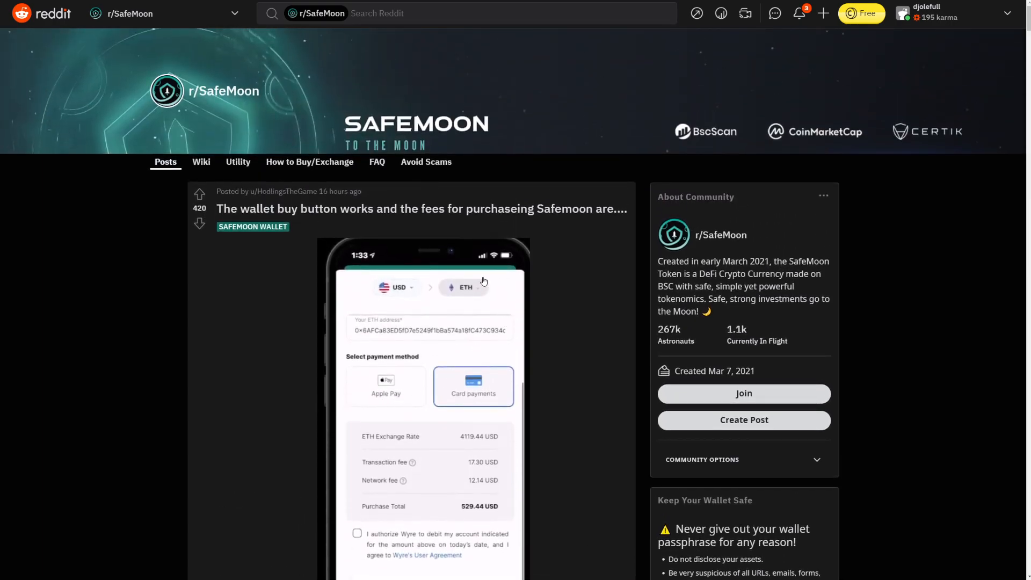
mouse_move(478, 289)
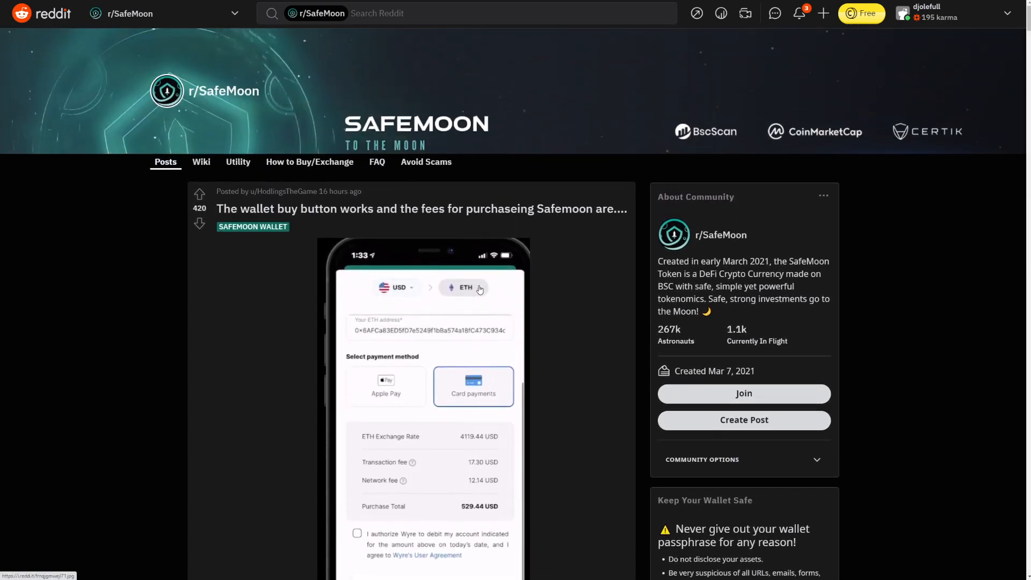
mouse_move(368, 309)
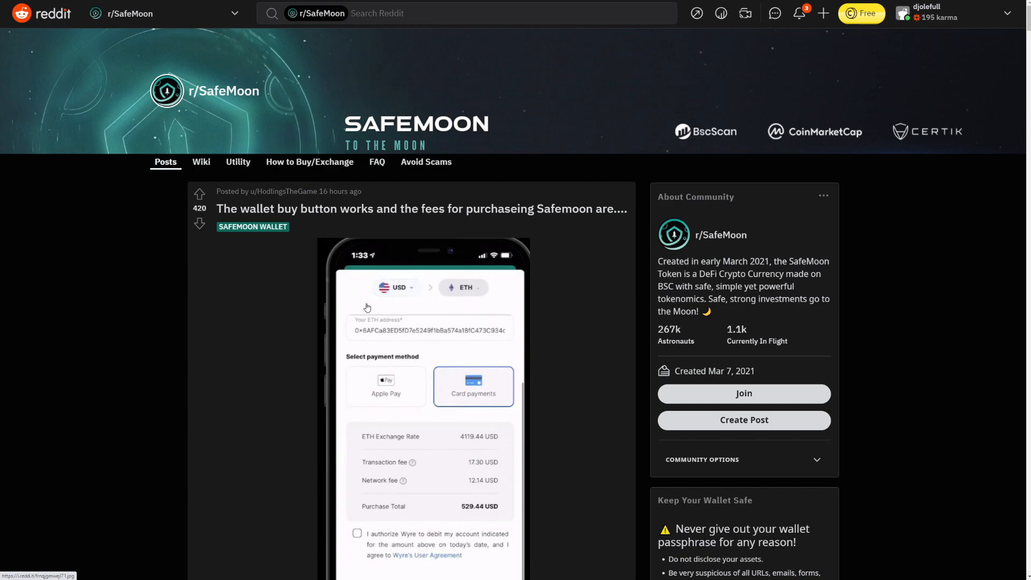
mouse_move(409, 309)
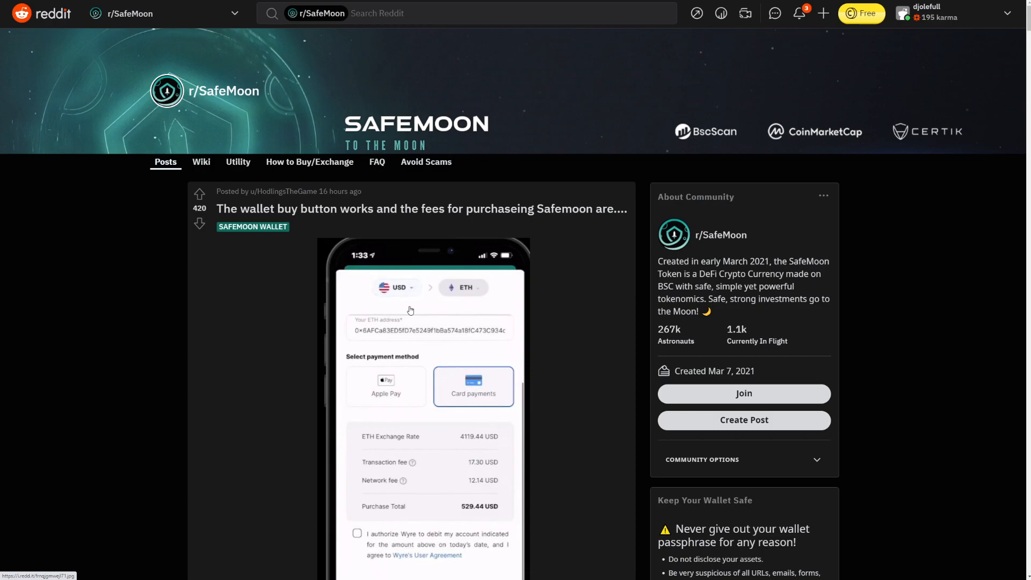
scroll("down", 3)
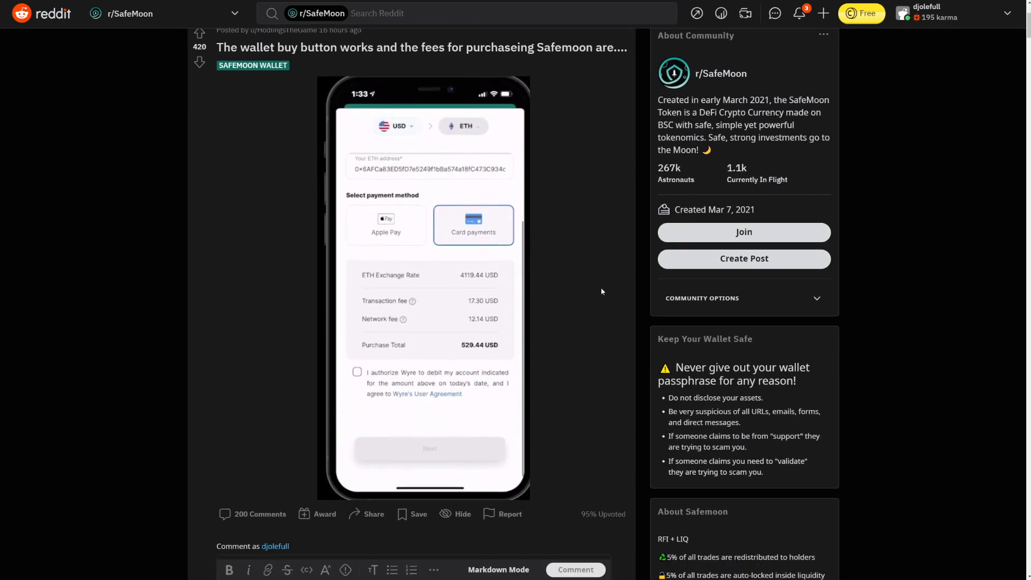
scroll("down", 3)
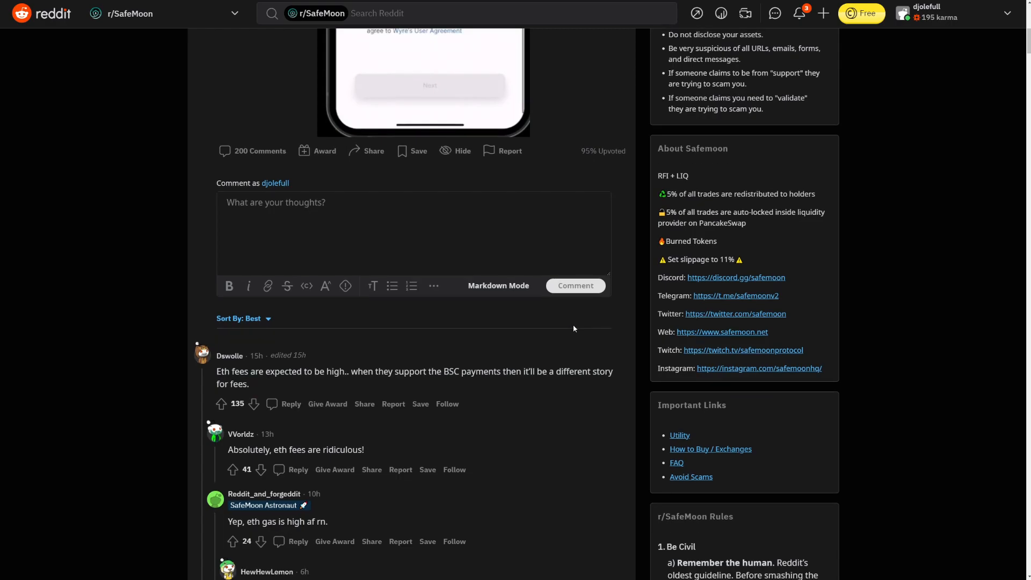
scroll("down", 3)
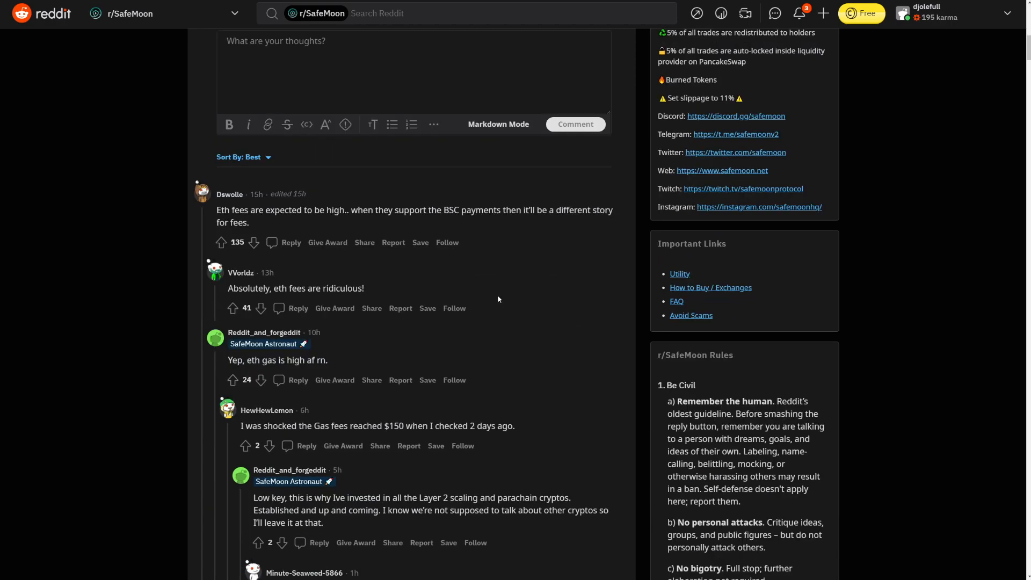
scroll("up", 3)
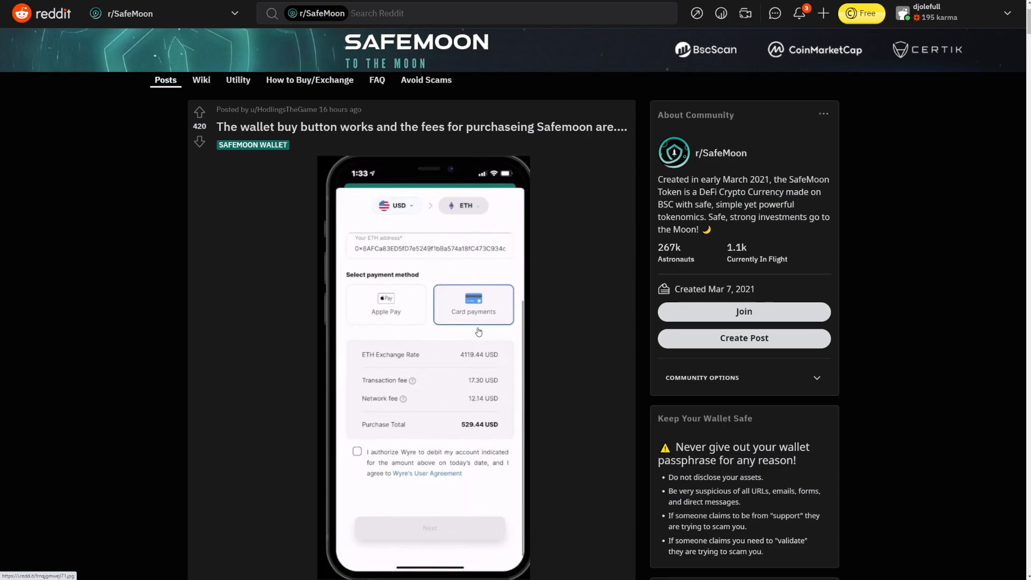
scroll("down", 3)
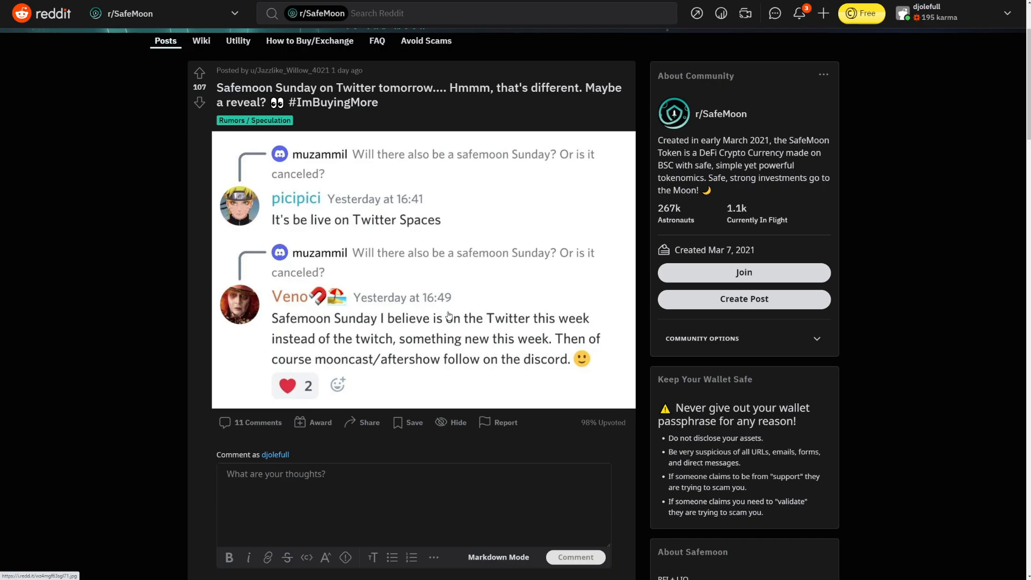
mouse_move(480, 294)
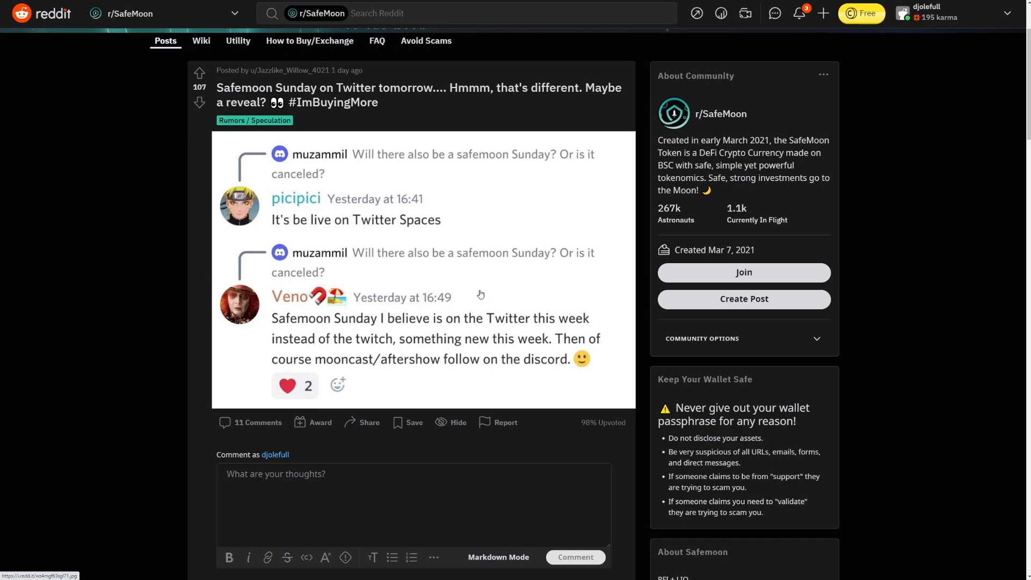
mouse_move(526, 250)
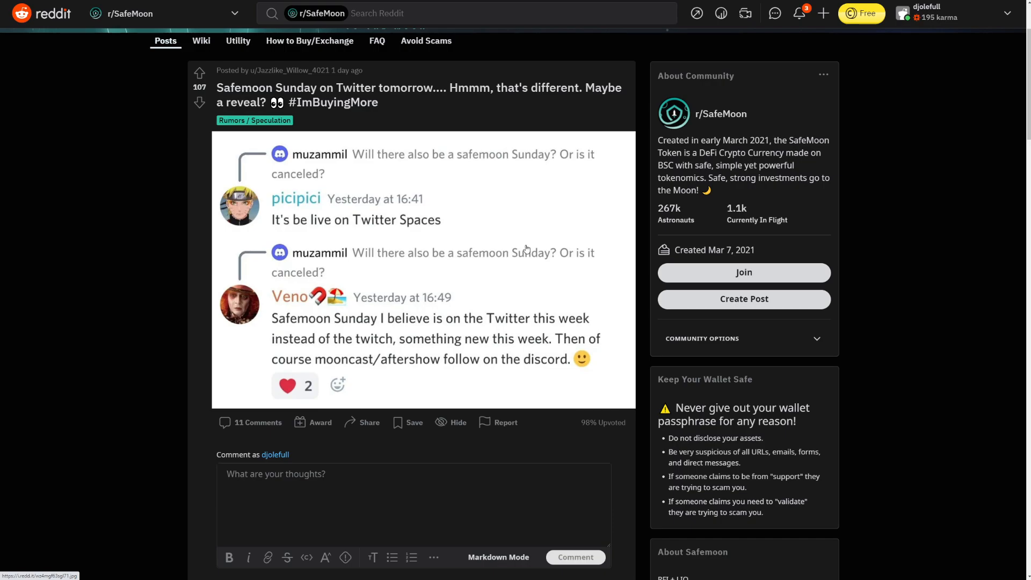
Step: Scroll to the comments on the 'Safemoon Sunday on Twitter tomorrow' post
scroll("down", 3)
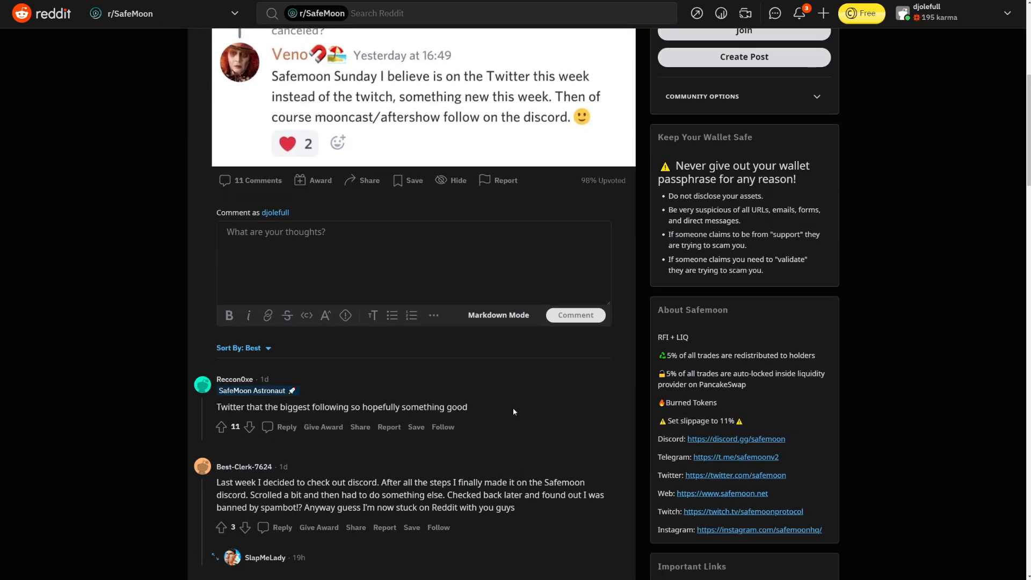
scroll("down", 3)
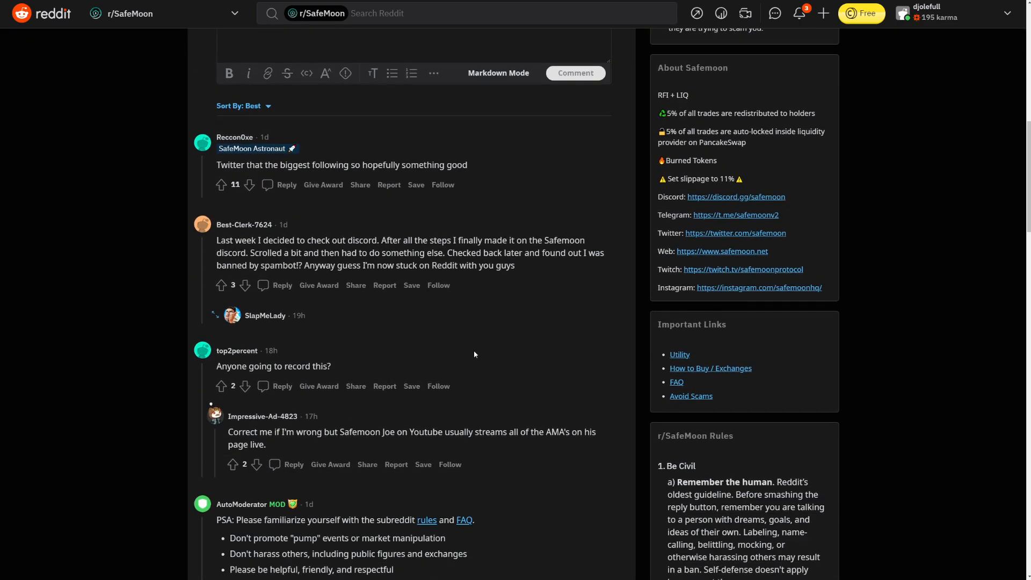
scroll("up", 3)
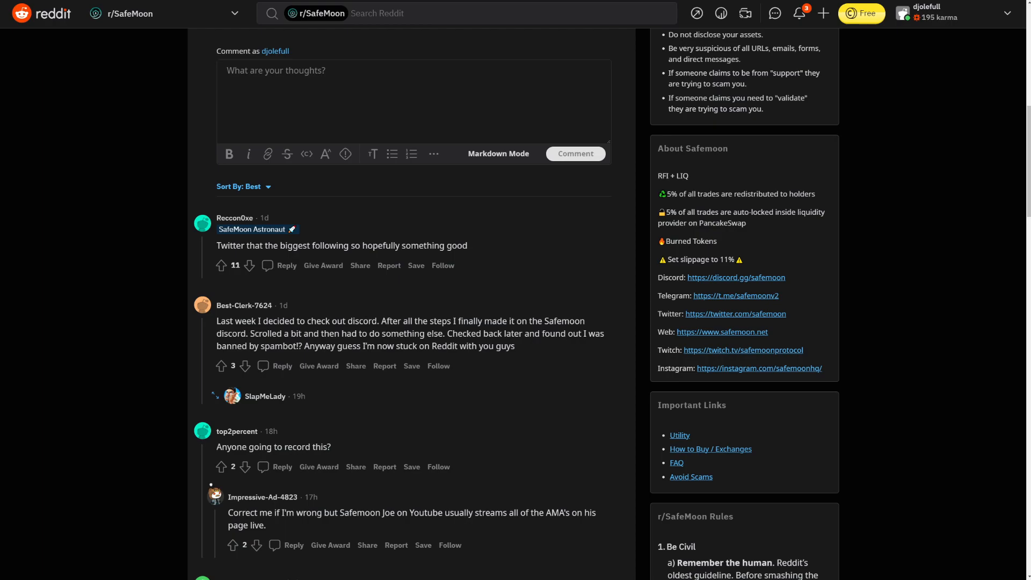
scroll("up", 3)
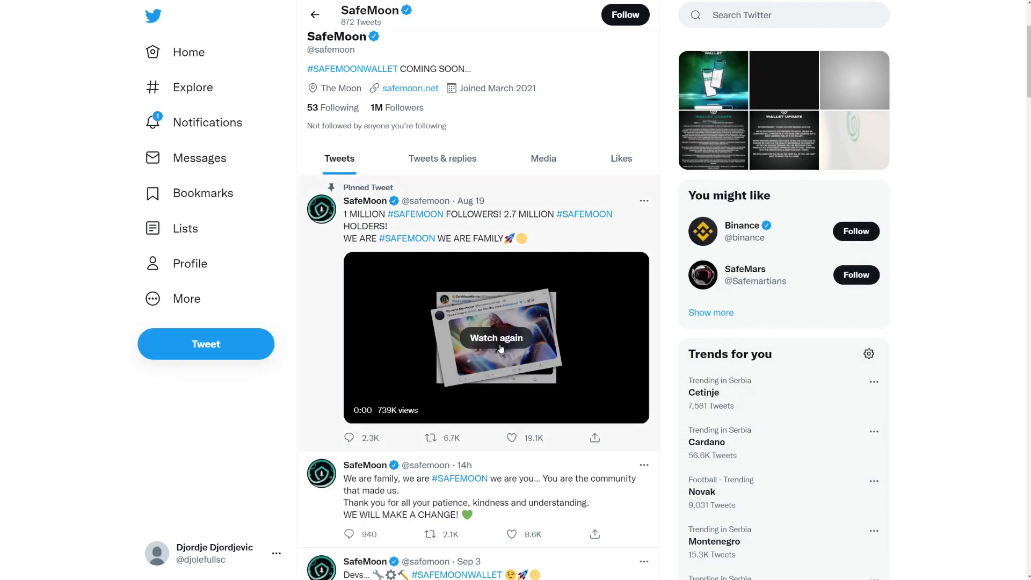
Step: Reveal SafeMoon's exact Twitter follower count of 1,031,703 from the '1M Followers' figure
scroll("up", 3)
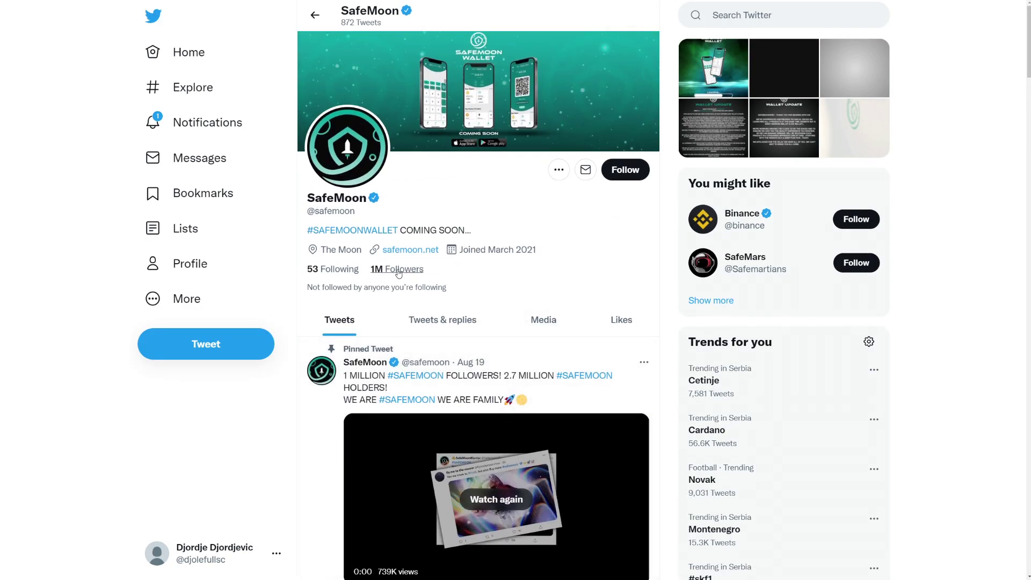
left_click(396, 268)
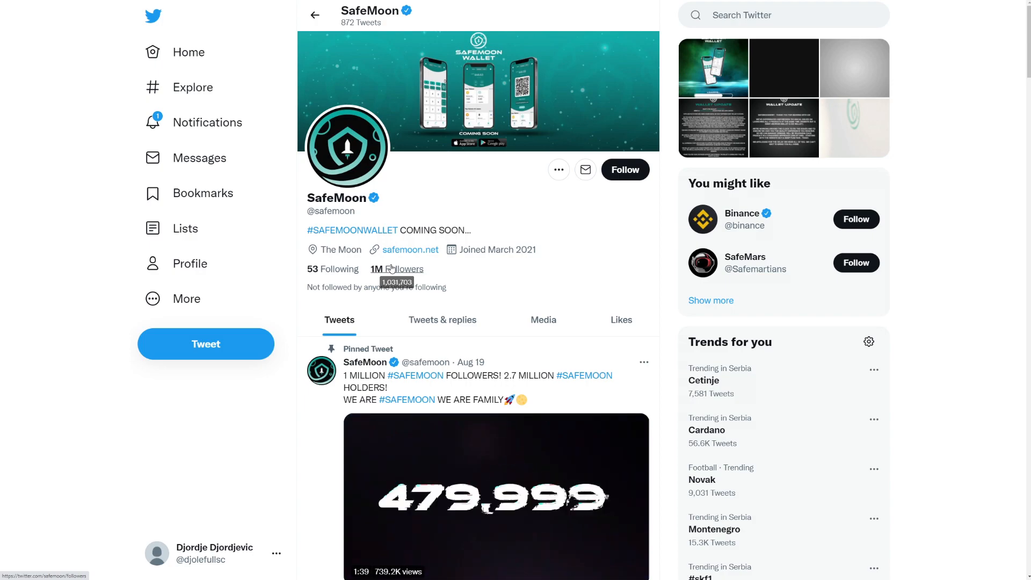
scroll("down", 3)
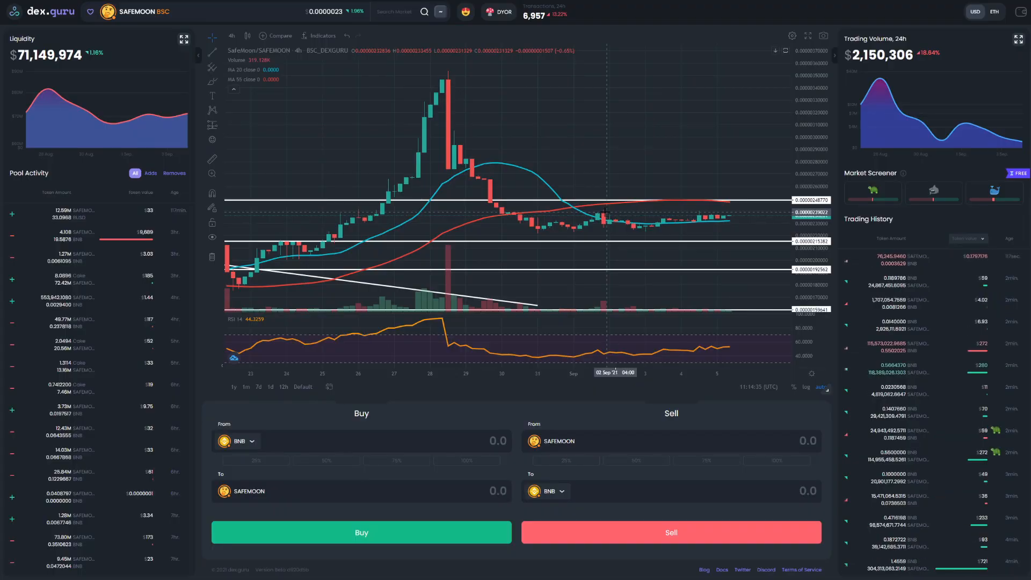
mouse_move(549, 177)
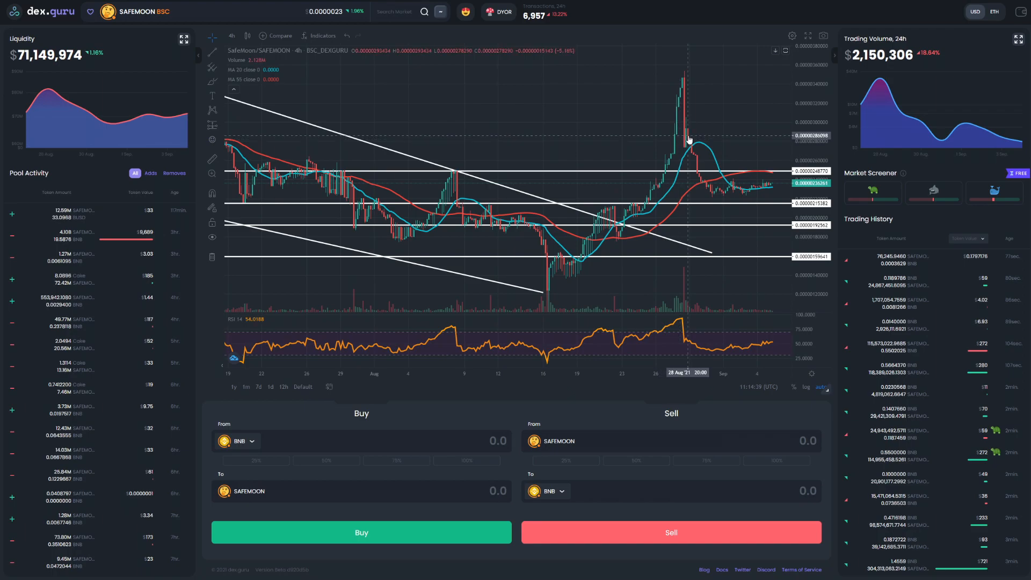
mouse_move(699, 167)
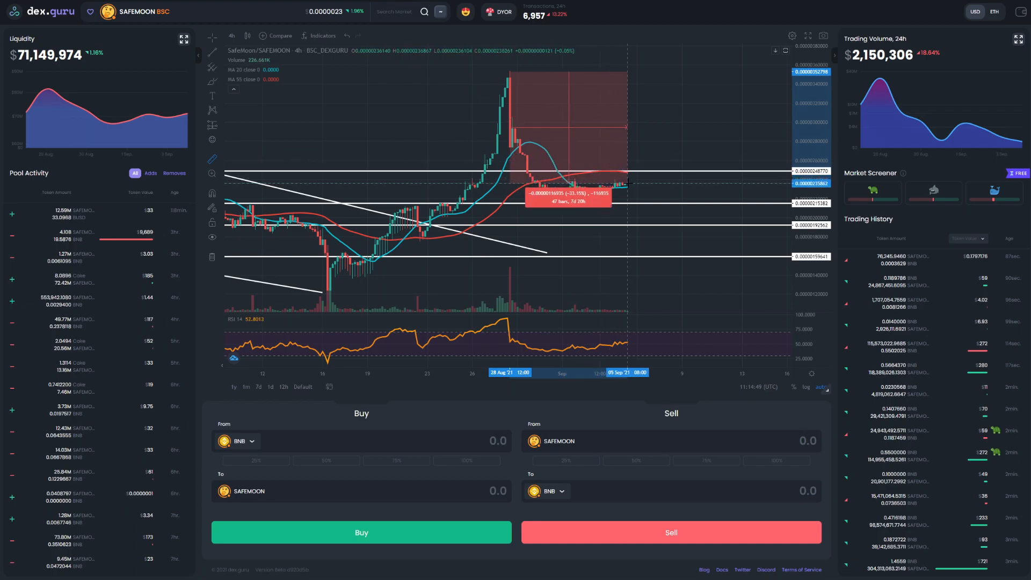
mouse_move(651, 131)
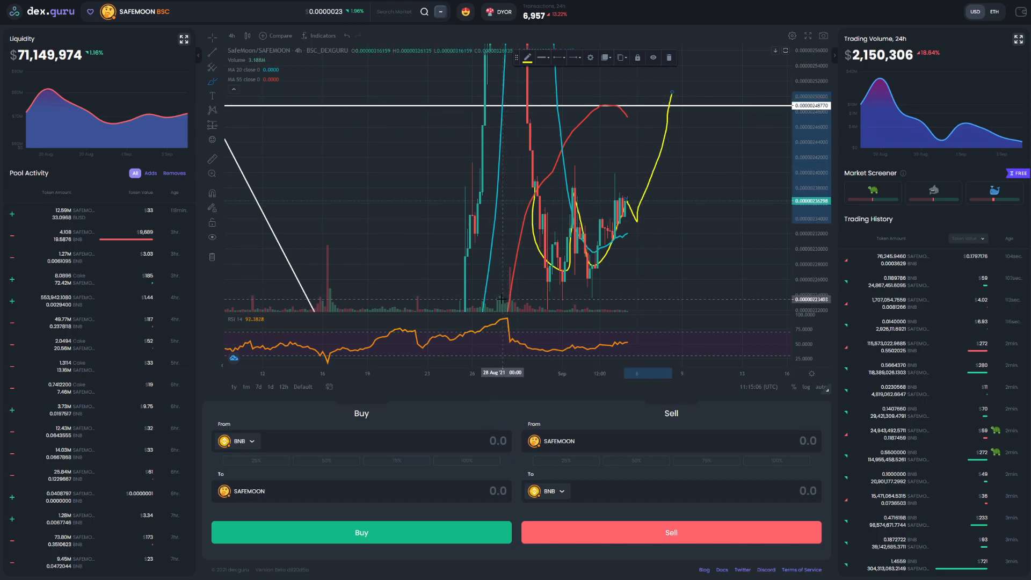
mouse_move(686, 160)
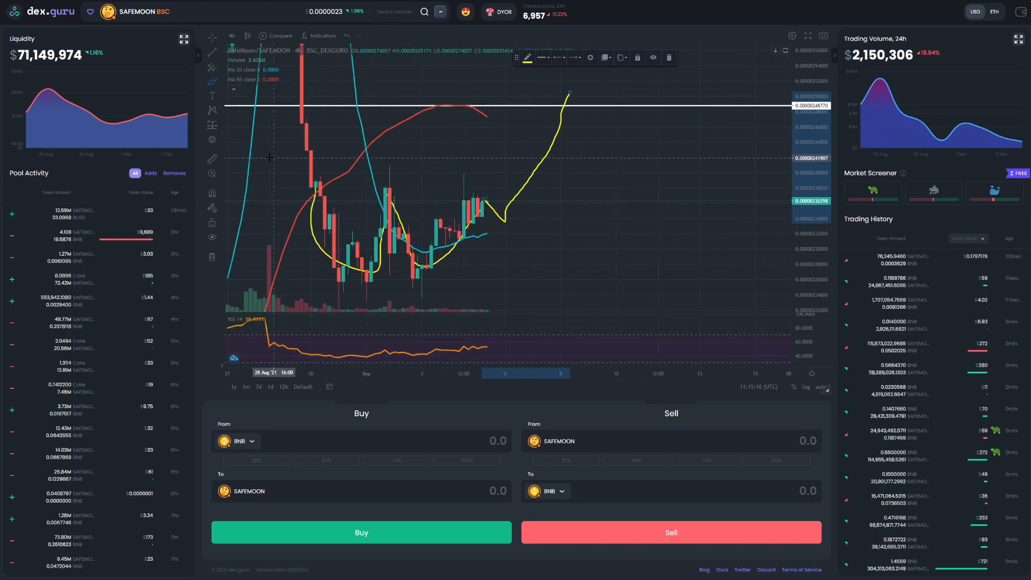
mouse_move(365, 174)
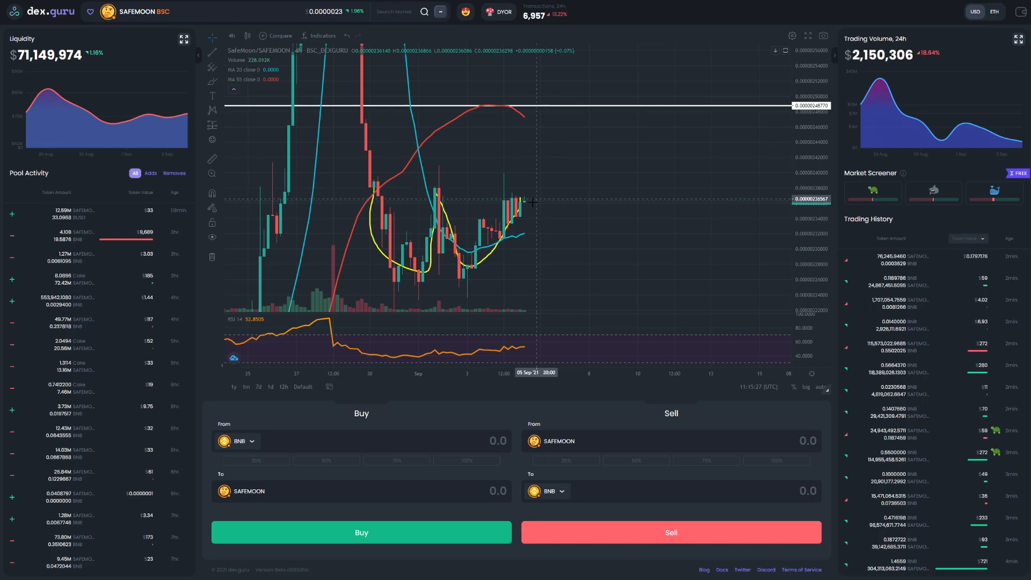
mouse_move(704, 195)
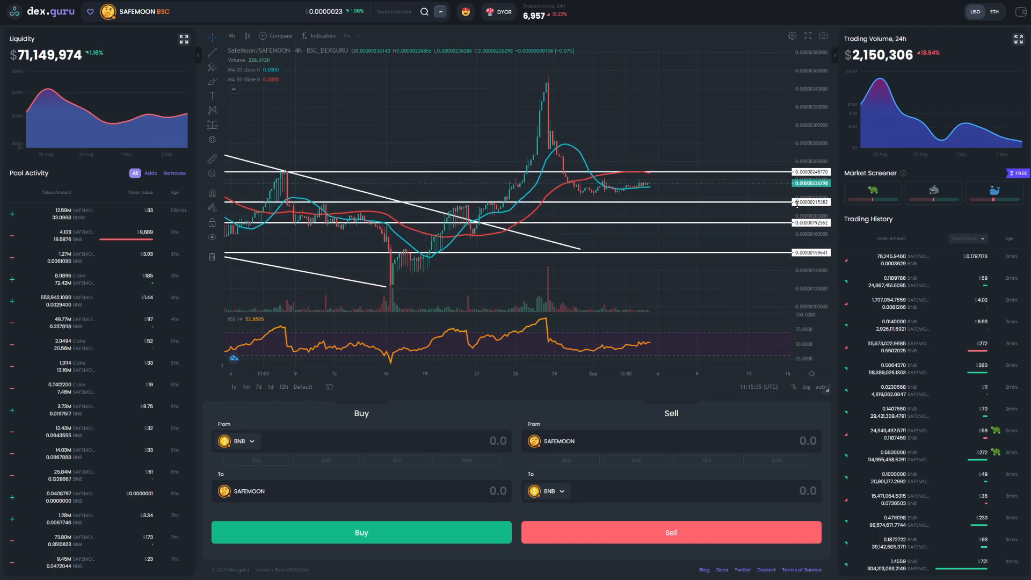
mouse_move(691, 189)
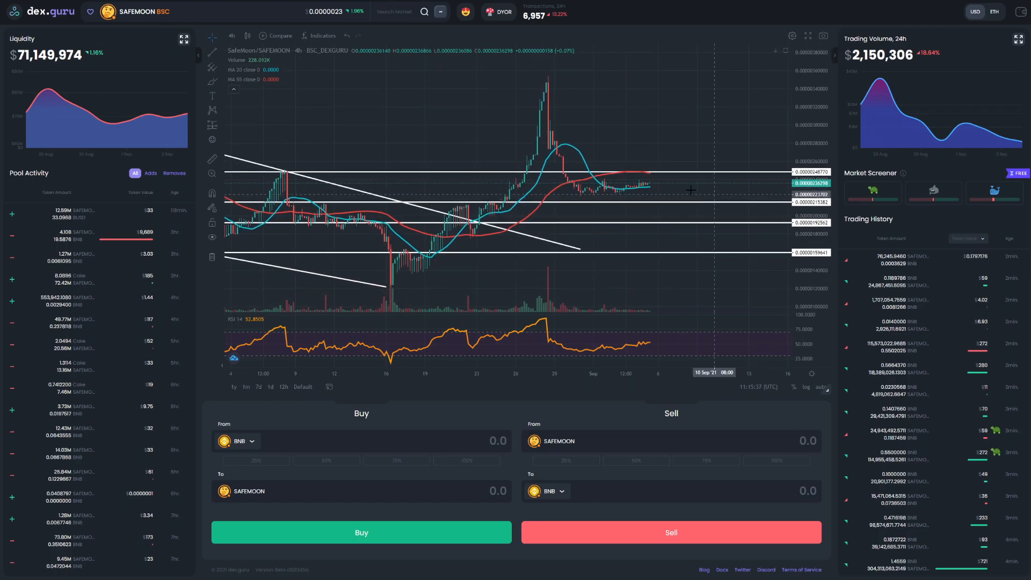
mouse_move(628, 98)
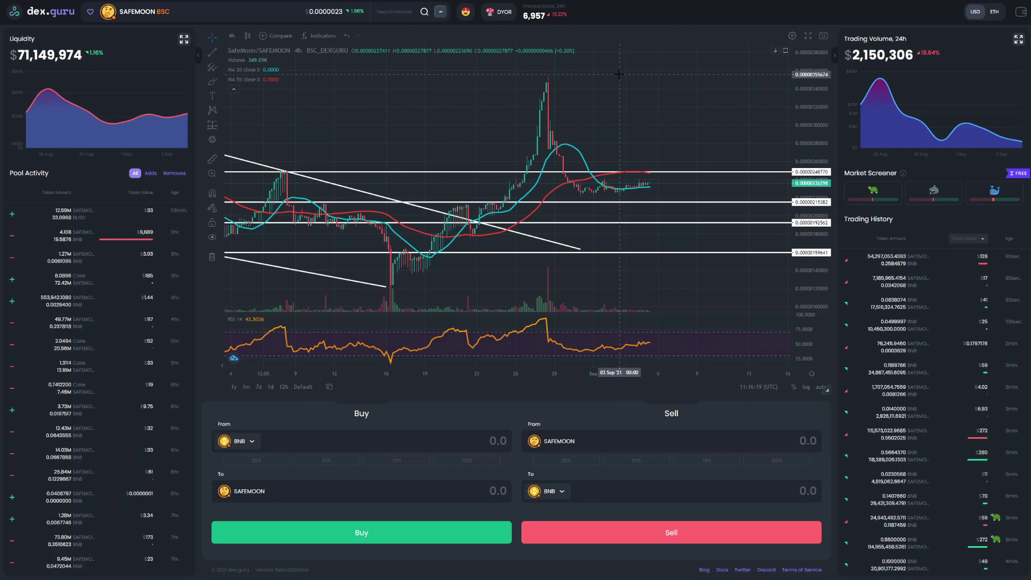
mouse_move(614, 78)
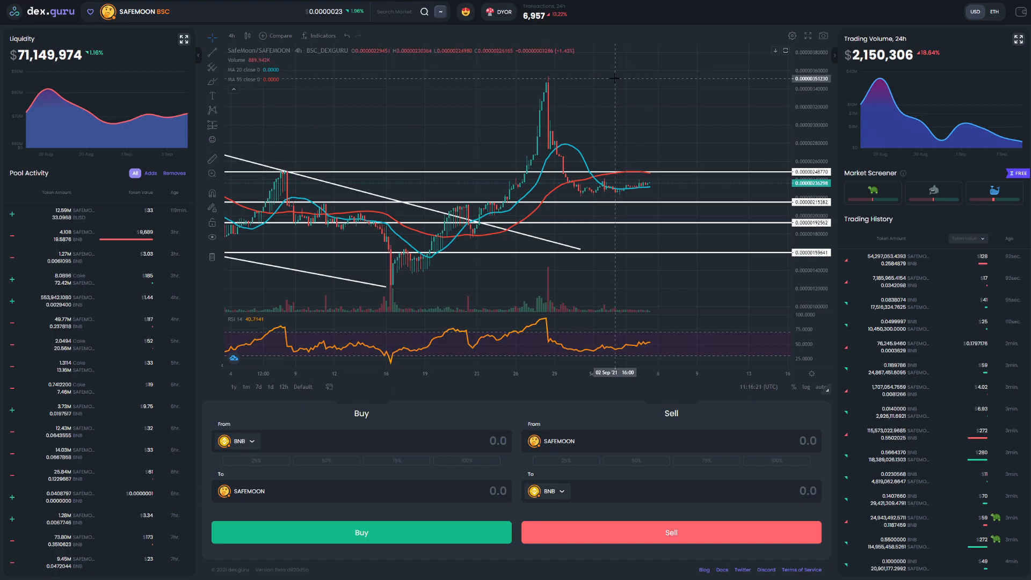
mouse_move(644, 110)
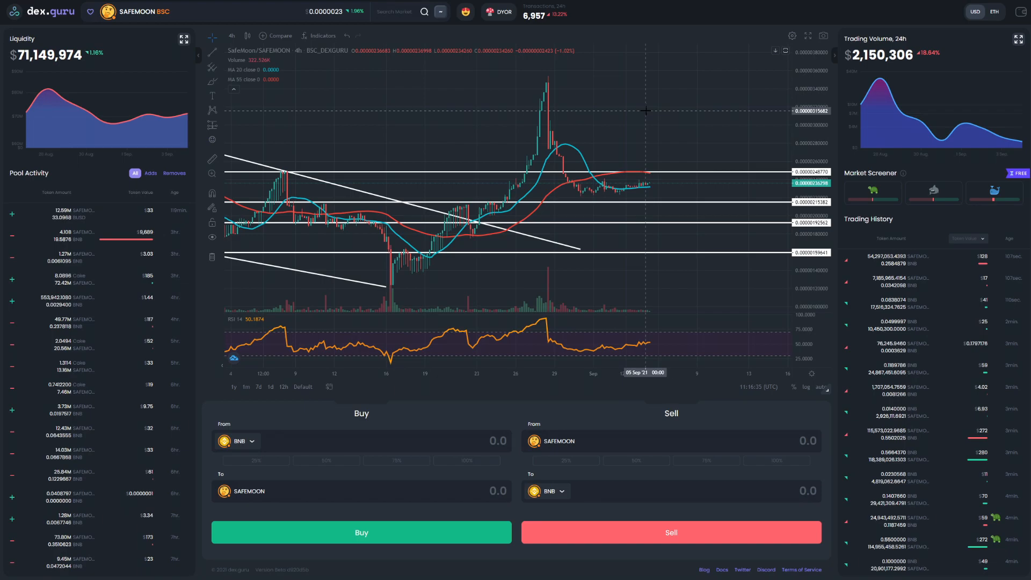
mouse_move(684, 115)
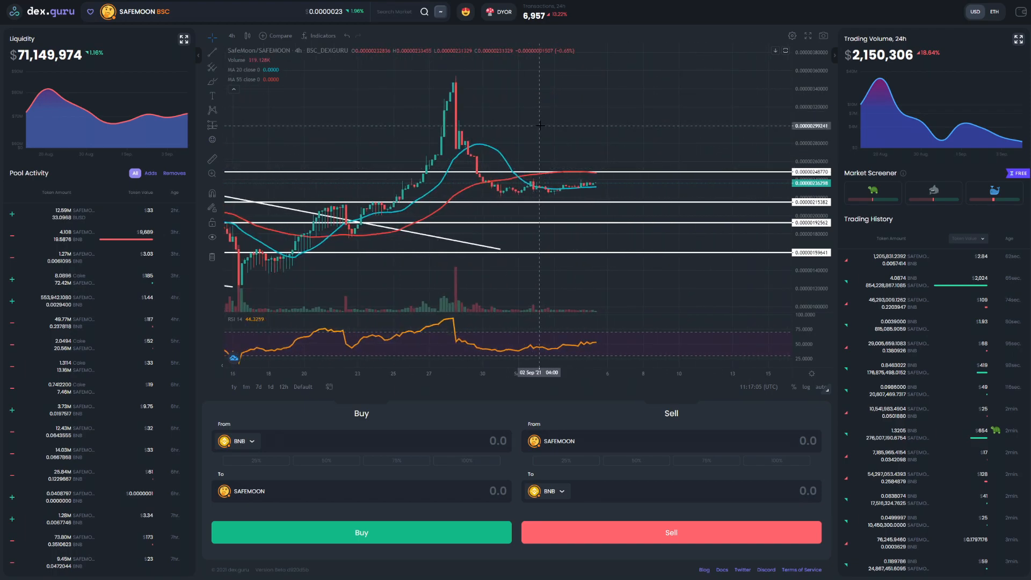
mouse_move(542, 130)
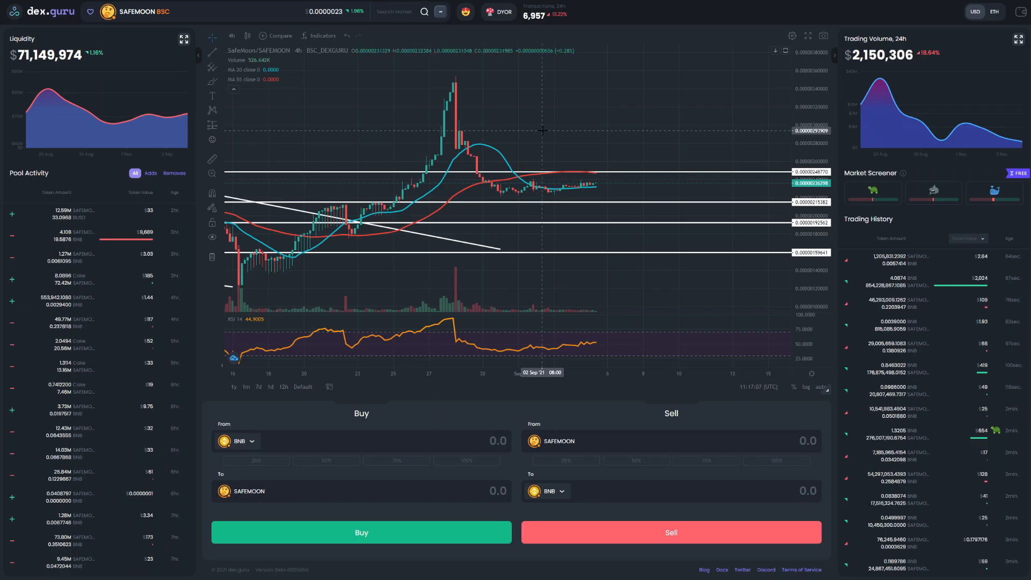
mouse_move(582, 107)
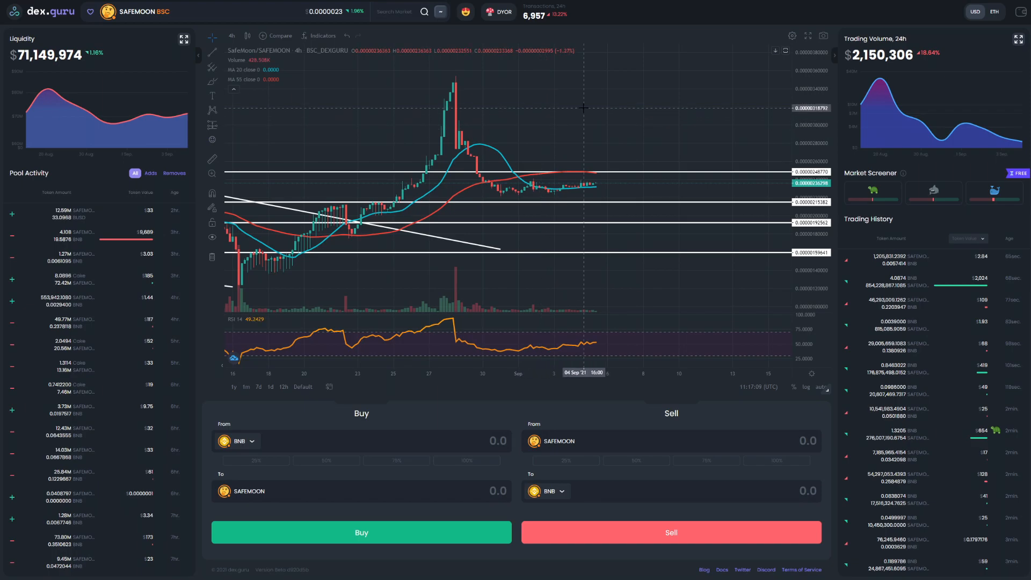
mouse_move(575, 105)
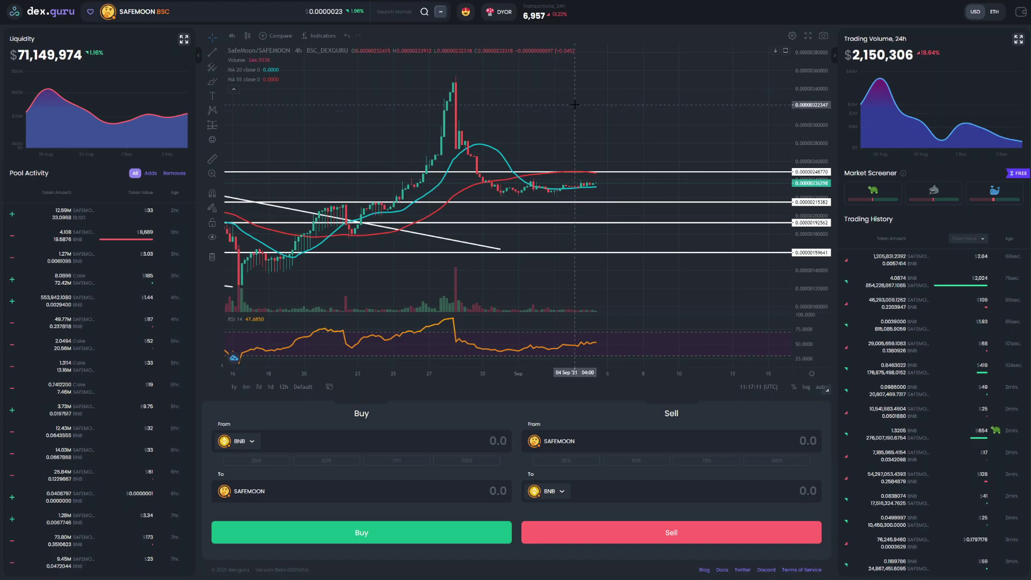
mouse_move(279, 150)
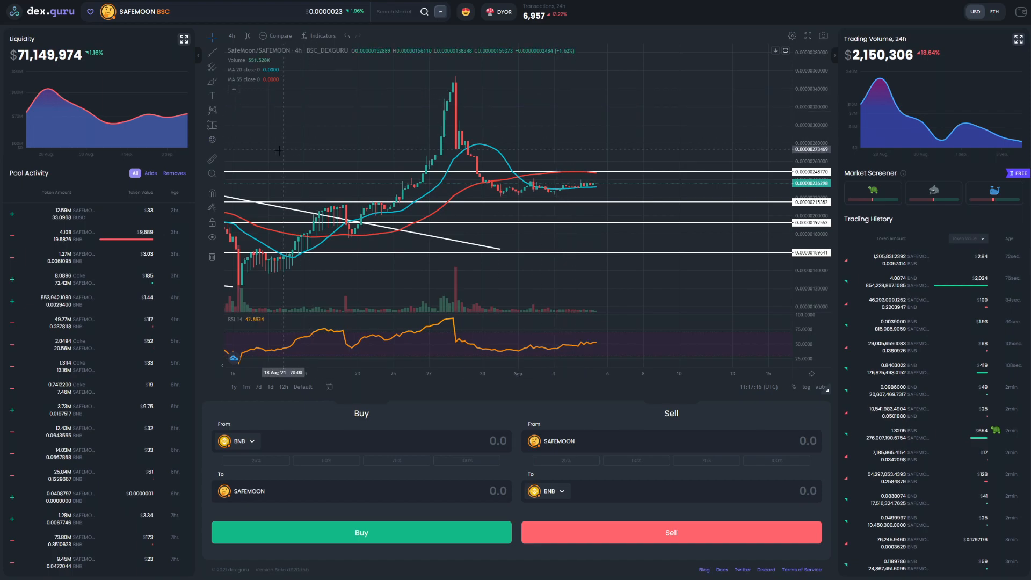
mouse_move(592, 183)
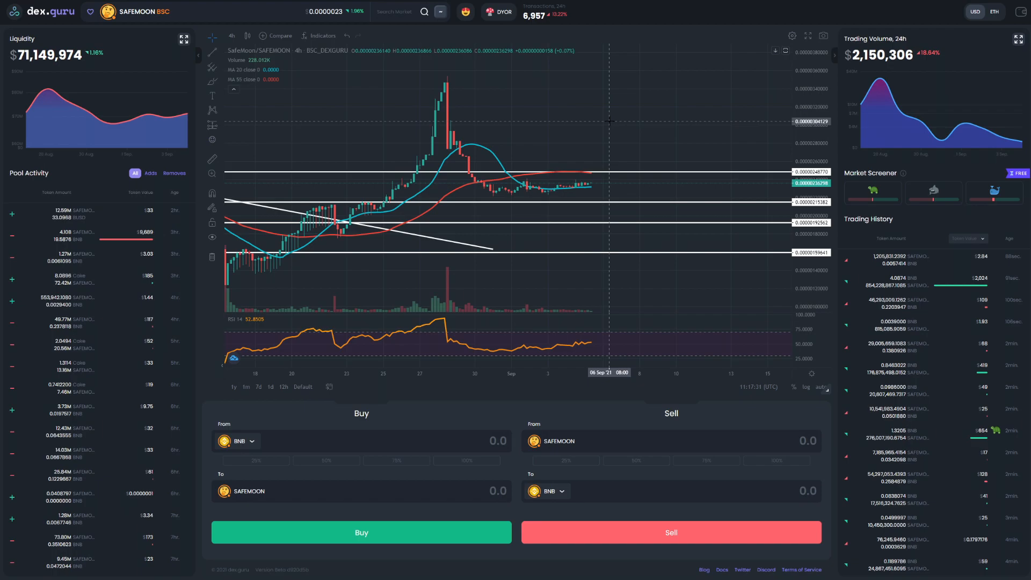
mouse_move(624, 102)
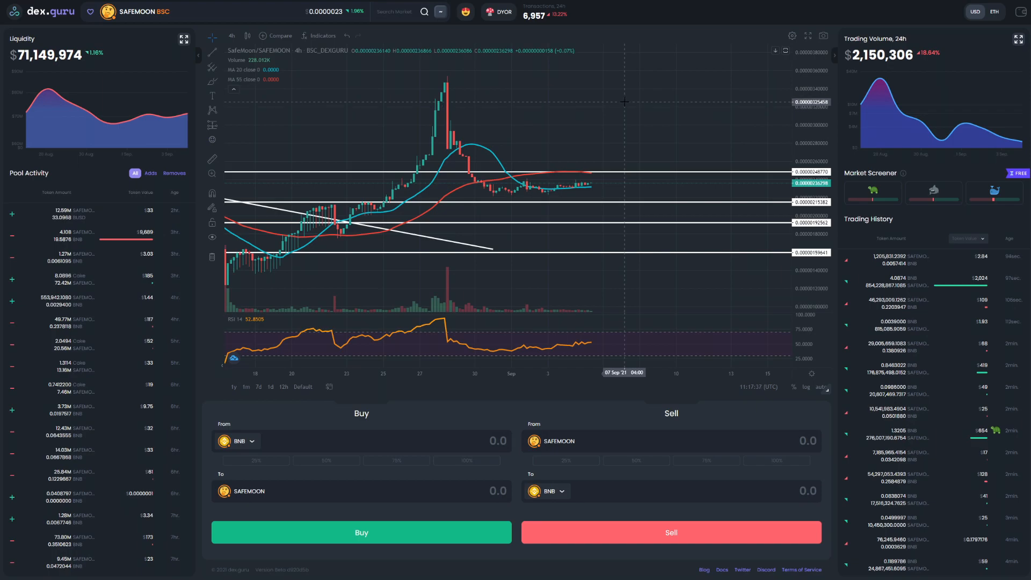
mouse_move(599, 100)
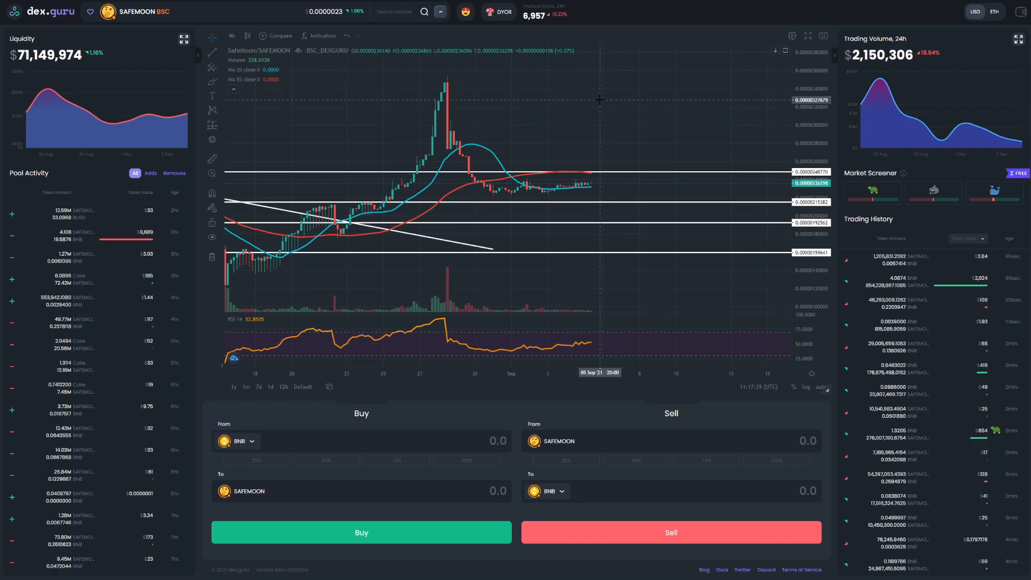
mouse_move(588, 123)
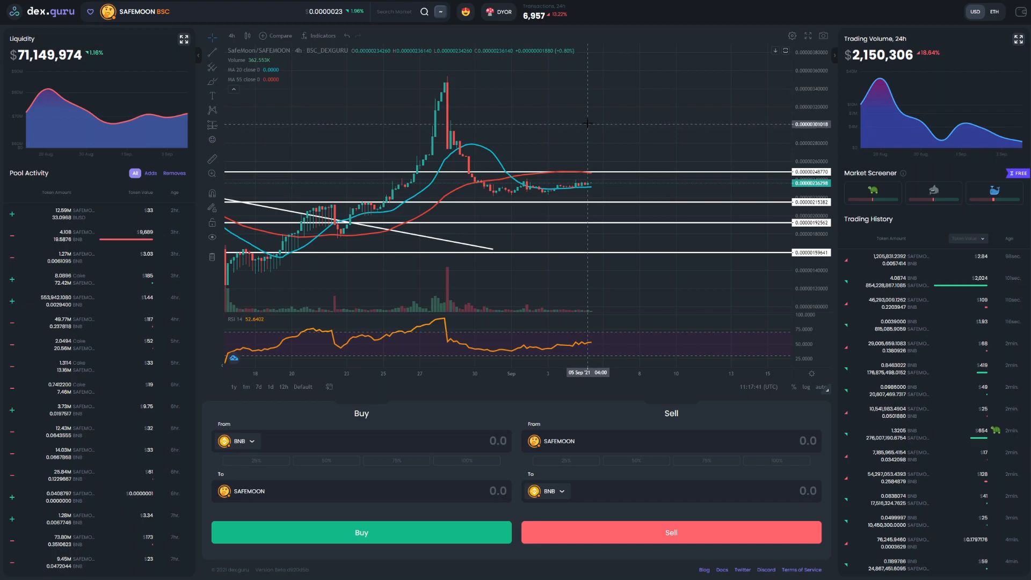
mouse_move(591, 122)
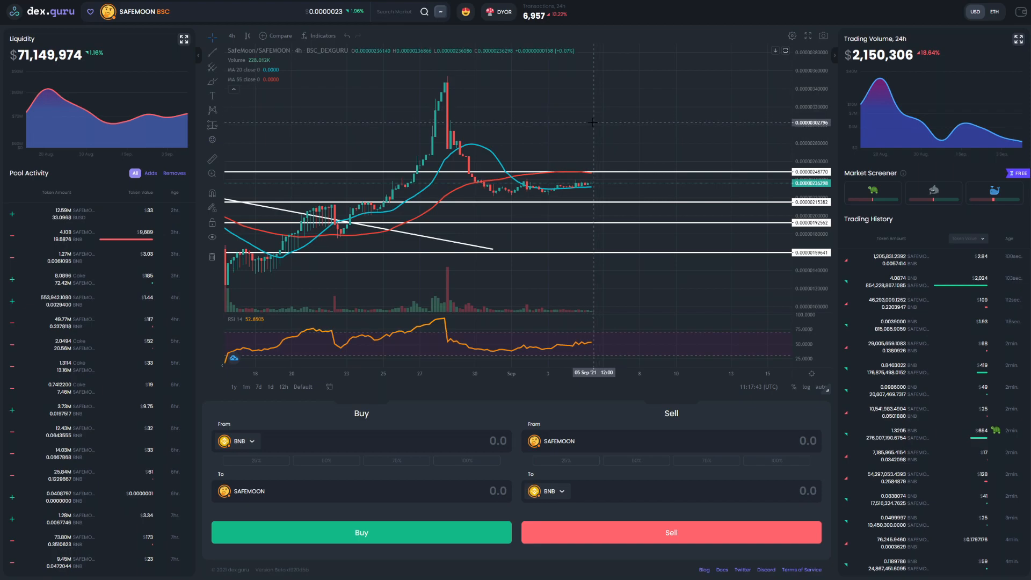
mouse_move(594, 115)
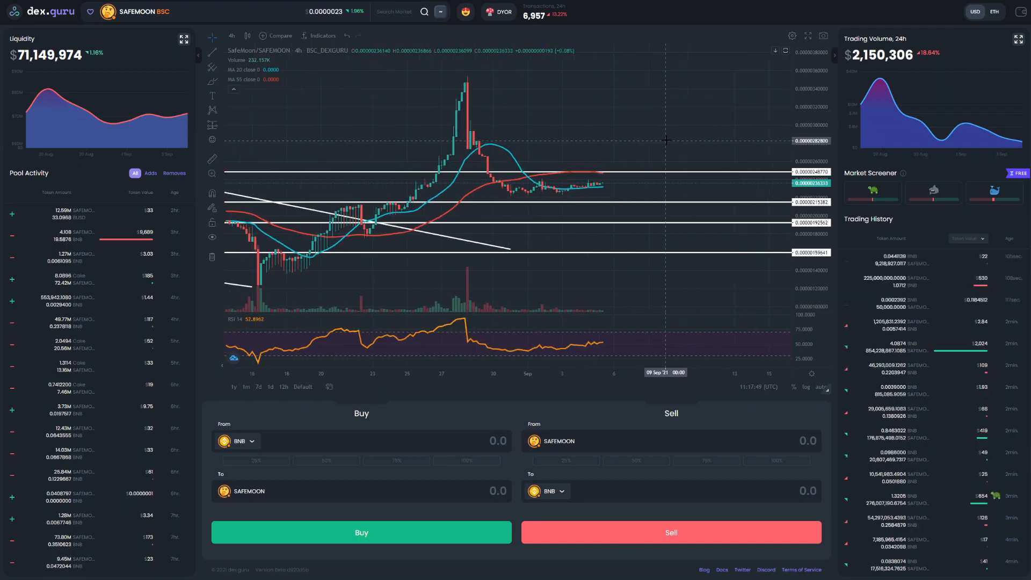
mouse_move(649, 145)
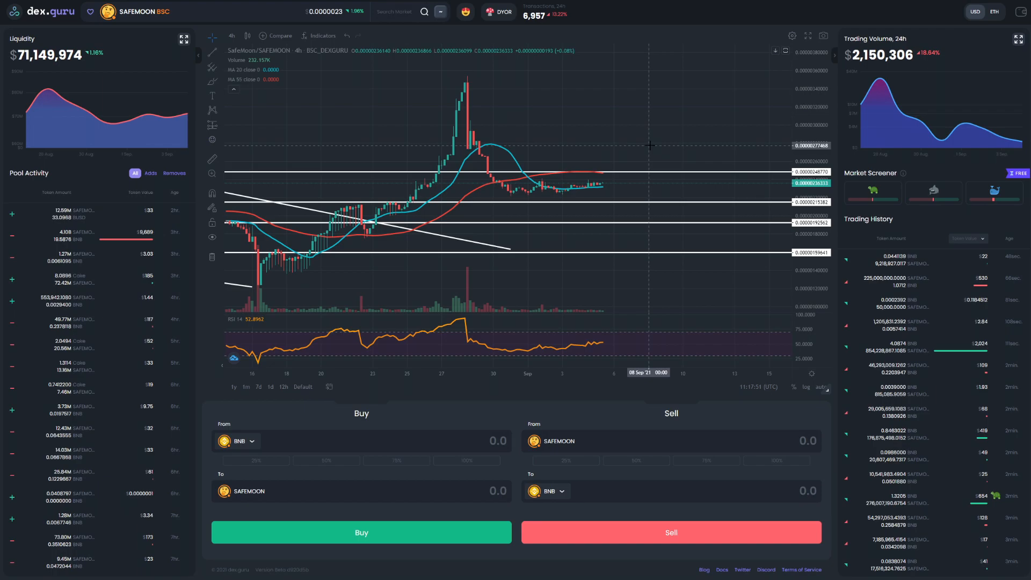
mouse_move(650, 143)
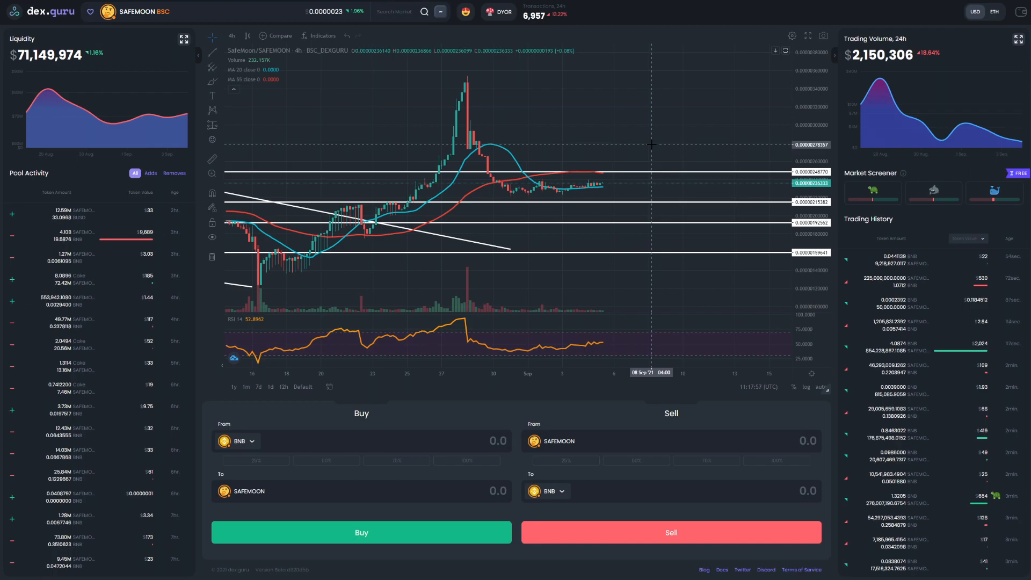
mouse_move(657, 127)
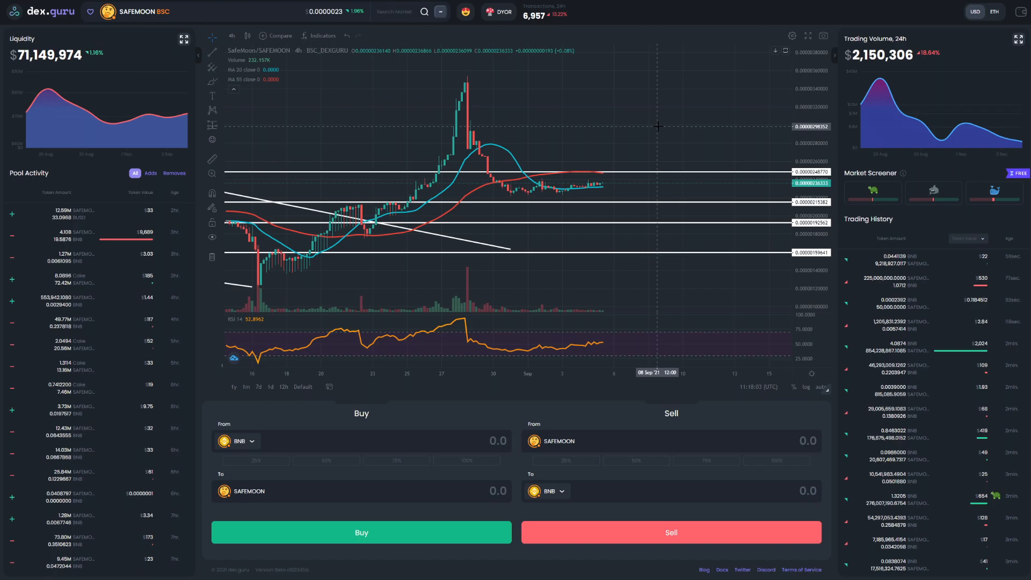
mouse_move(567, 134)
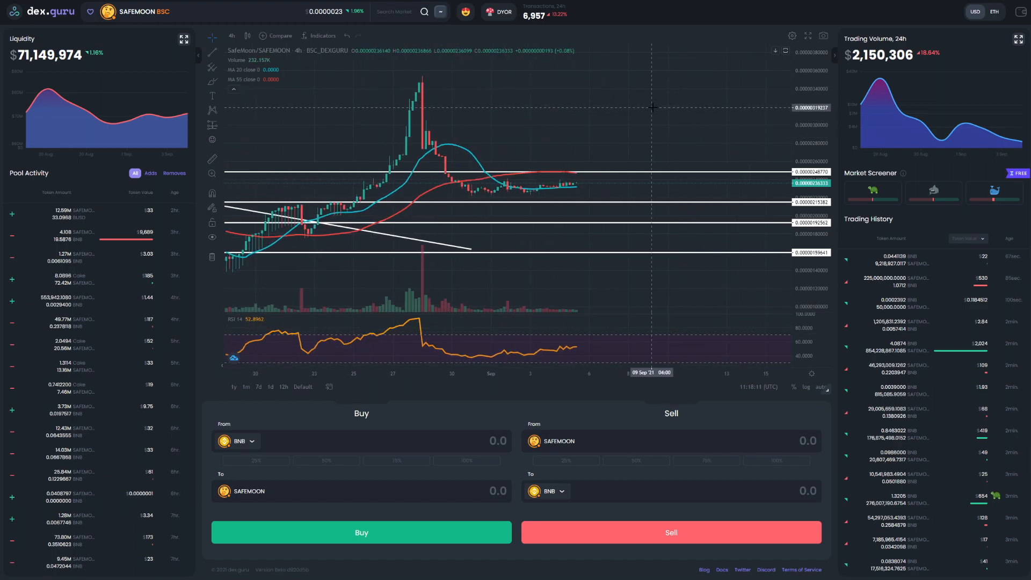
mouse_move(597, 186)
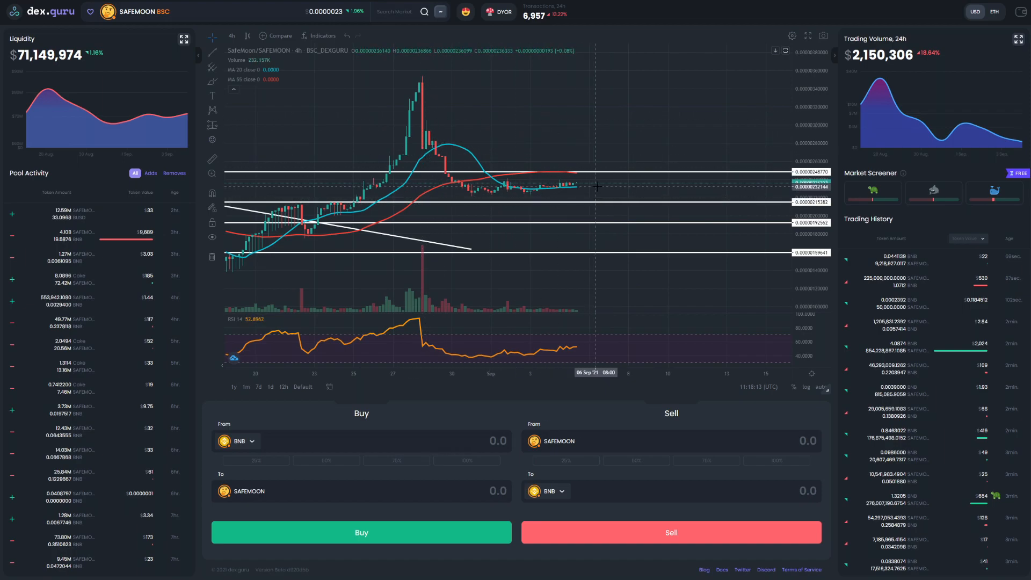
mouse_move(616, 123)
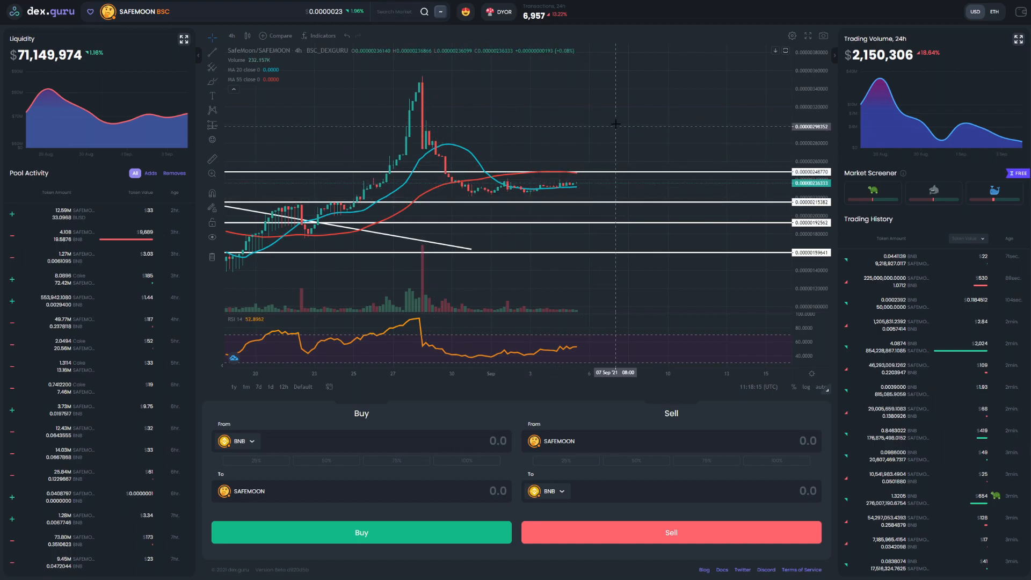
mouse_move(616, 118)
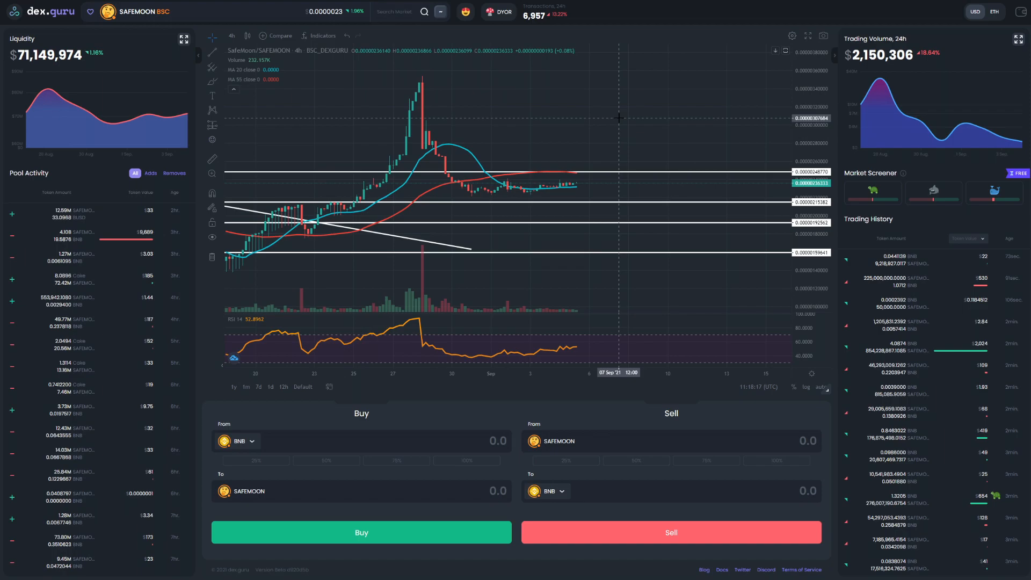
mouse_move(708, 179)
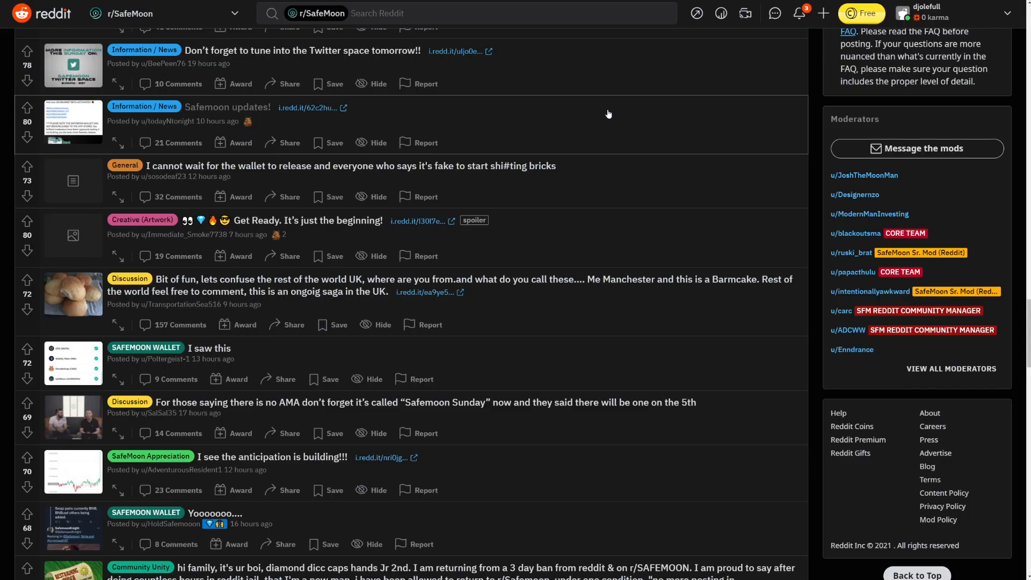
Step: Open the r/SafeMoon 'I saw this' post with the SafeMoon wallet screen-recording video
scroll("down", 3)
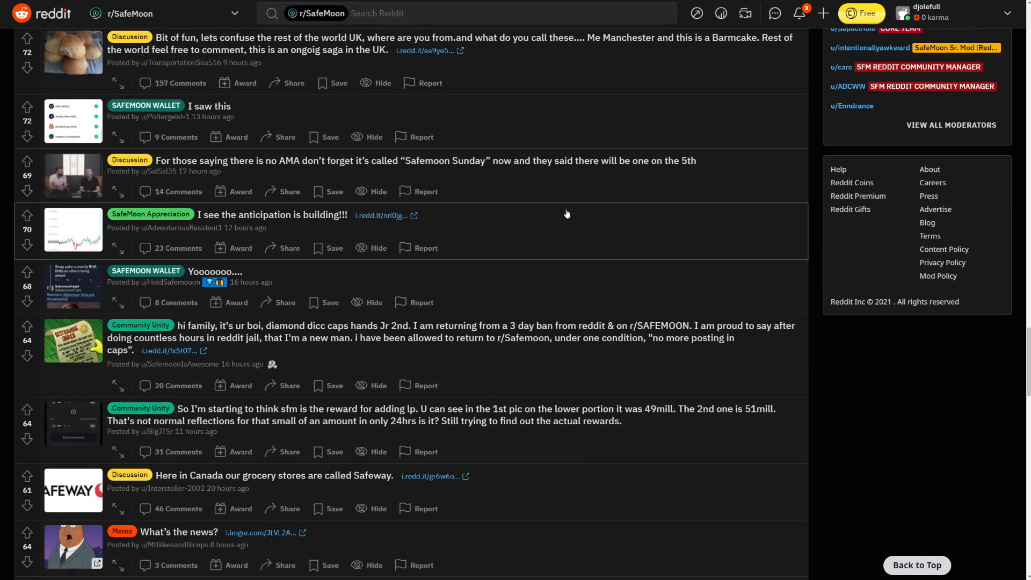
mouse_move(256, 119)
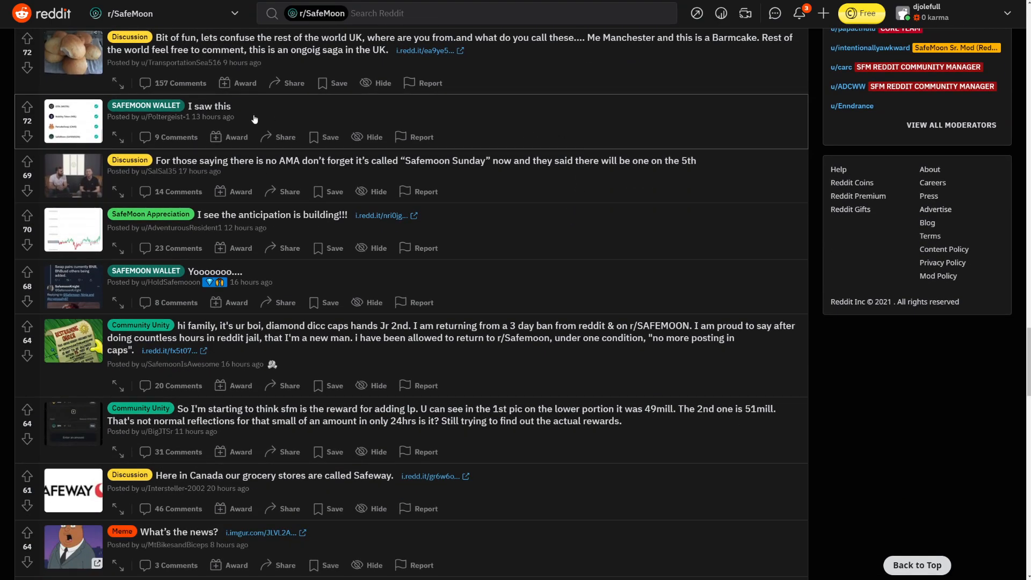
left_click(210, 106)
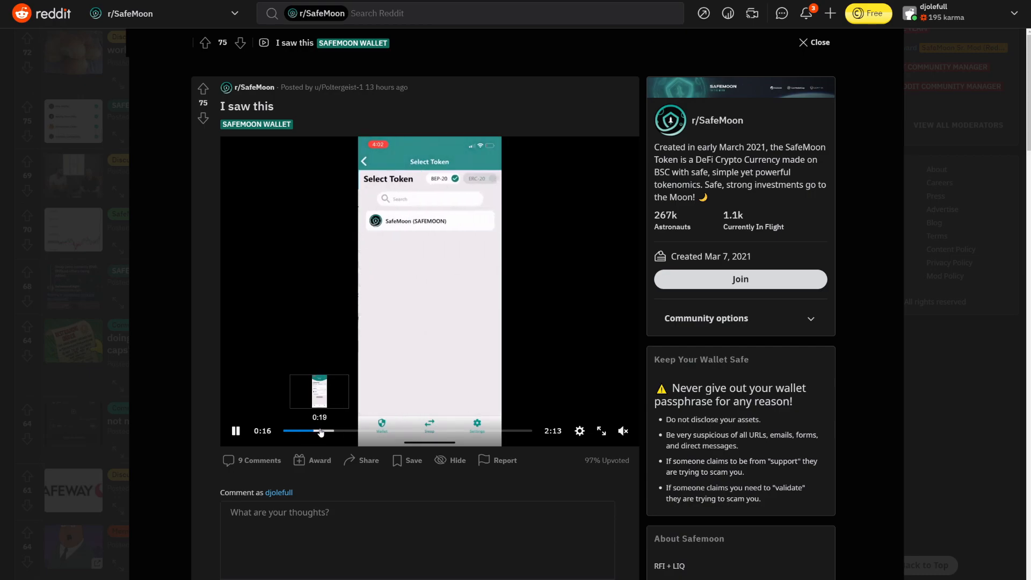
Step: Skip ahead in the wallet demo video and pause it at about 1:50 on the $100 ETH purchase screen
left_click(386, 431)
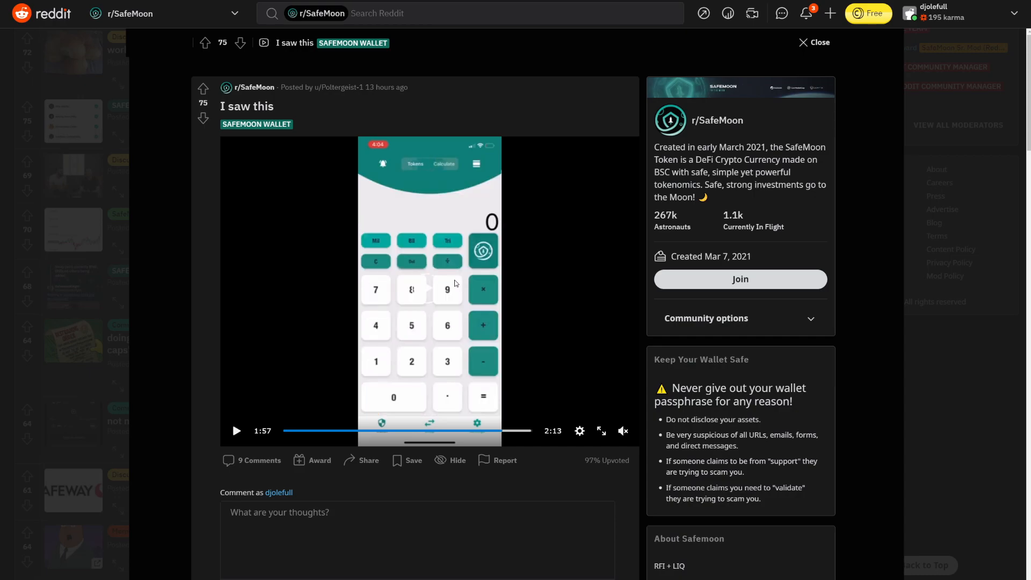
mouse_move(425, 294)
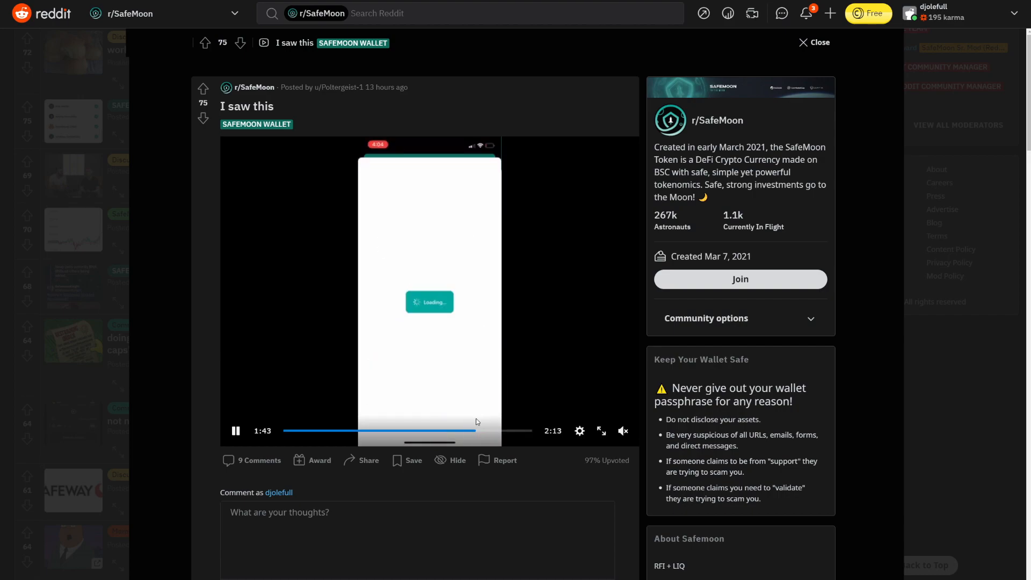
left_click(235, 431)
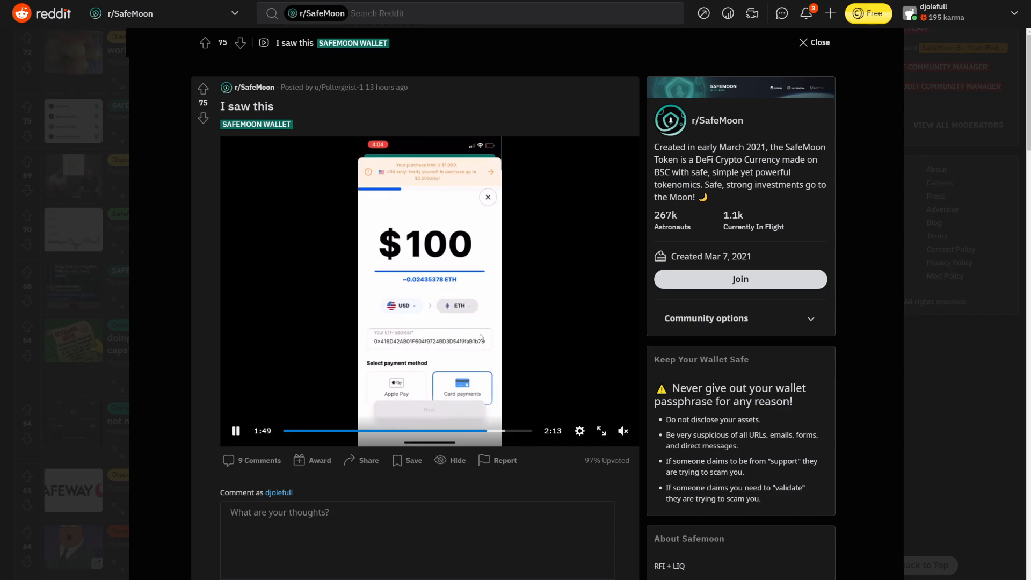
left_click(235, 431)
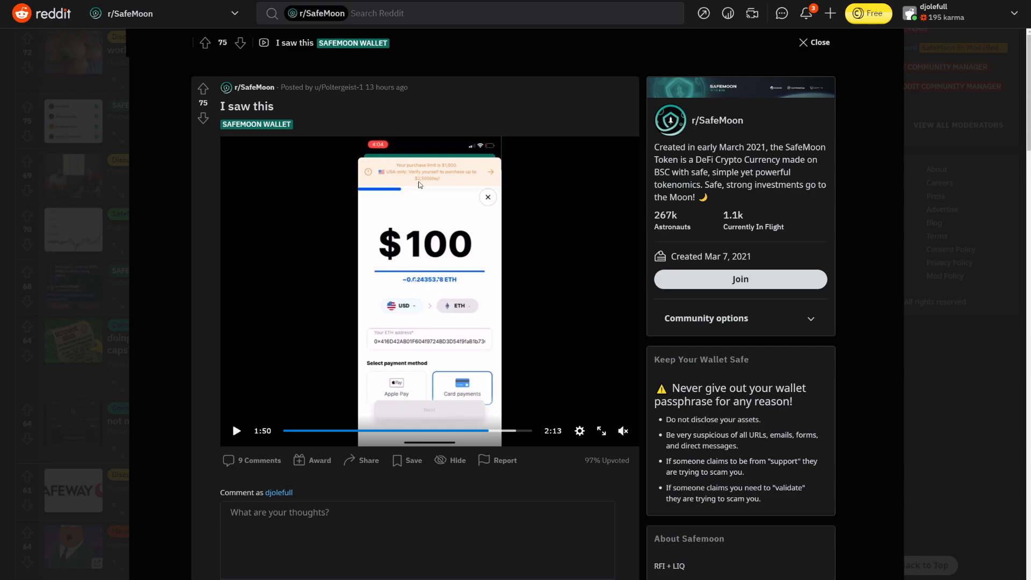
mouse_move(409, 182)
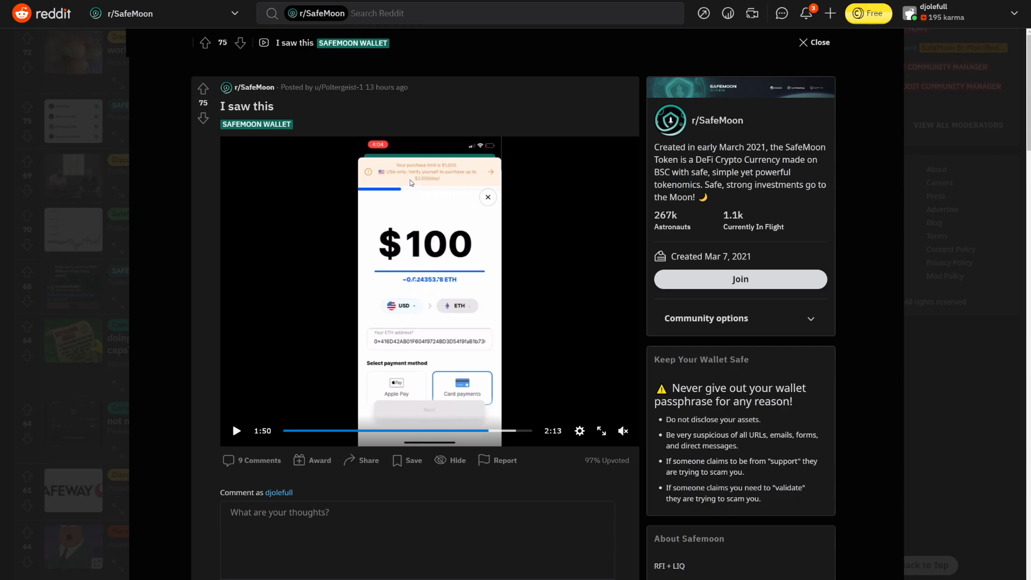
mouse_move(404, 183)
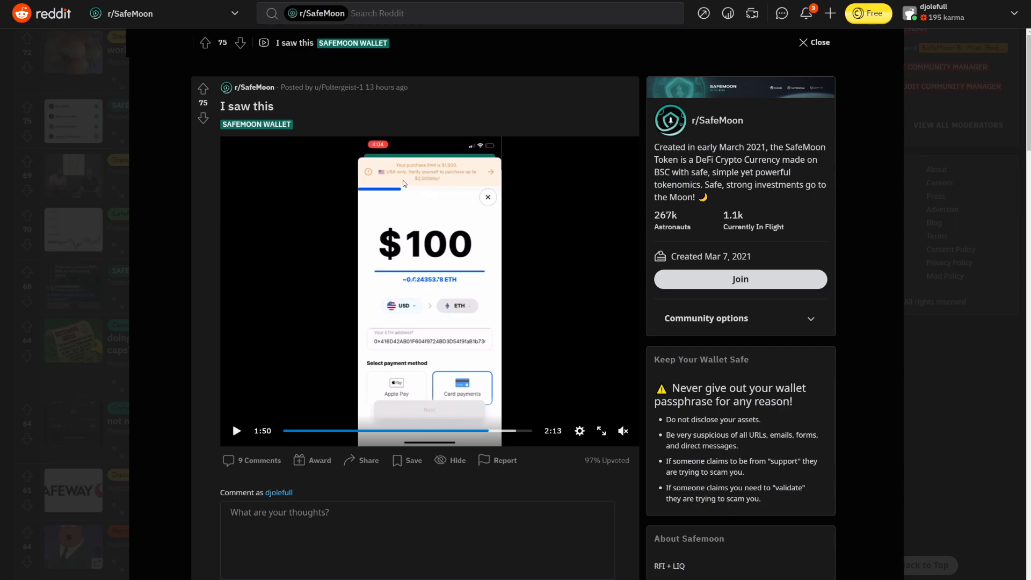
mouse_move(394, 186)
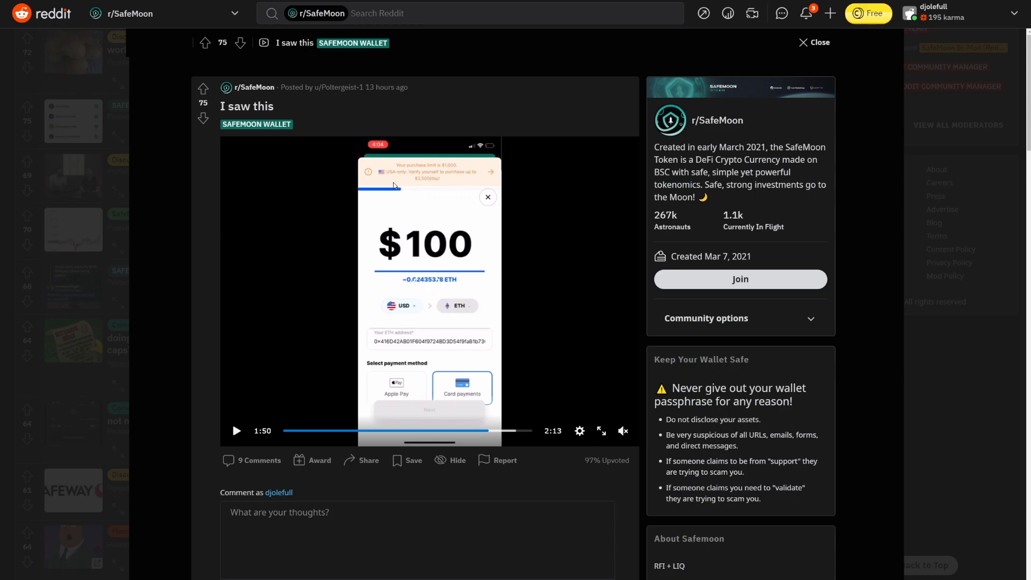
mouse_move(558, 240)
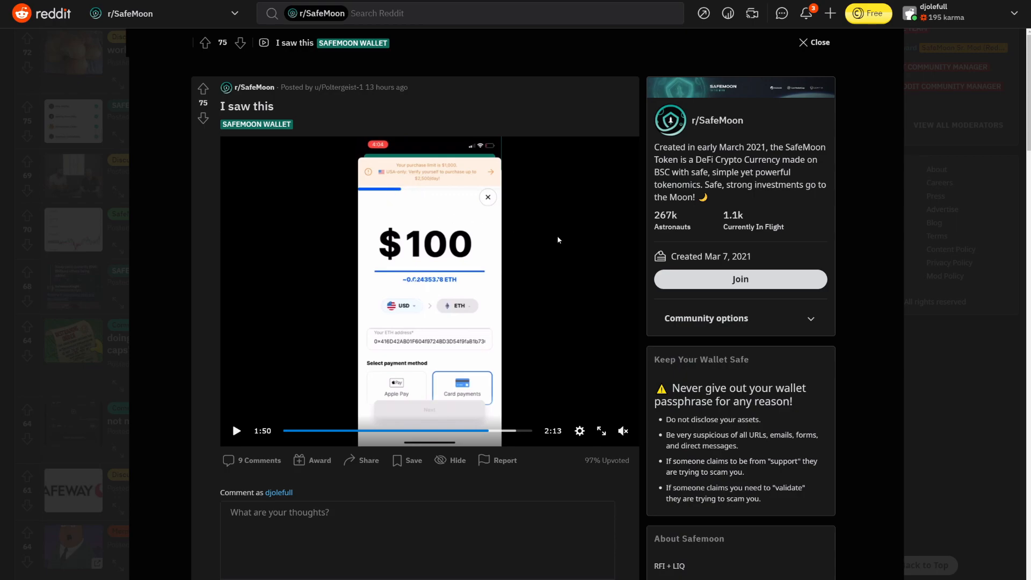